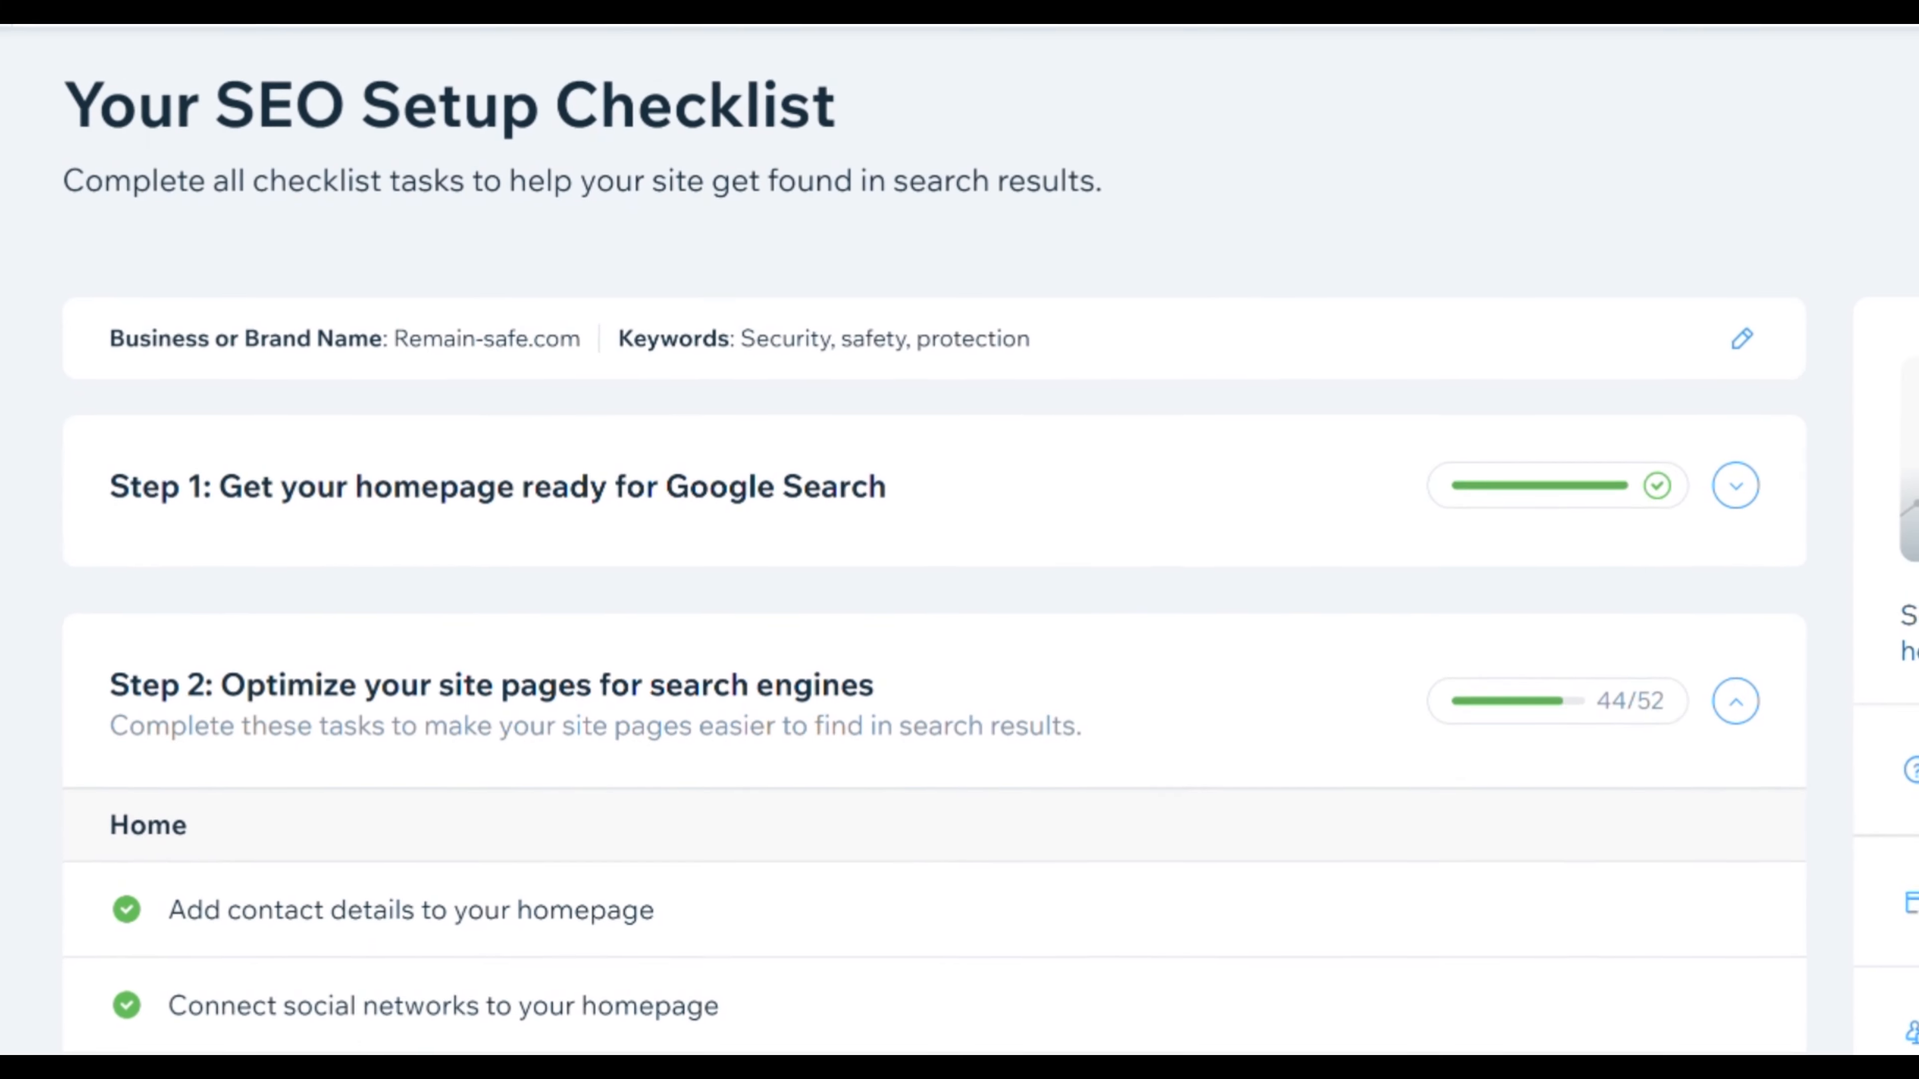
Scroll through the SEO Setup Checklist to review remaining page optimization tasks
scroll(down, 3)
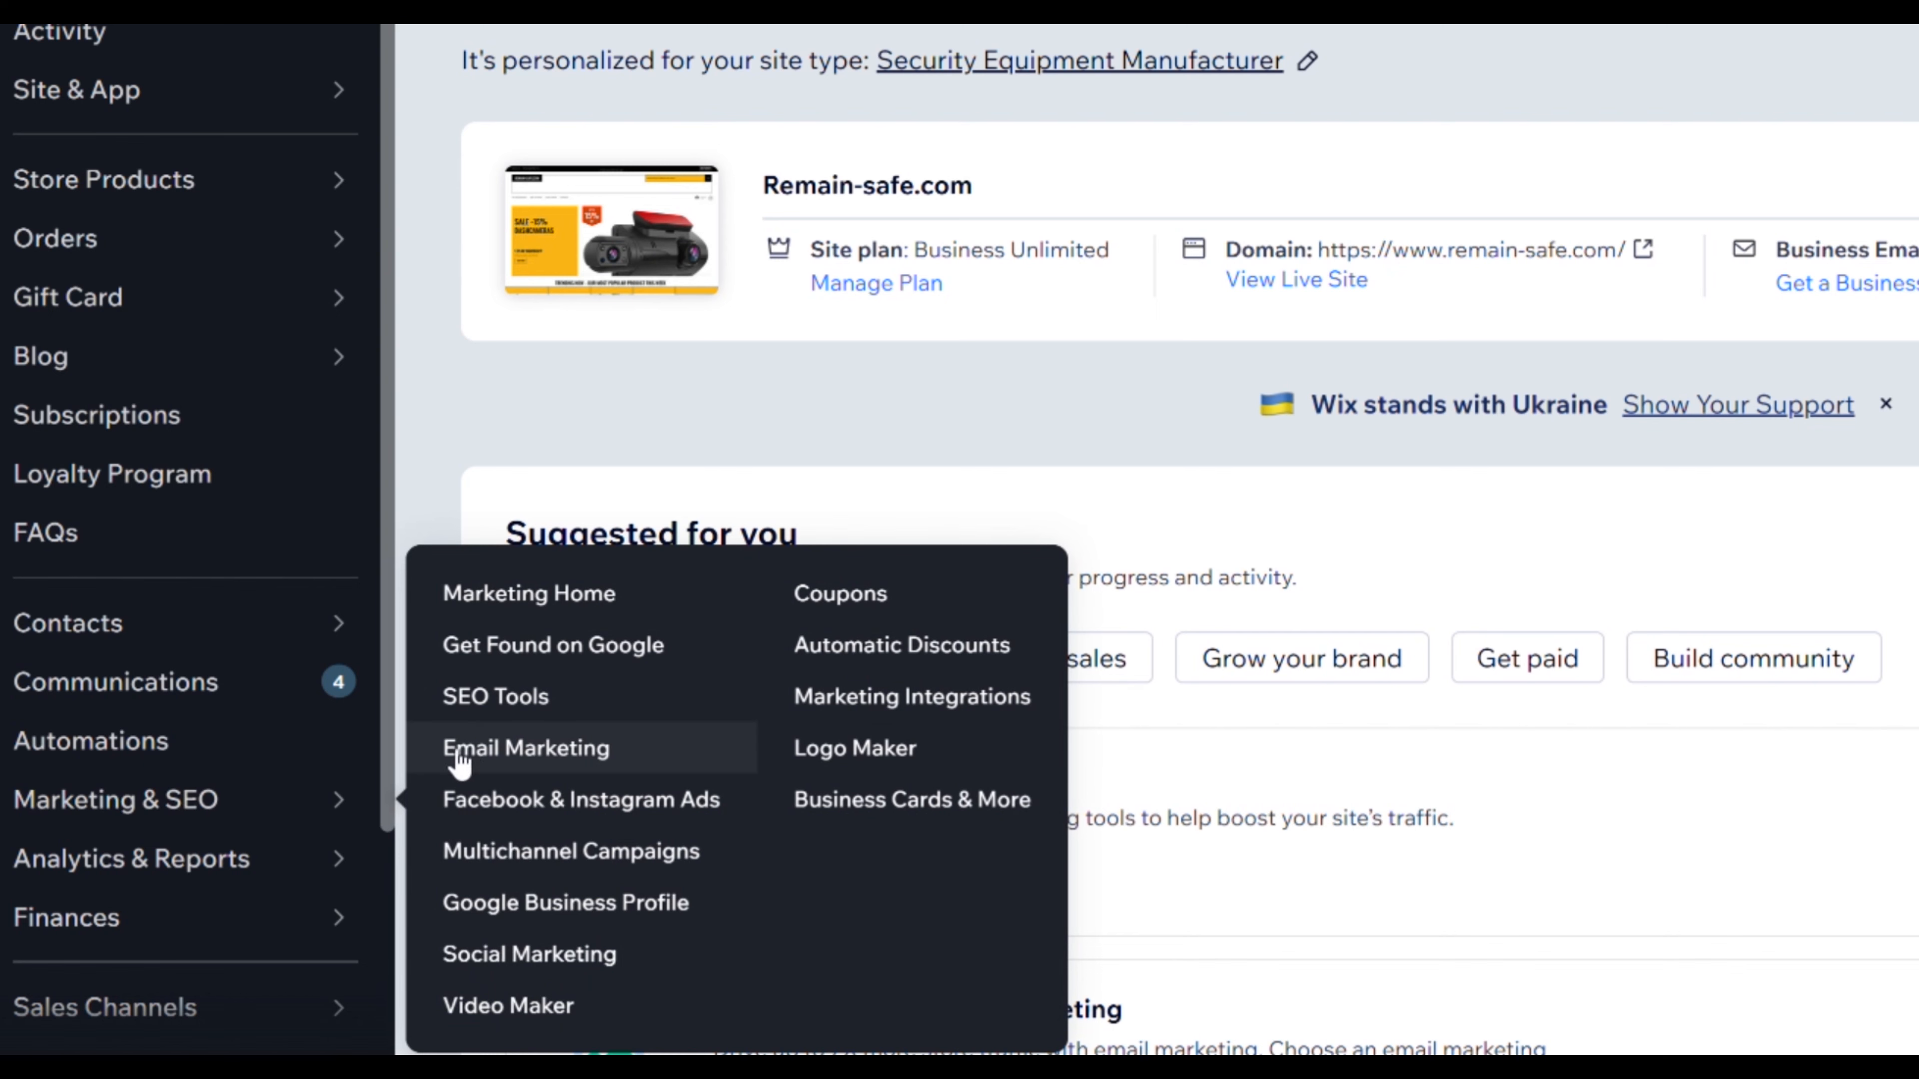
Go from SEO Tools into the Site Verification page for Remain-safe.com
click(496, 695)
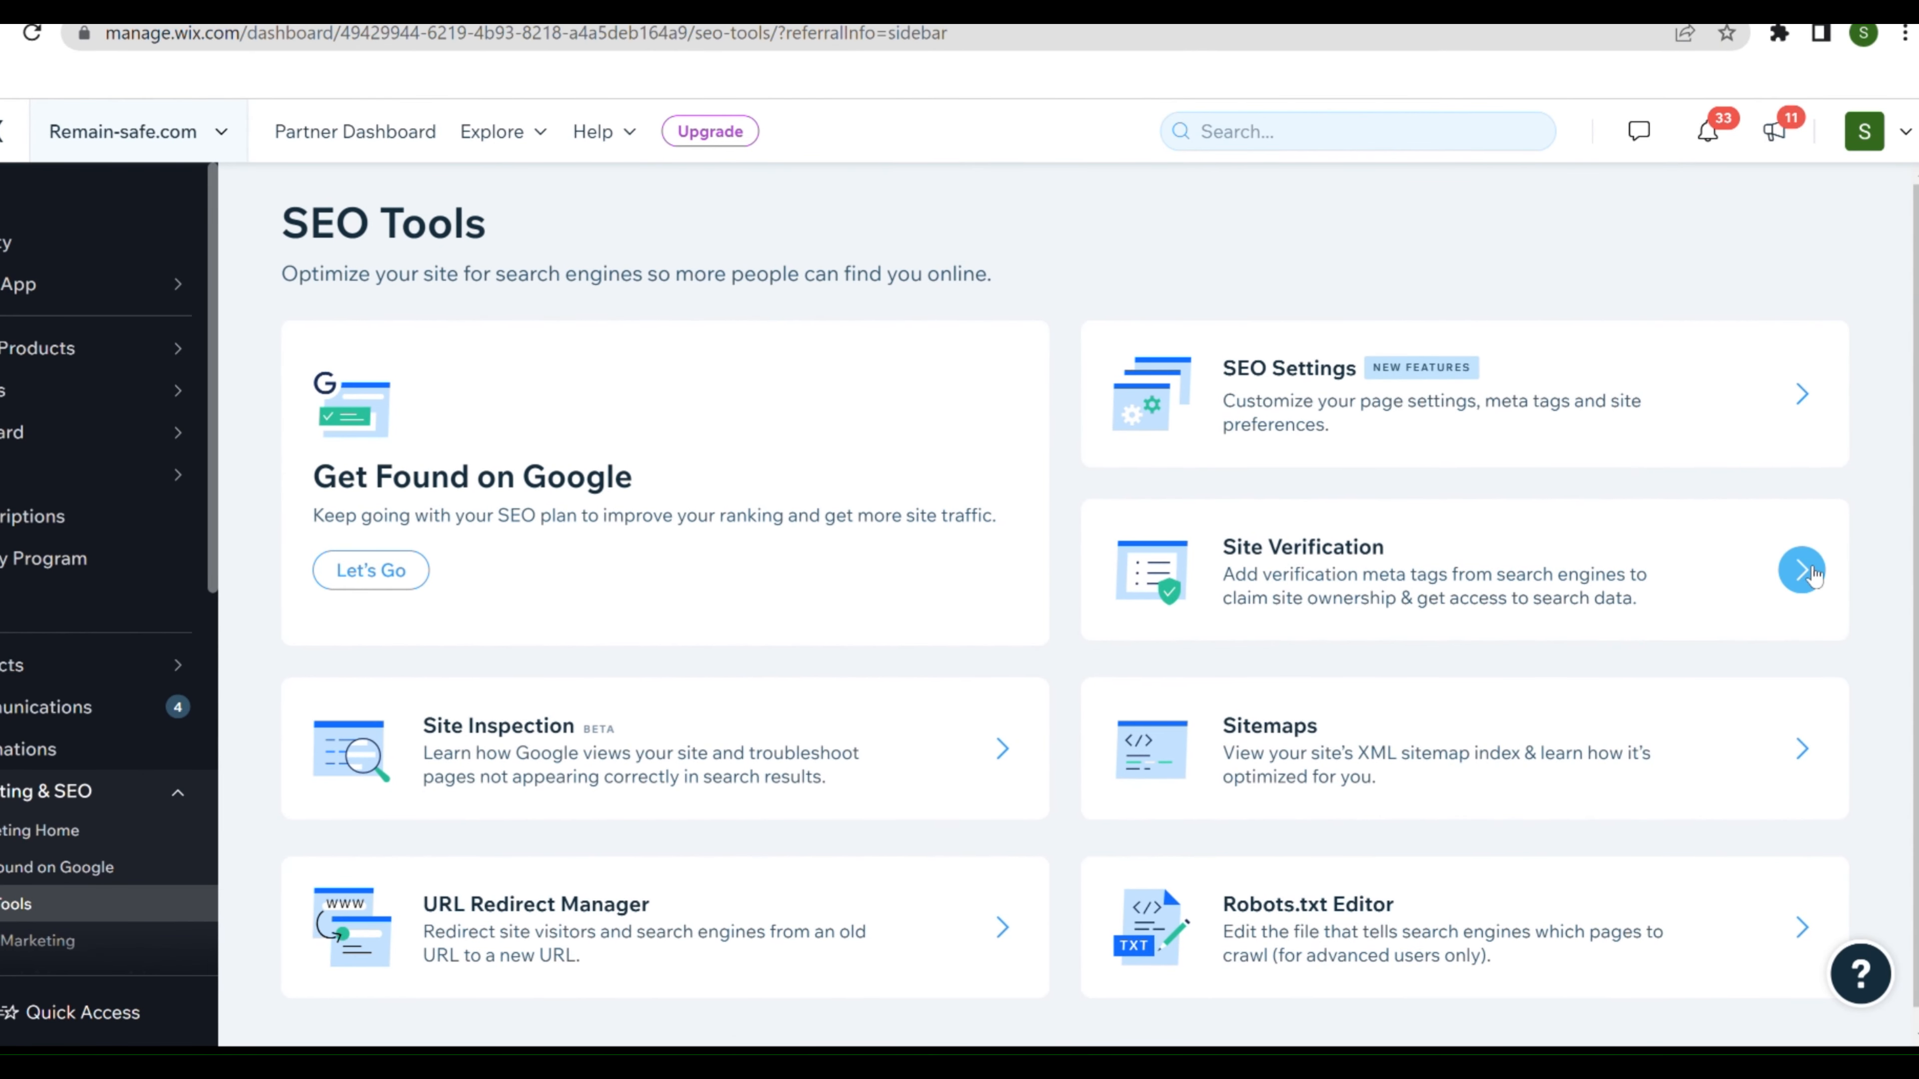
click(1800, 572)
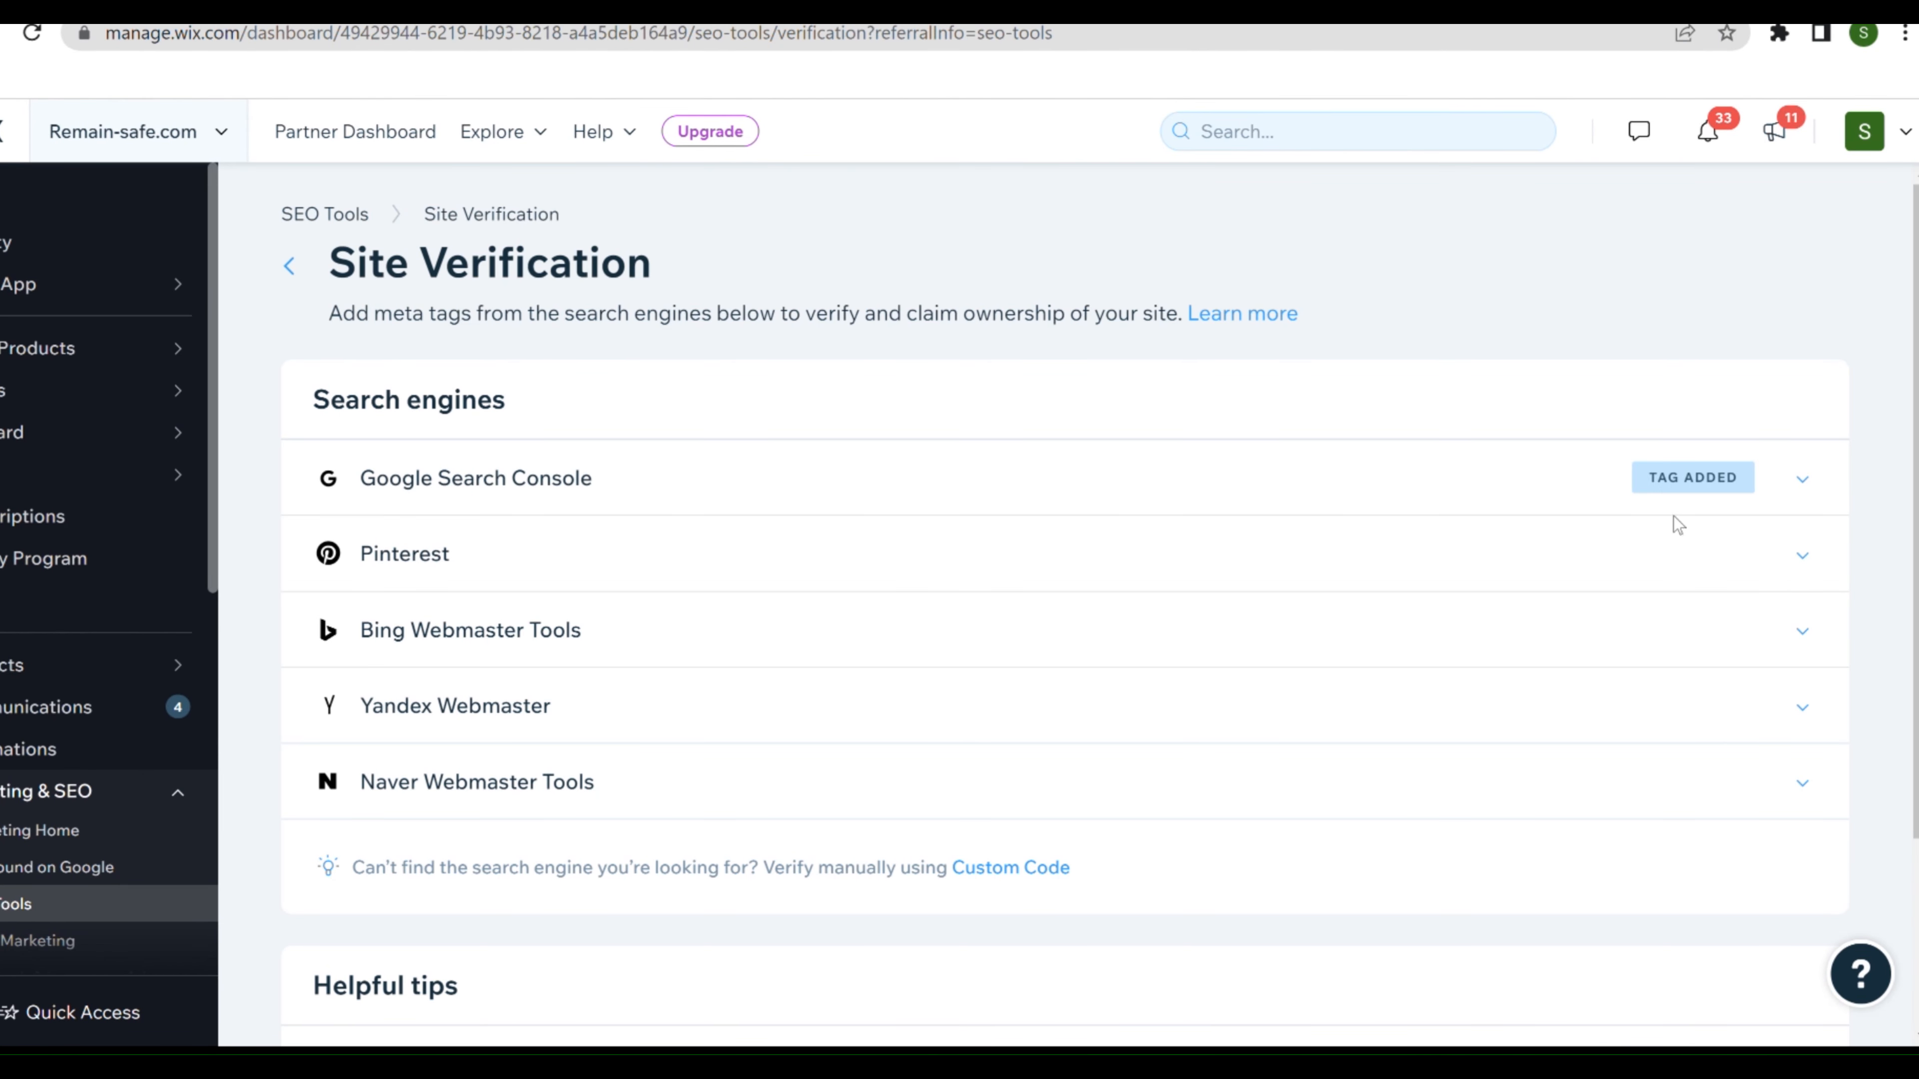
mouse_move(1304, 478)
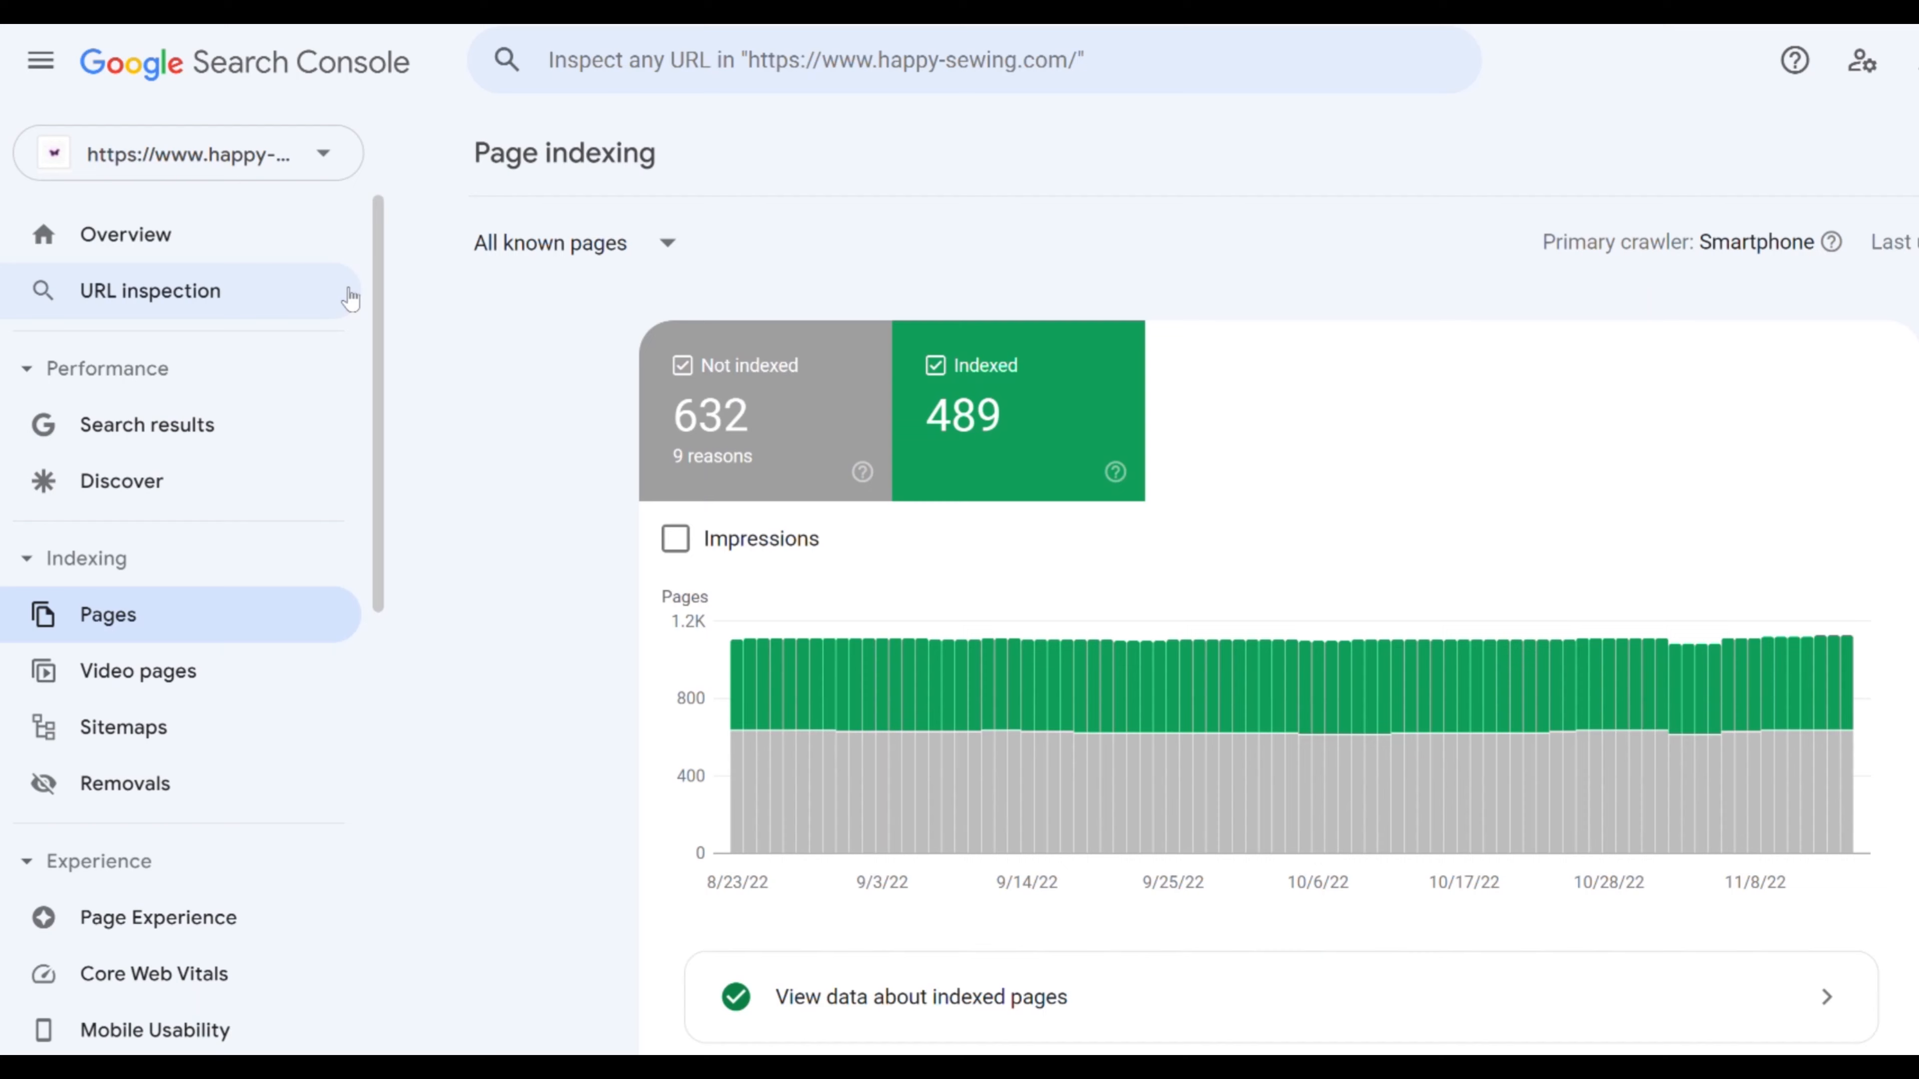
mouse_move(170, 165)
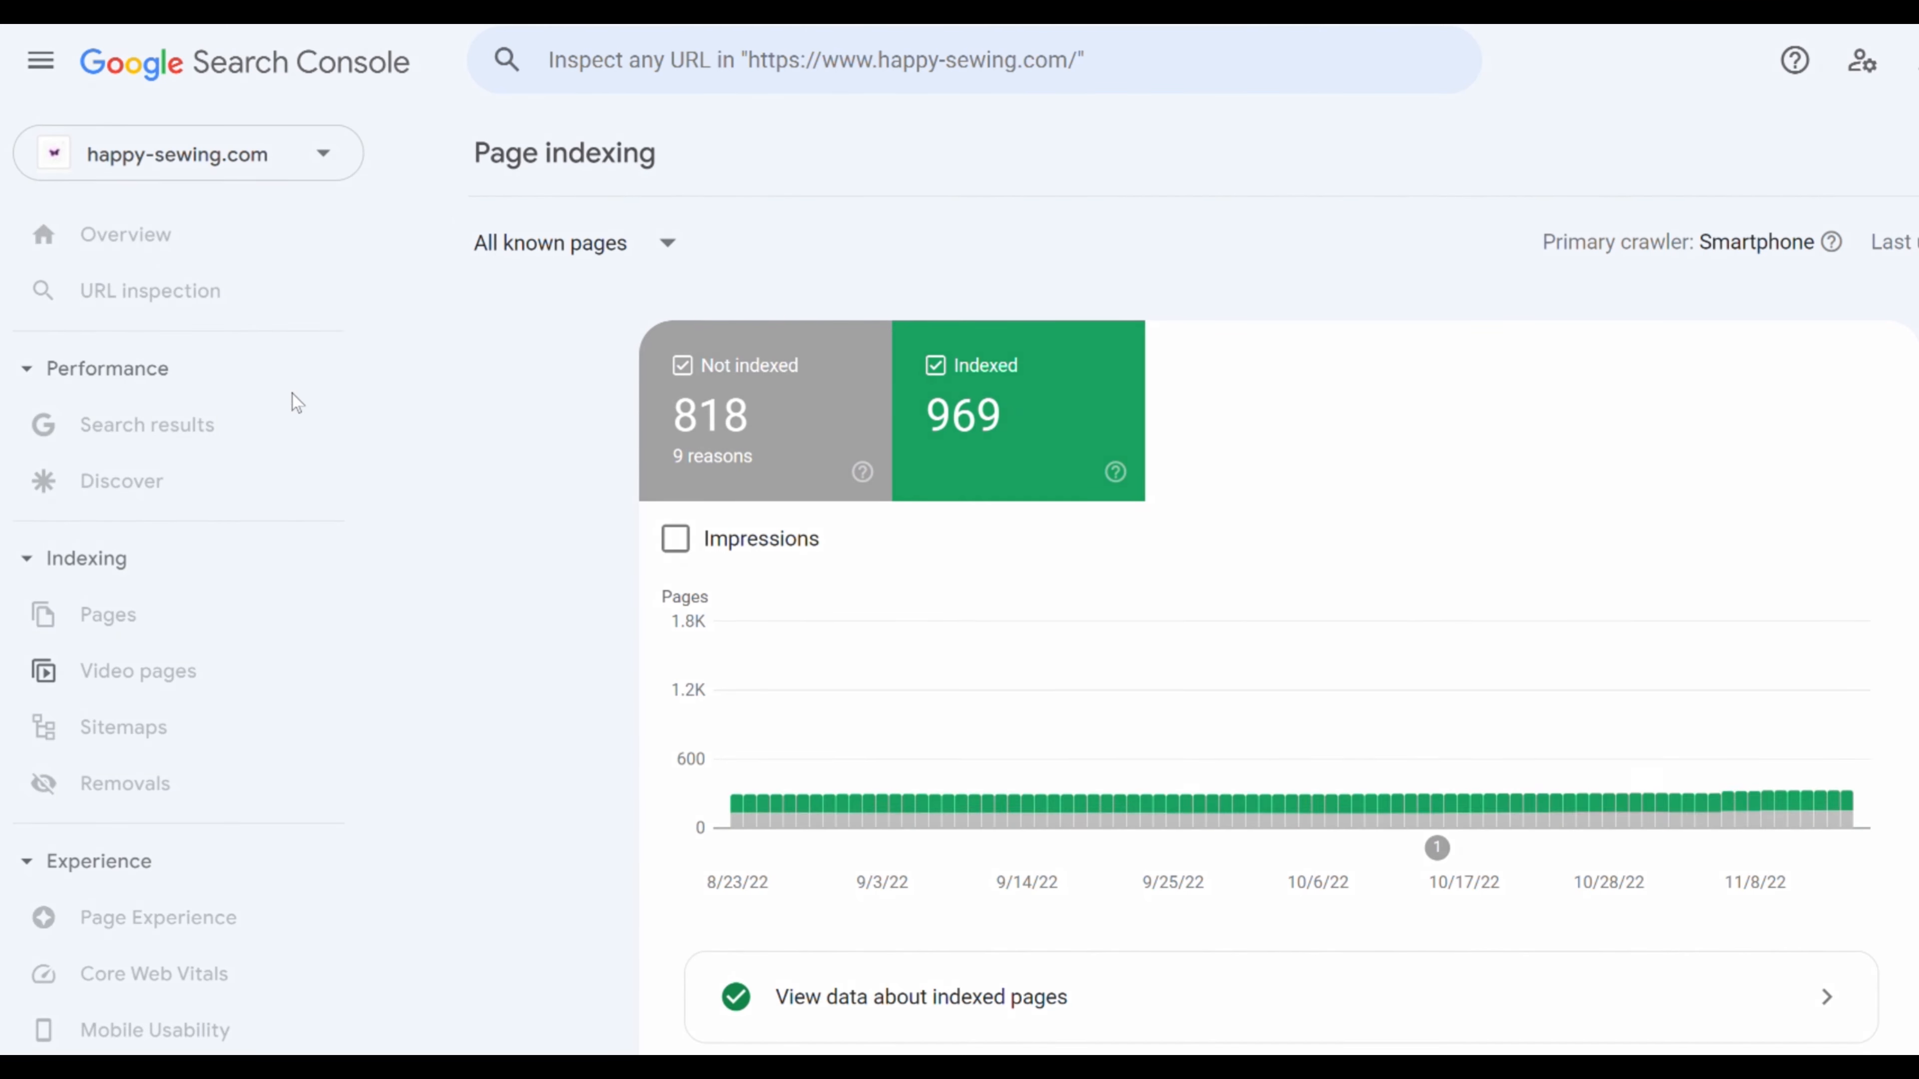
View the Pages indexing report for the happy-sewing.com domain property
click(107, 614)
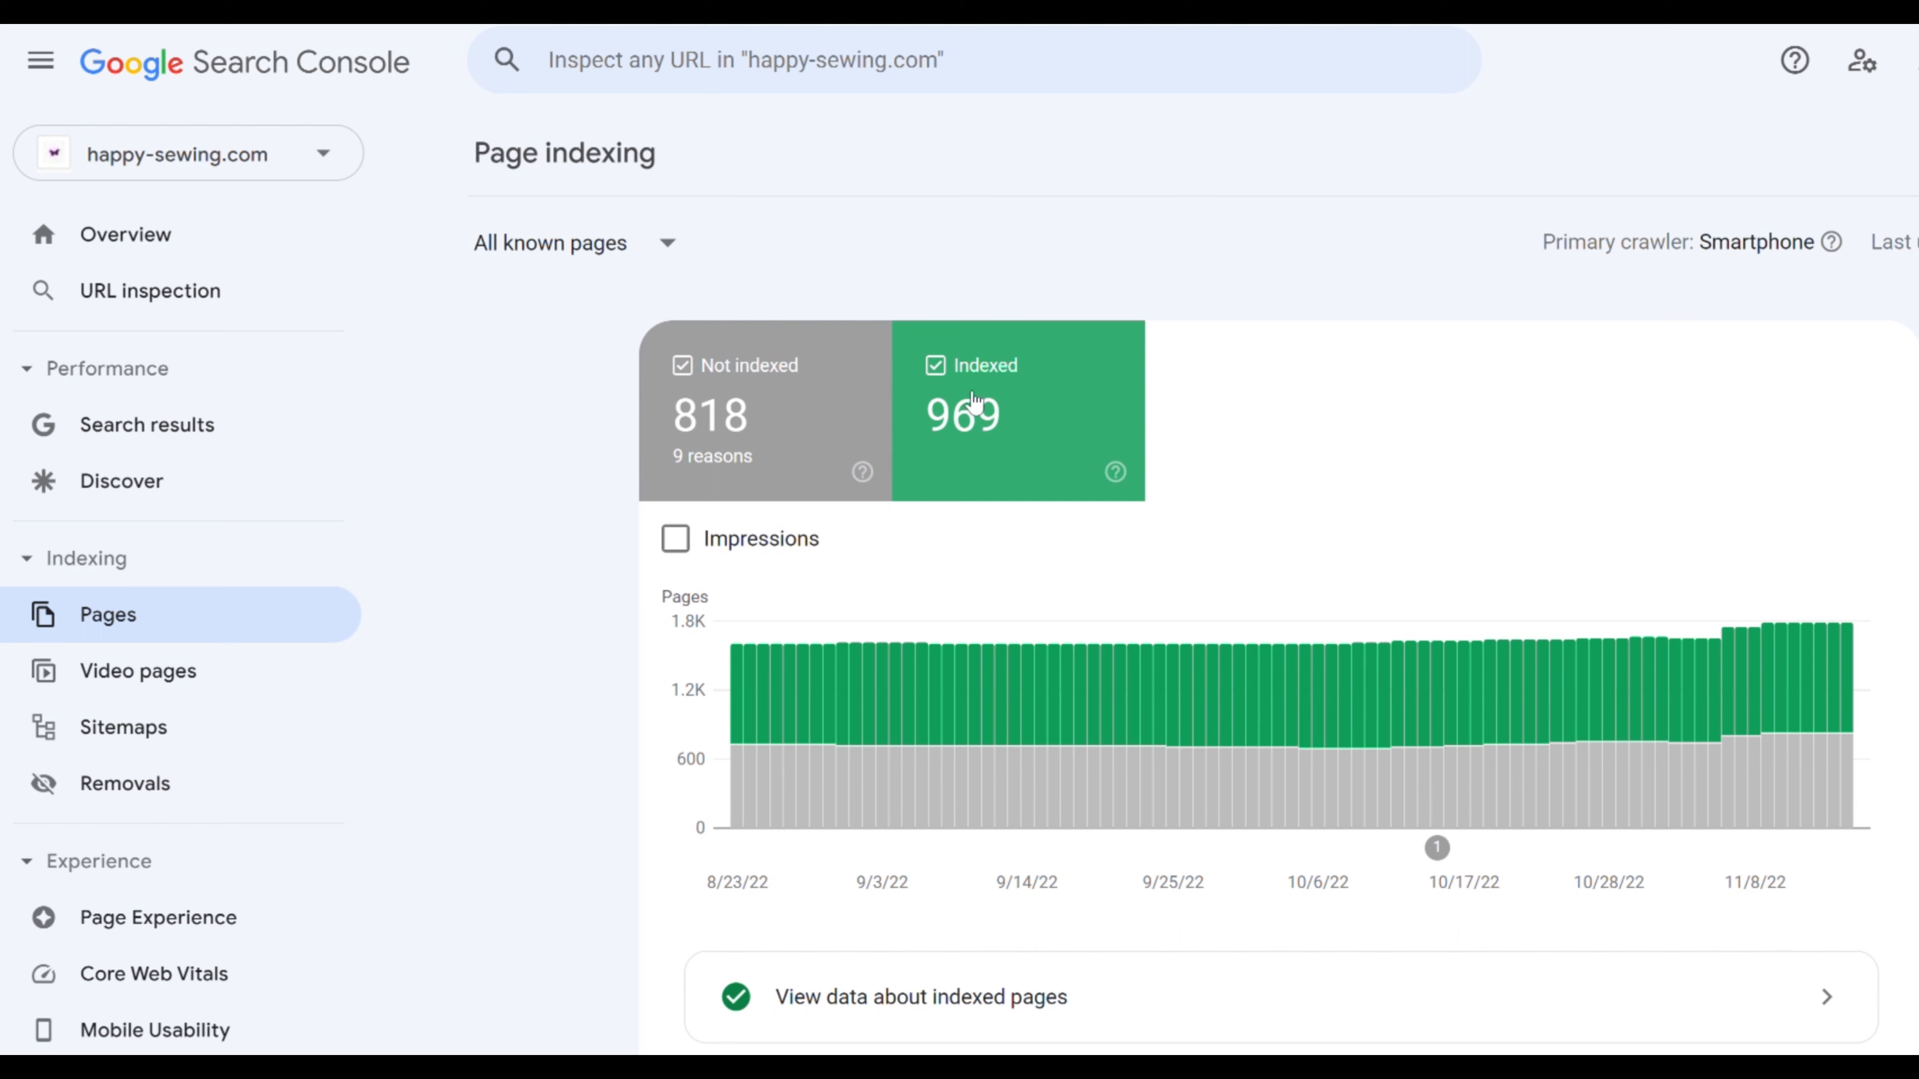
mouse_move(887, 403)
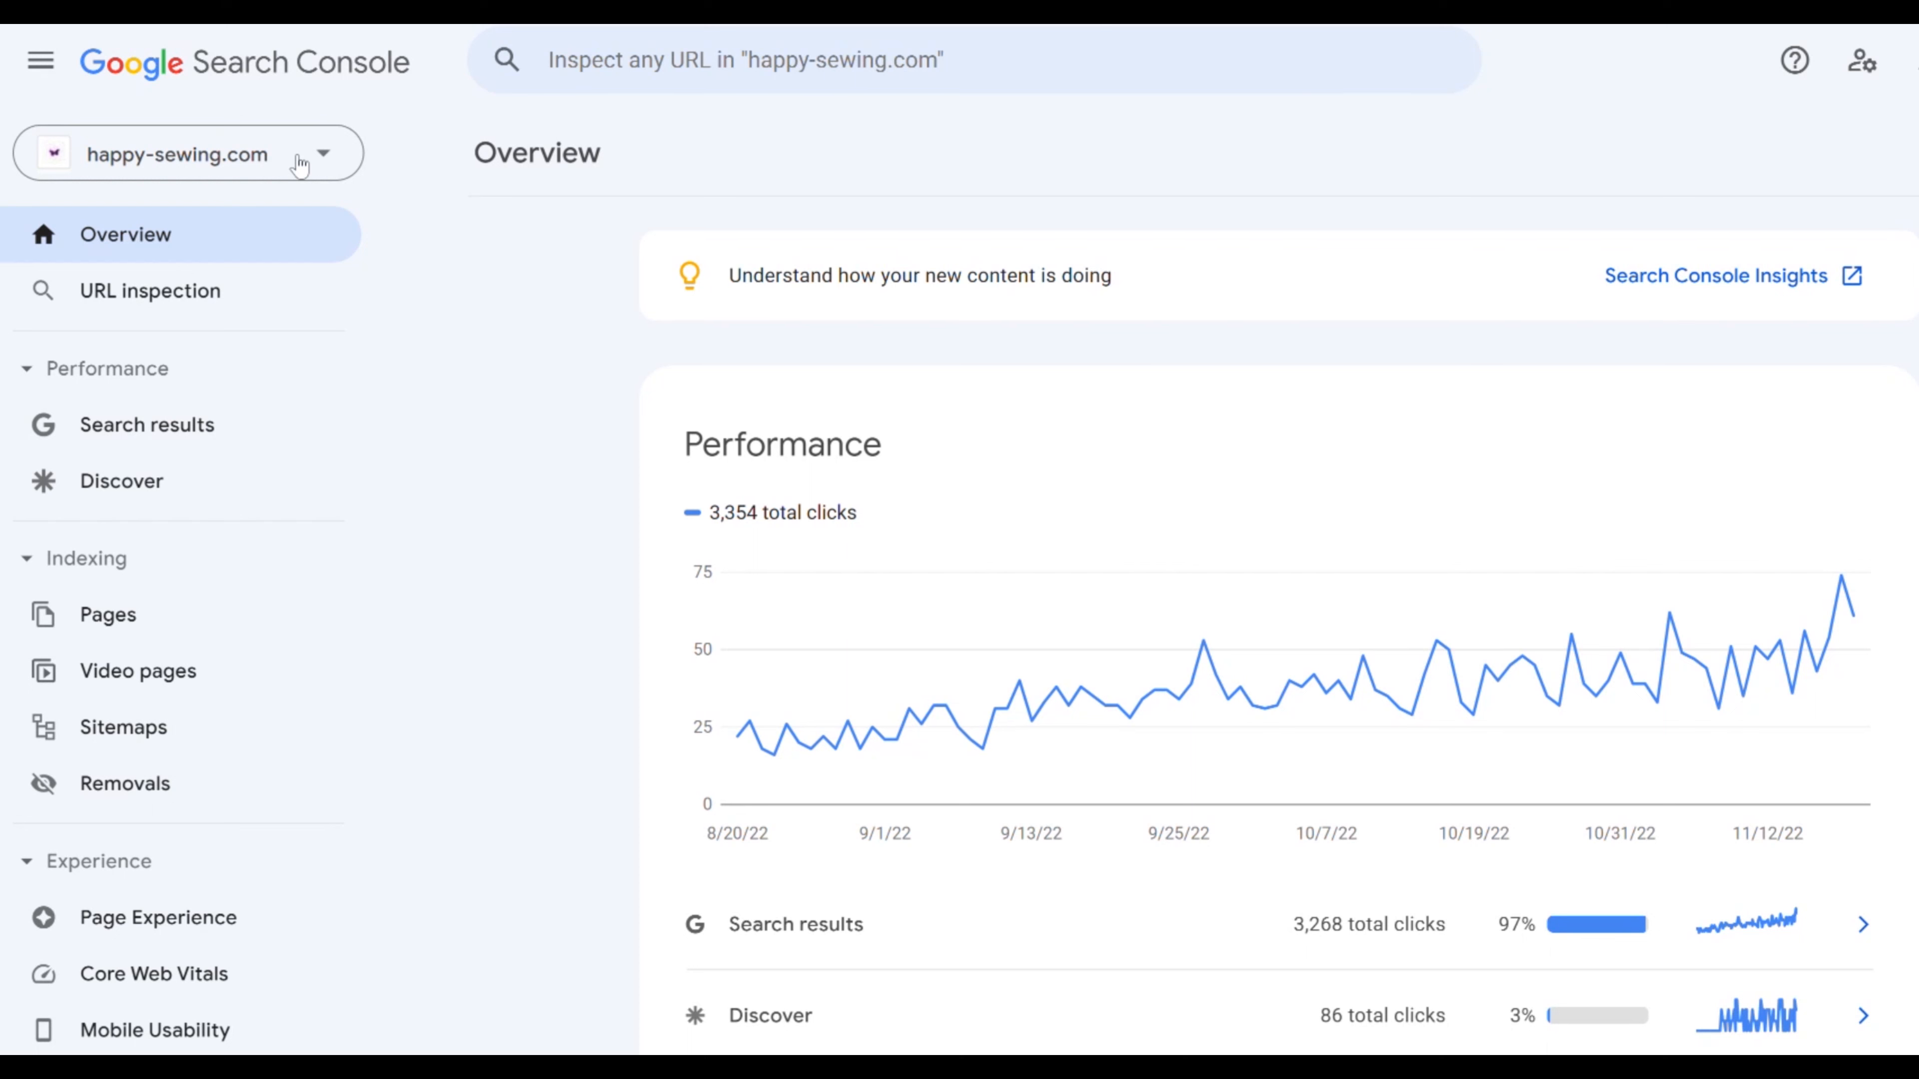
Add Remain-Safe.com as a new Domain property from the property selector
click(186, 153)
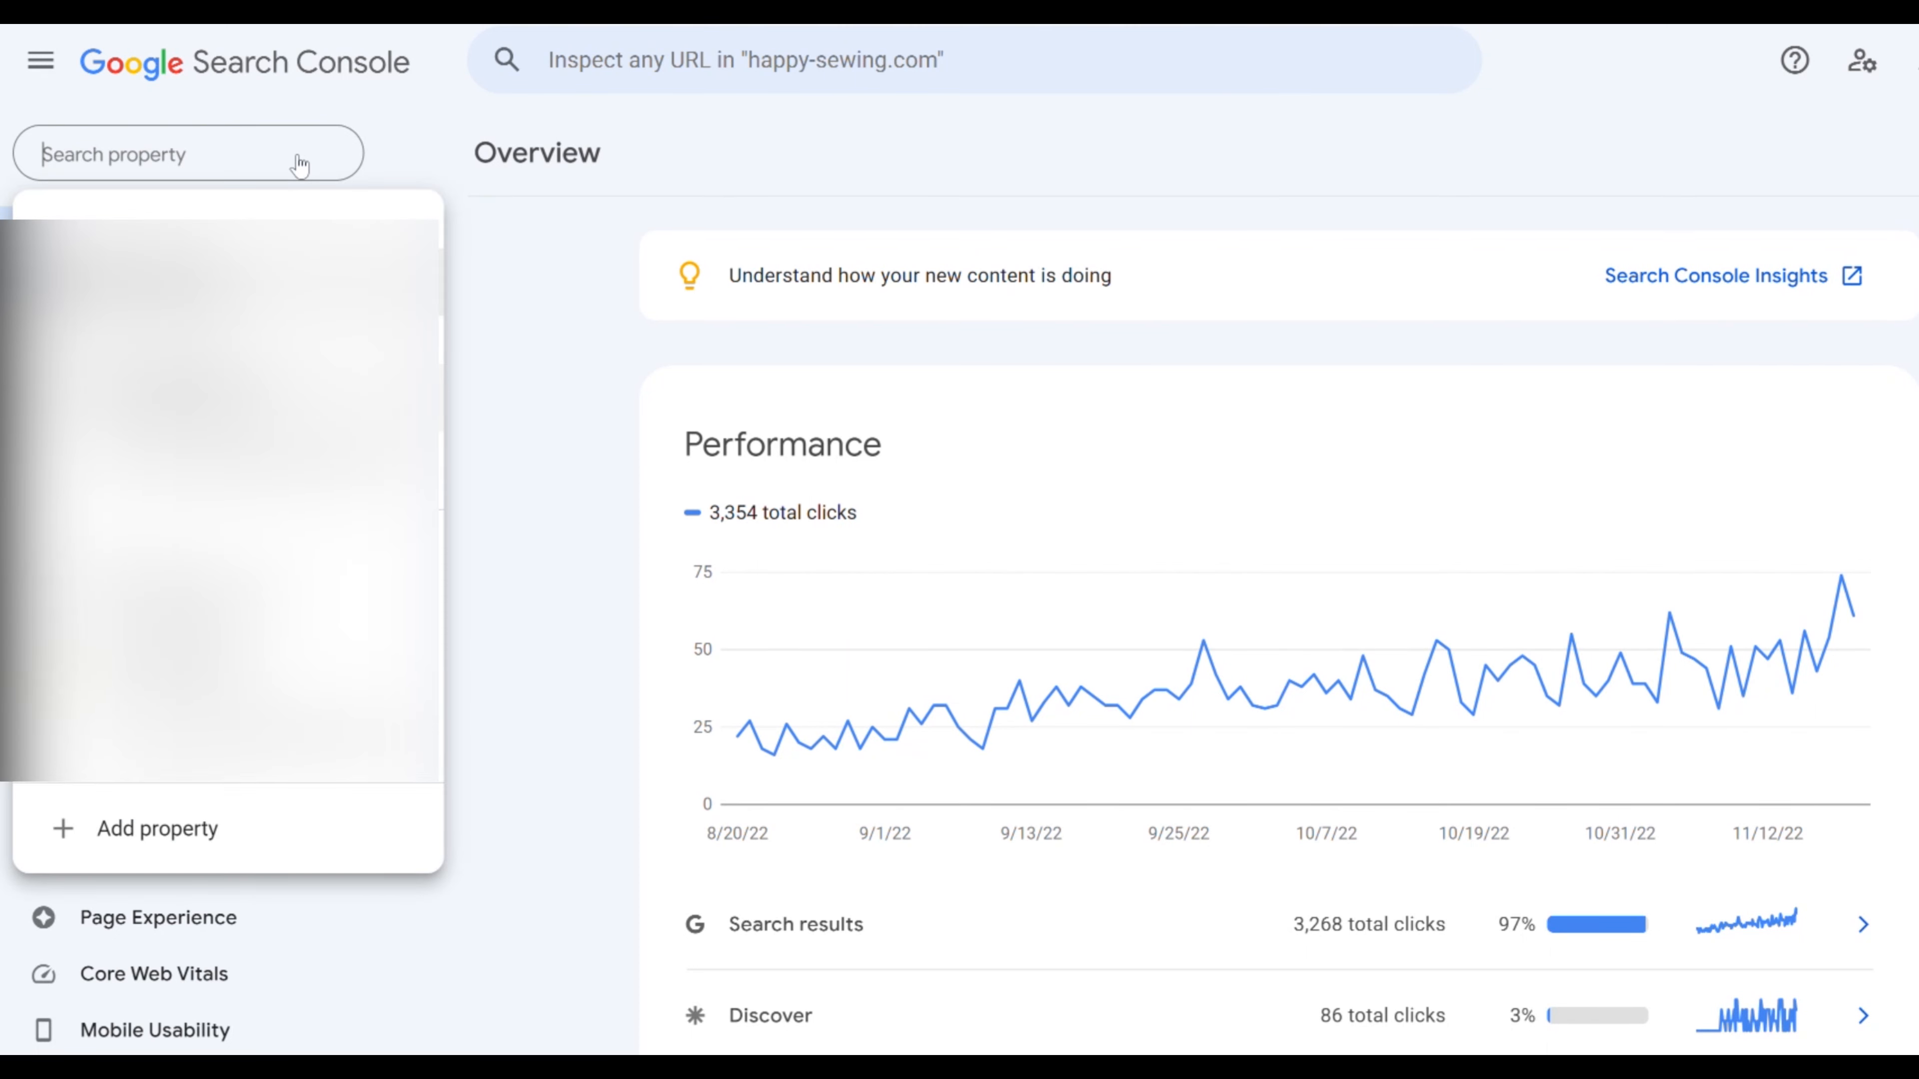
click(157, 828)
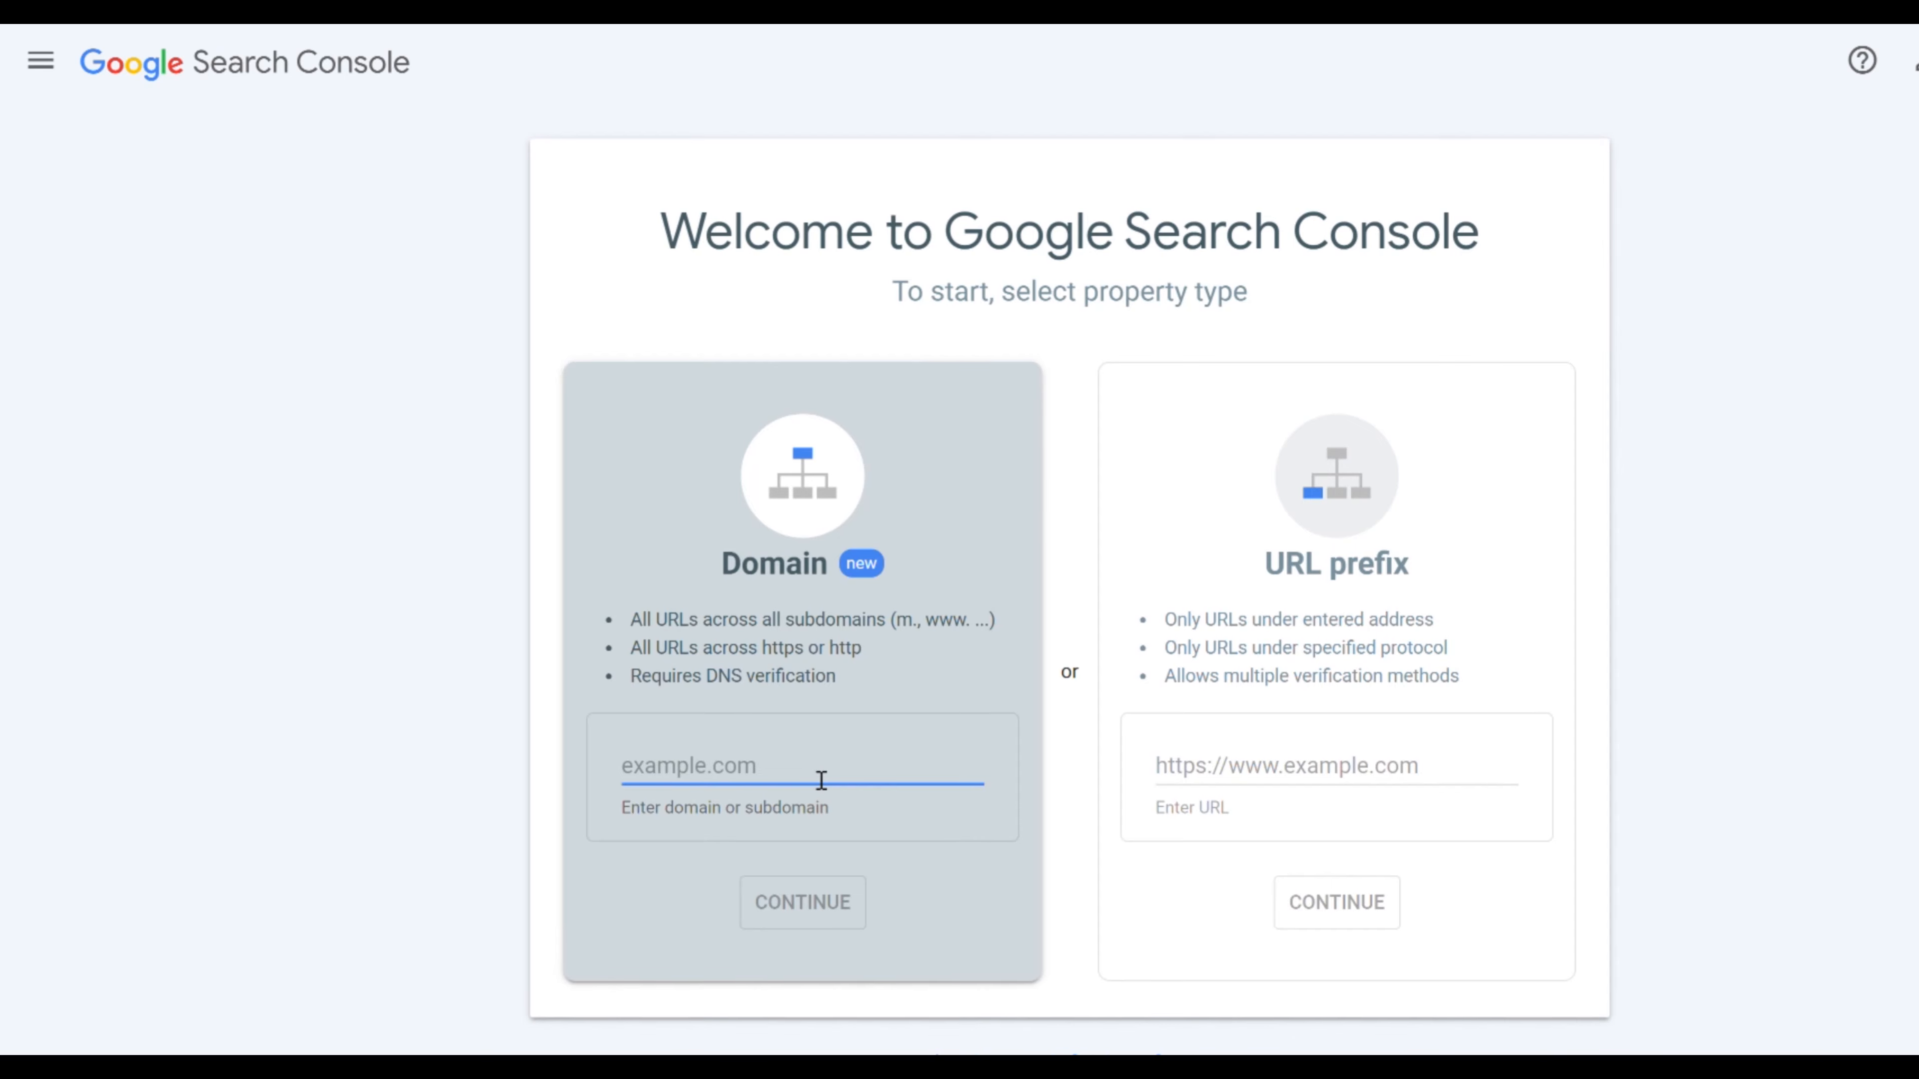
text(Remain-Safe.com)
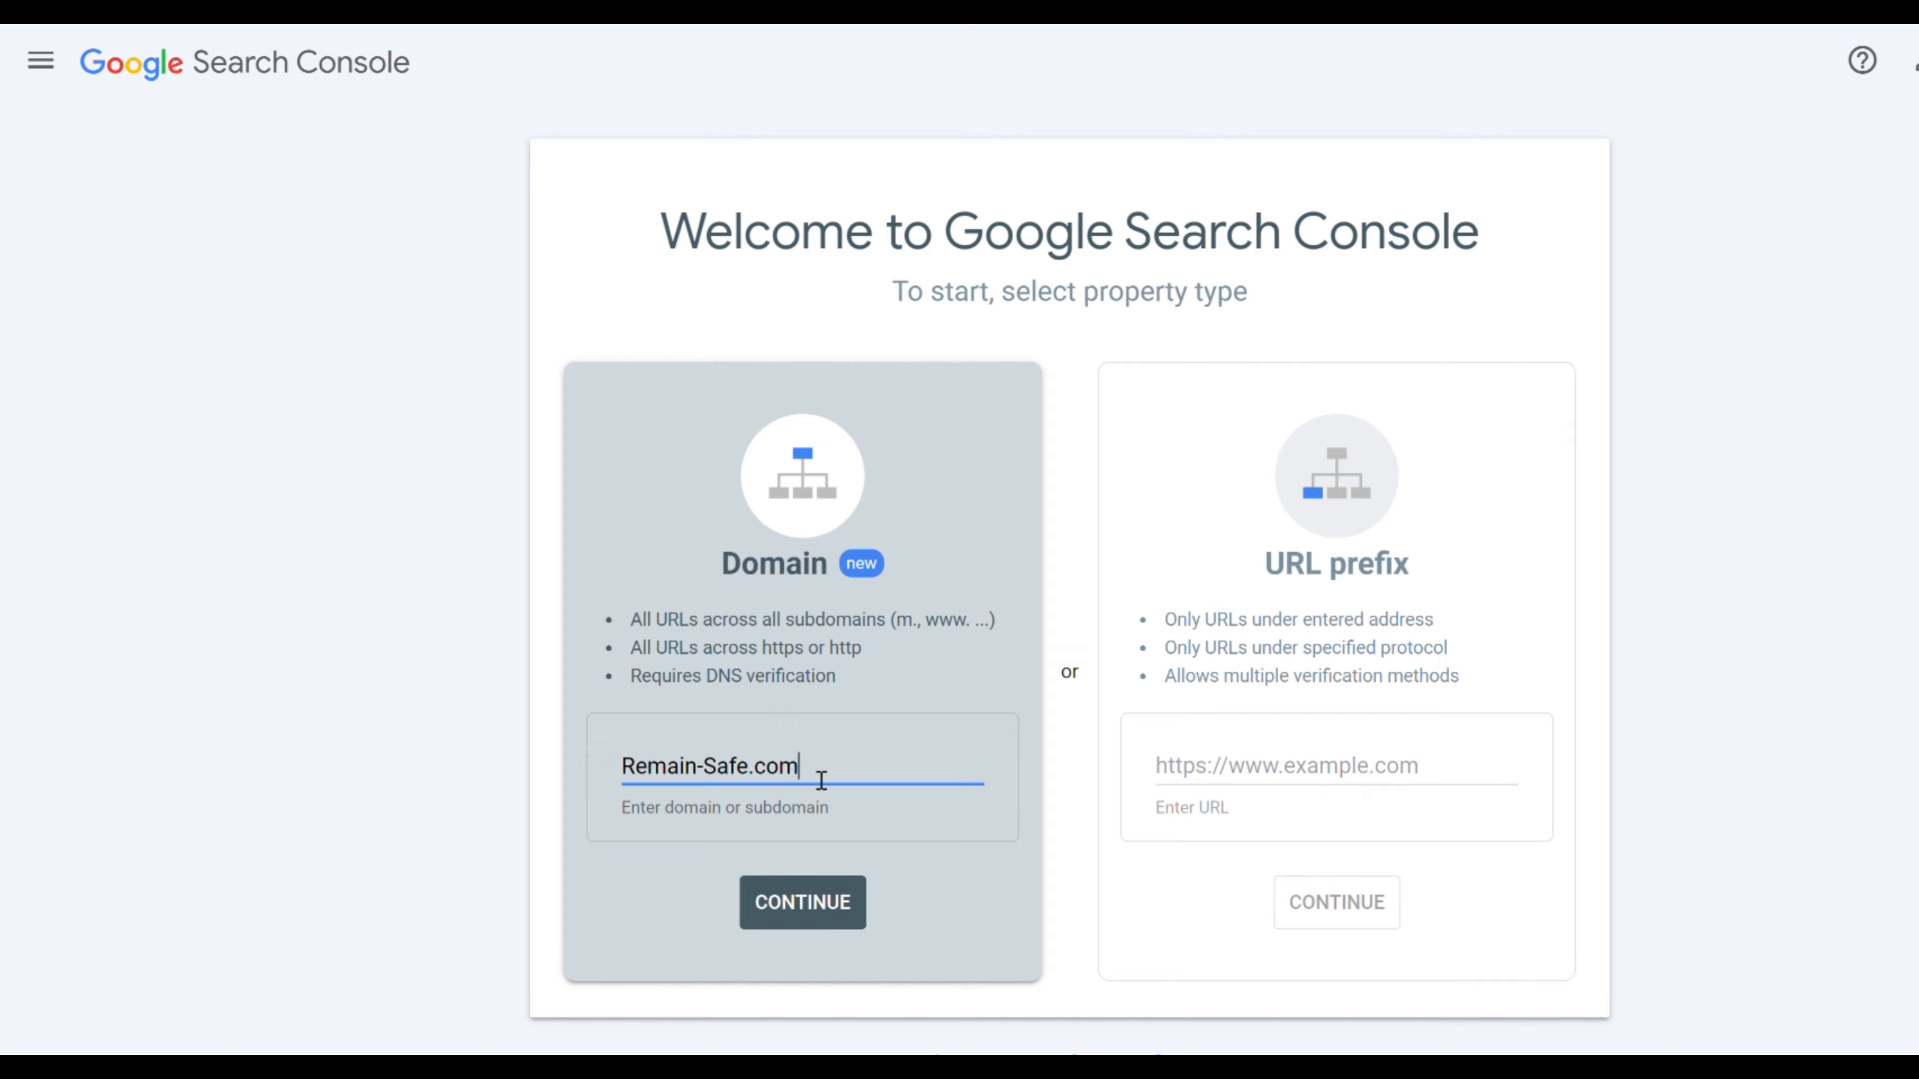
click(801, 901)
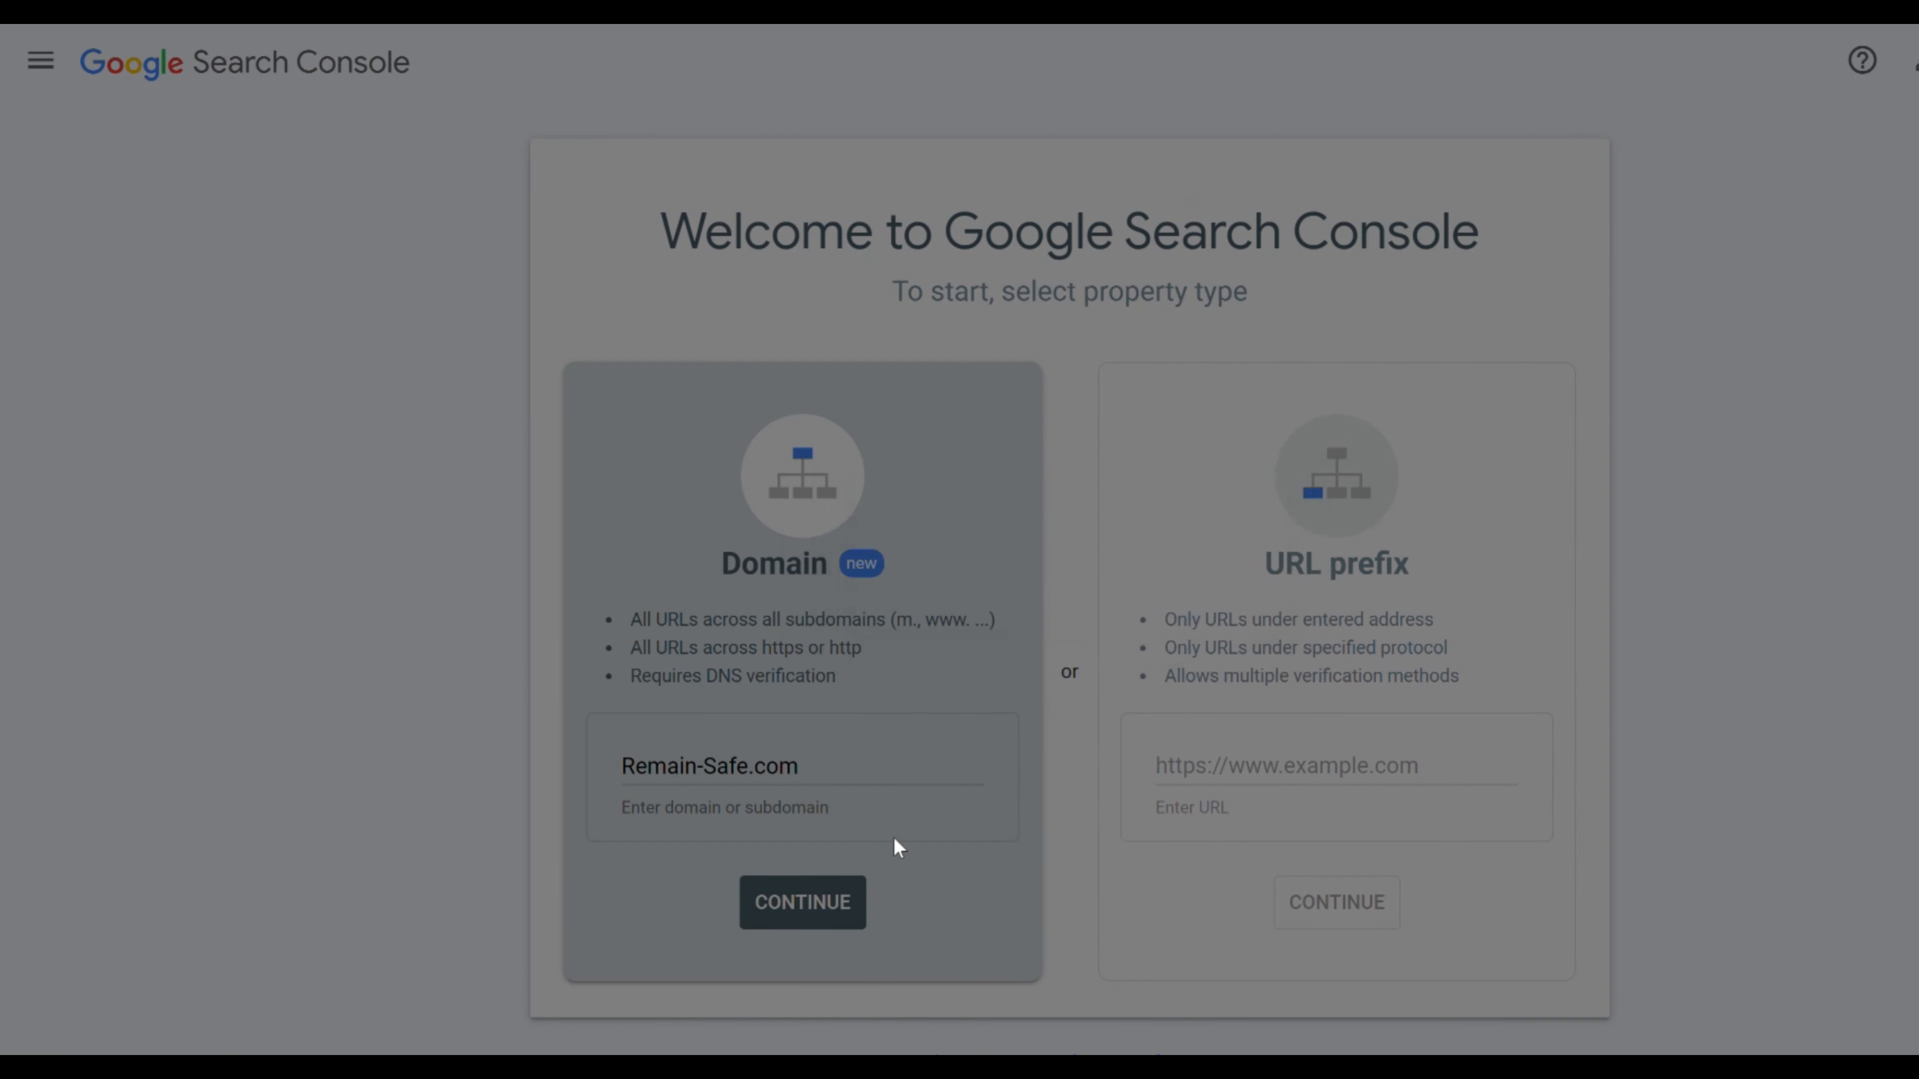
Copy the TXT verification record for remain-safe.com from the Verify domain ownership dialog
click(802, 902)
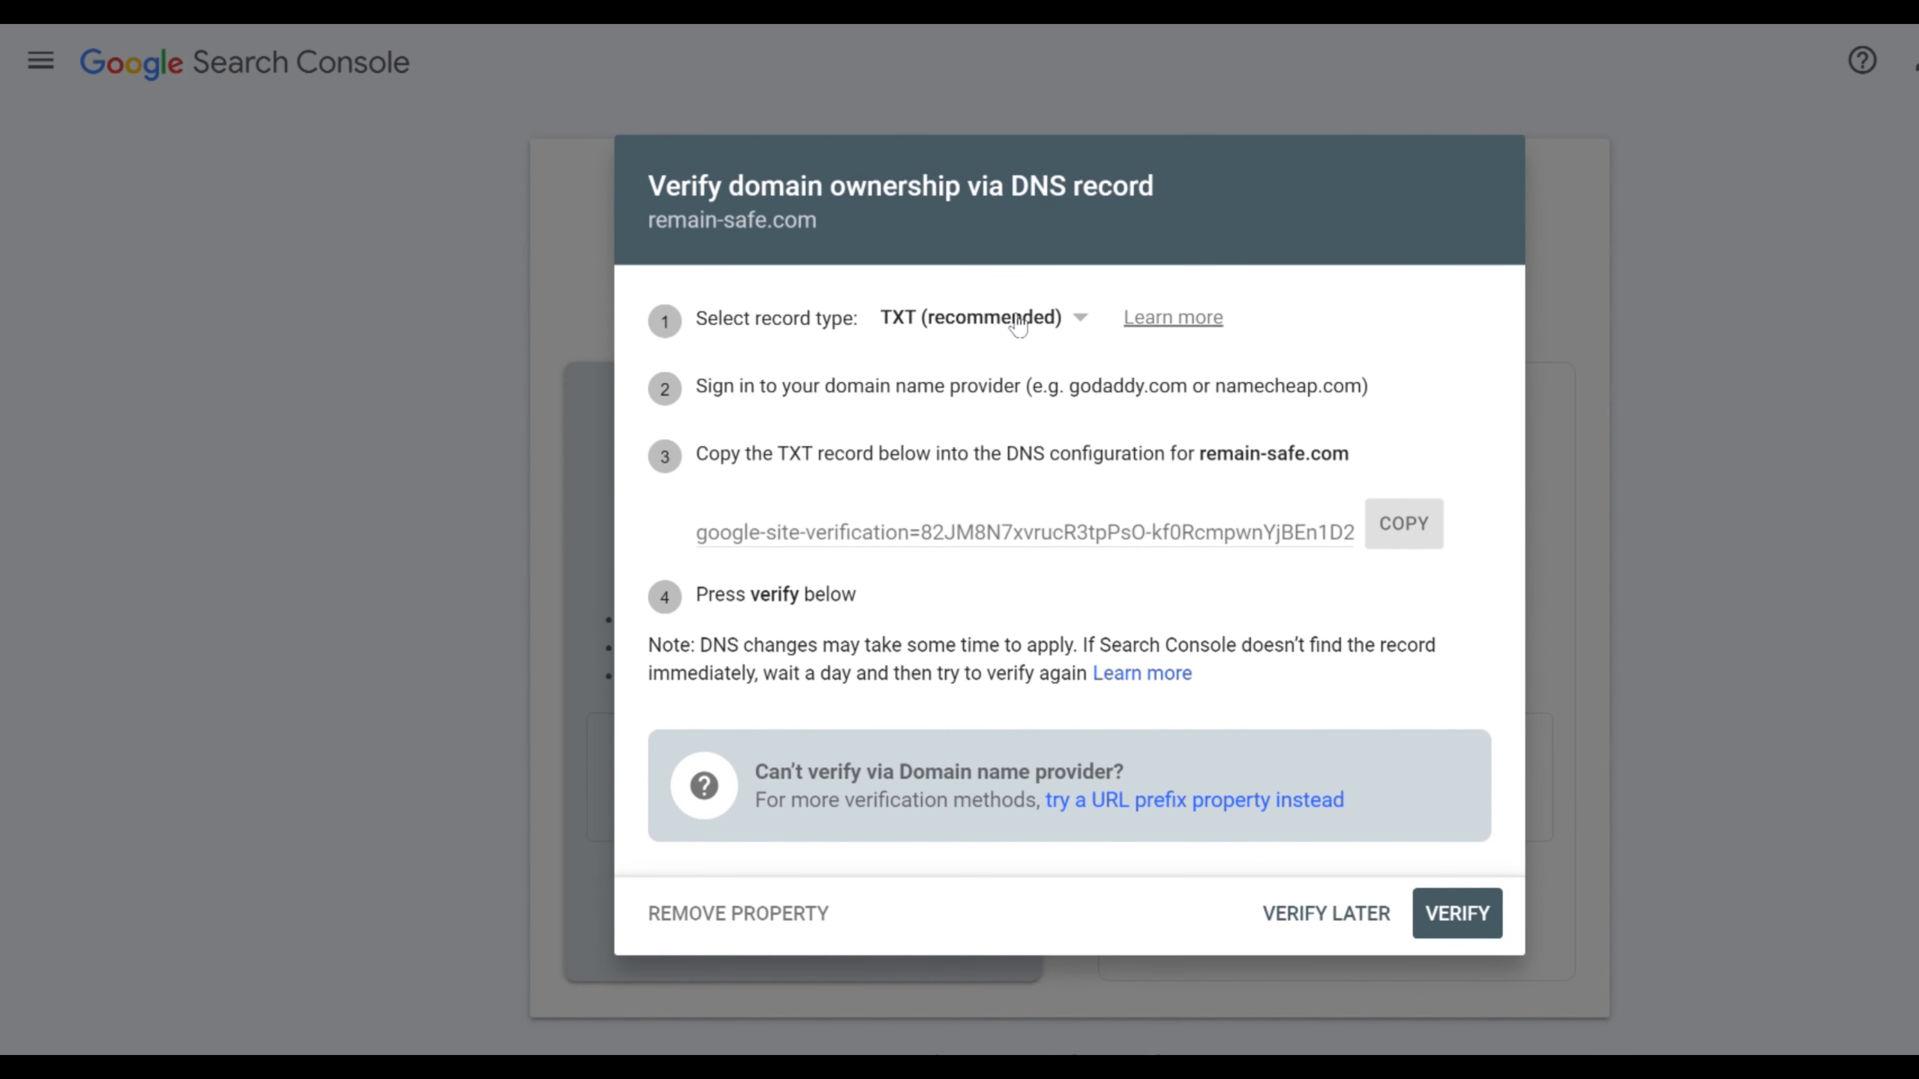
mouse_move(1357, 527)
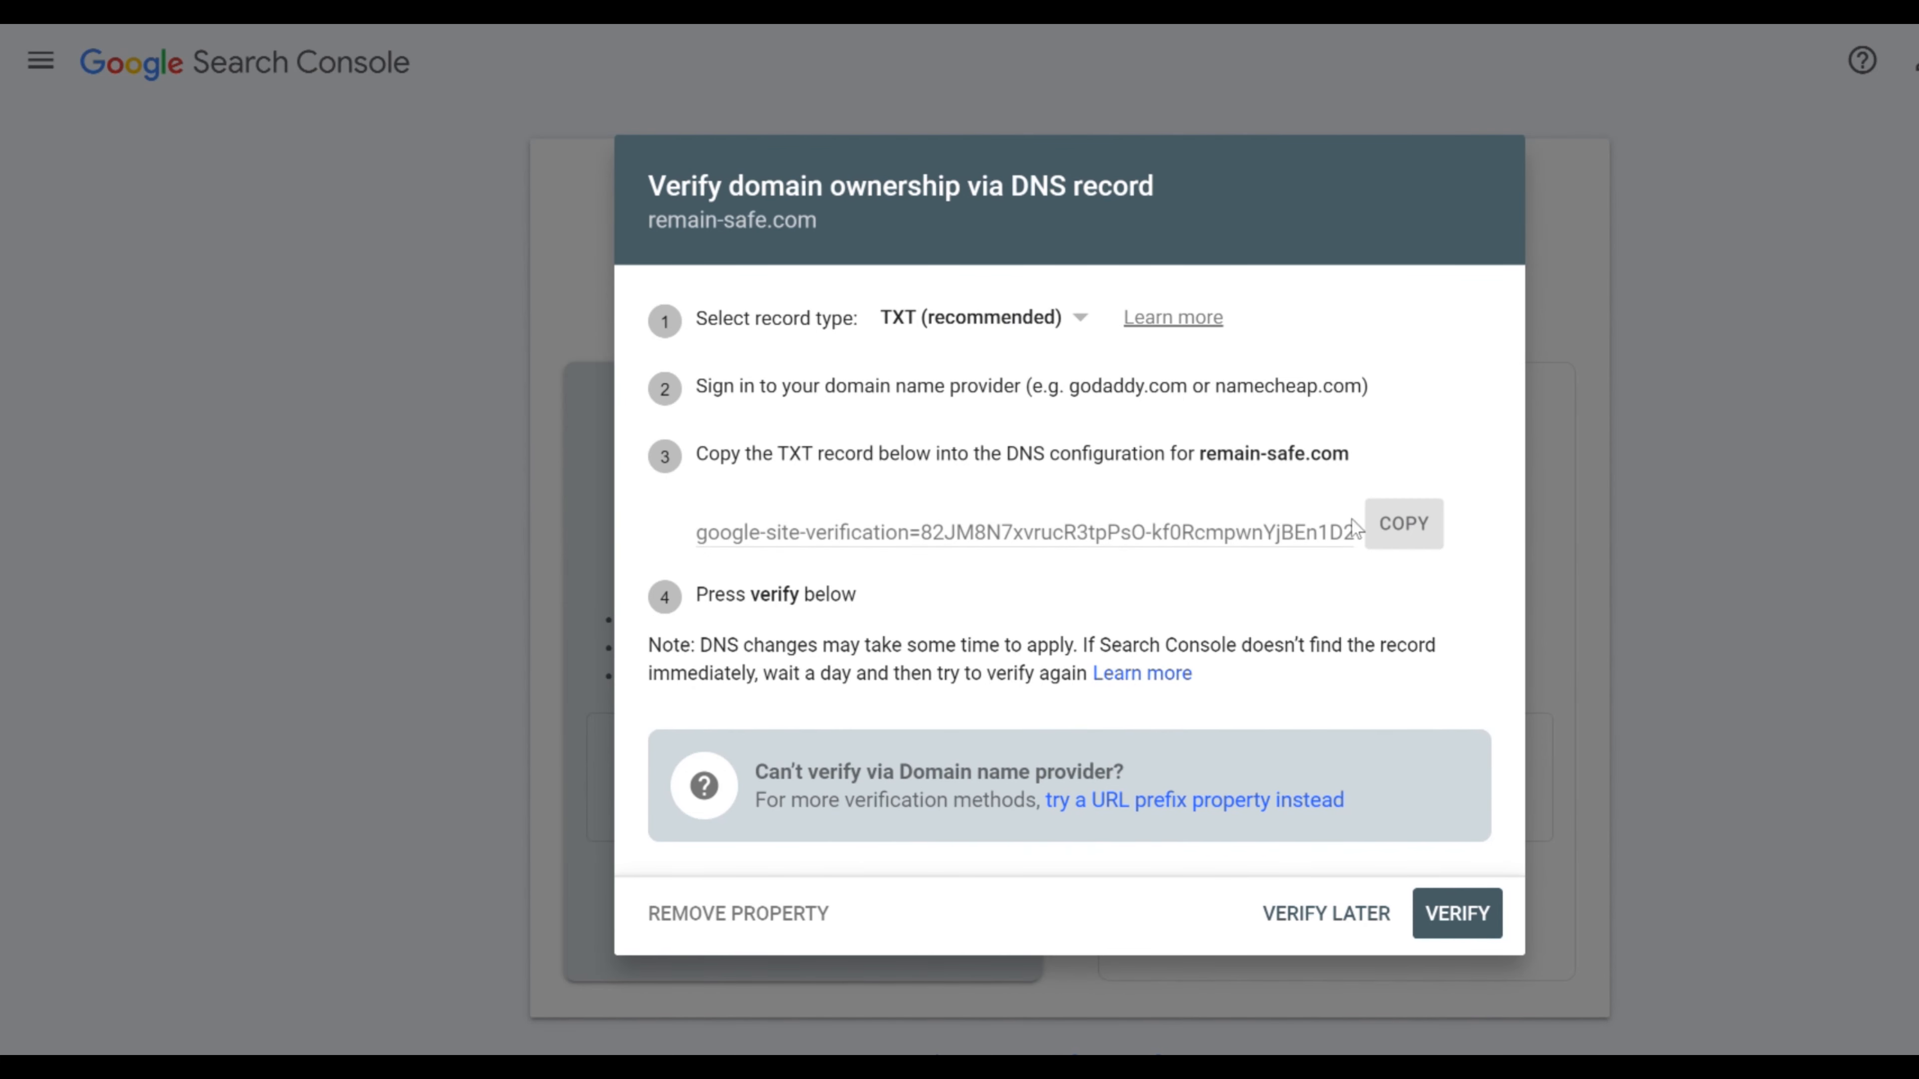
click(1403, 523)
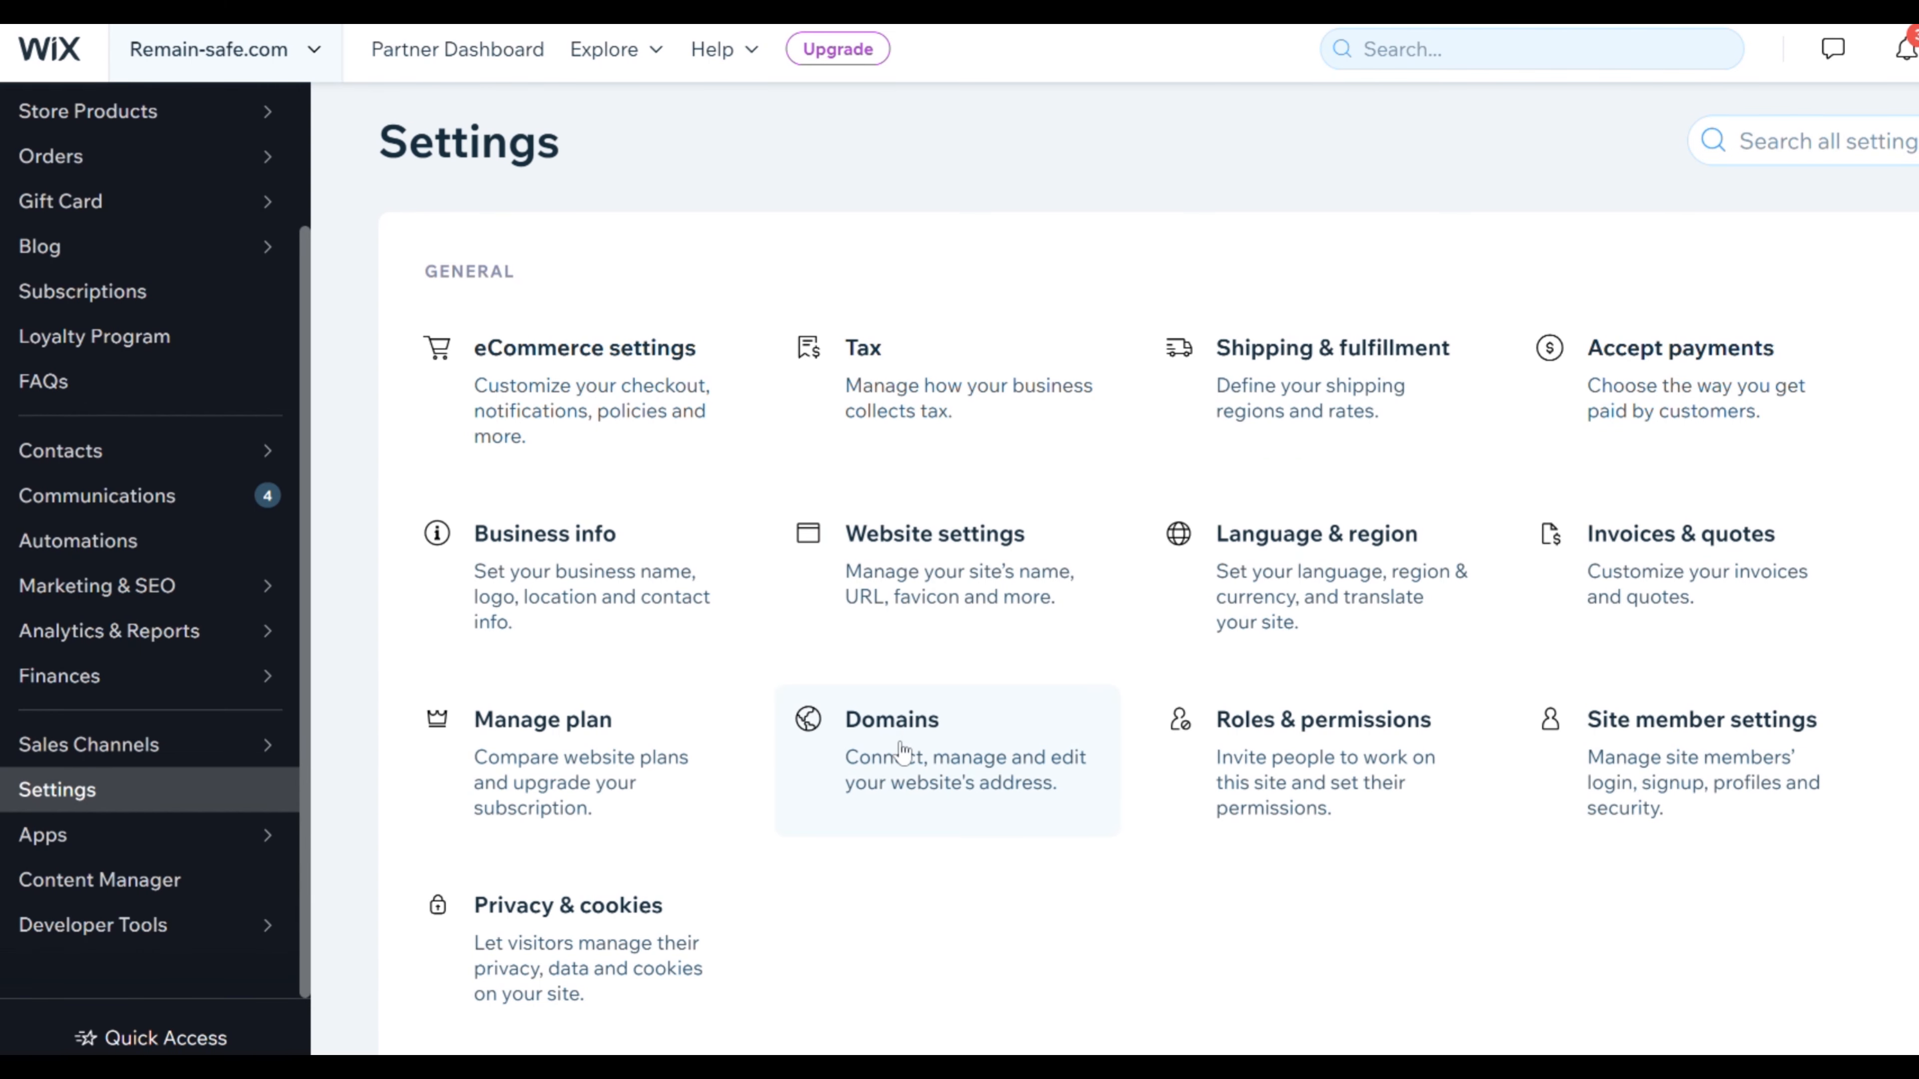
Save a new Wix DNS TXT record with the google-site-verification value for remain-safe.com
click(891, 720)
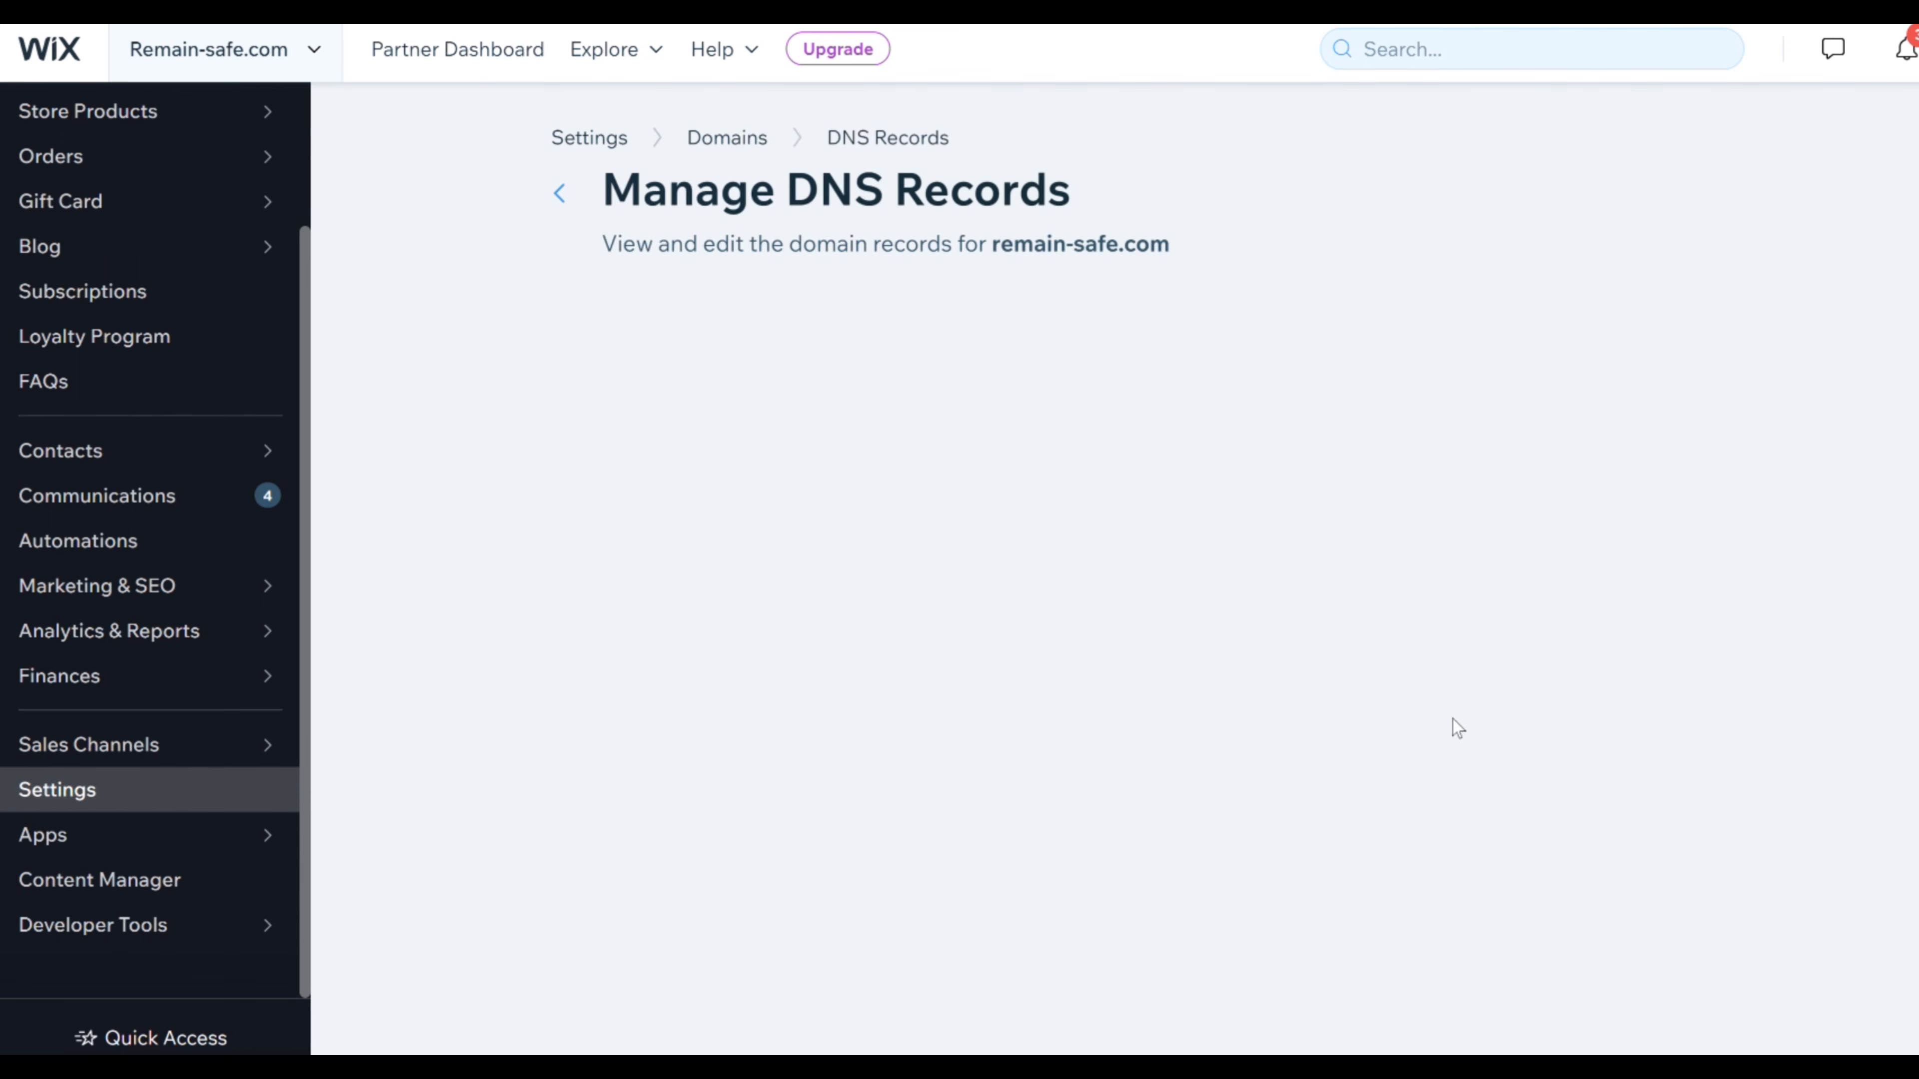
scroll(down, 3)
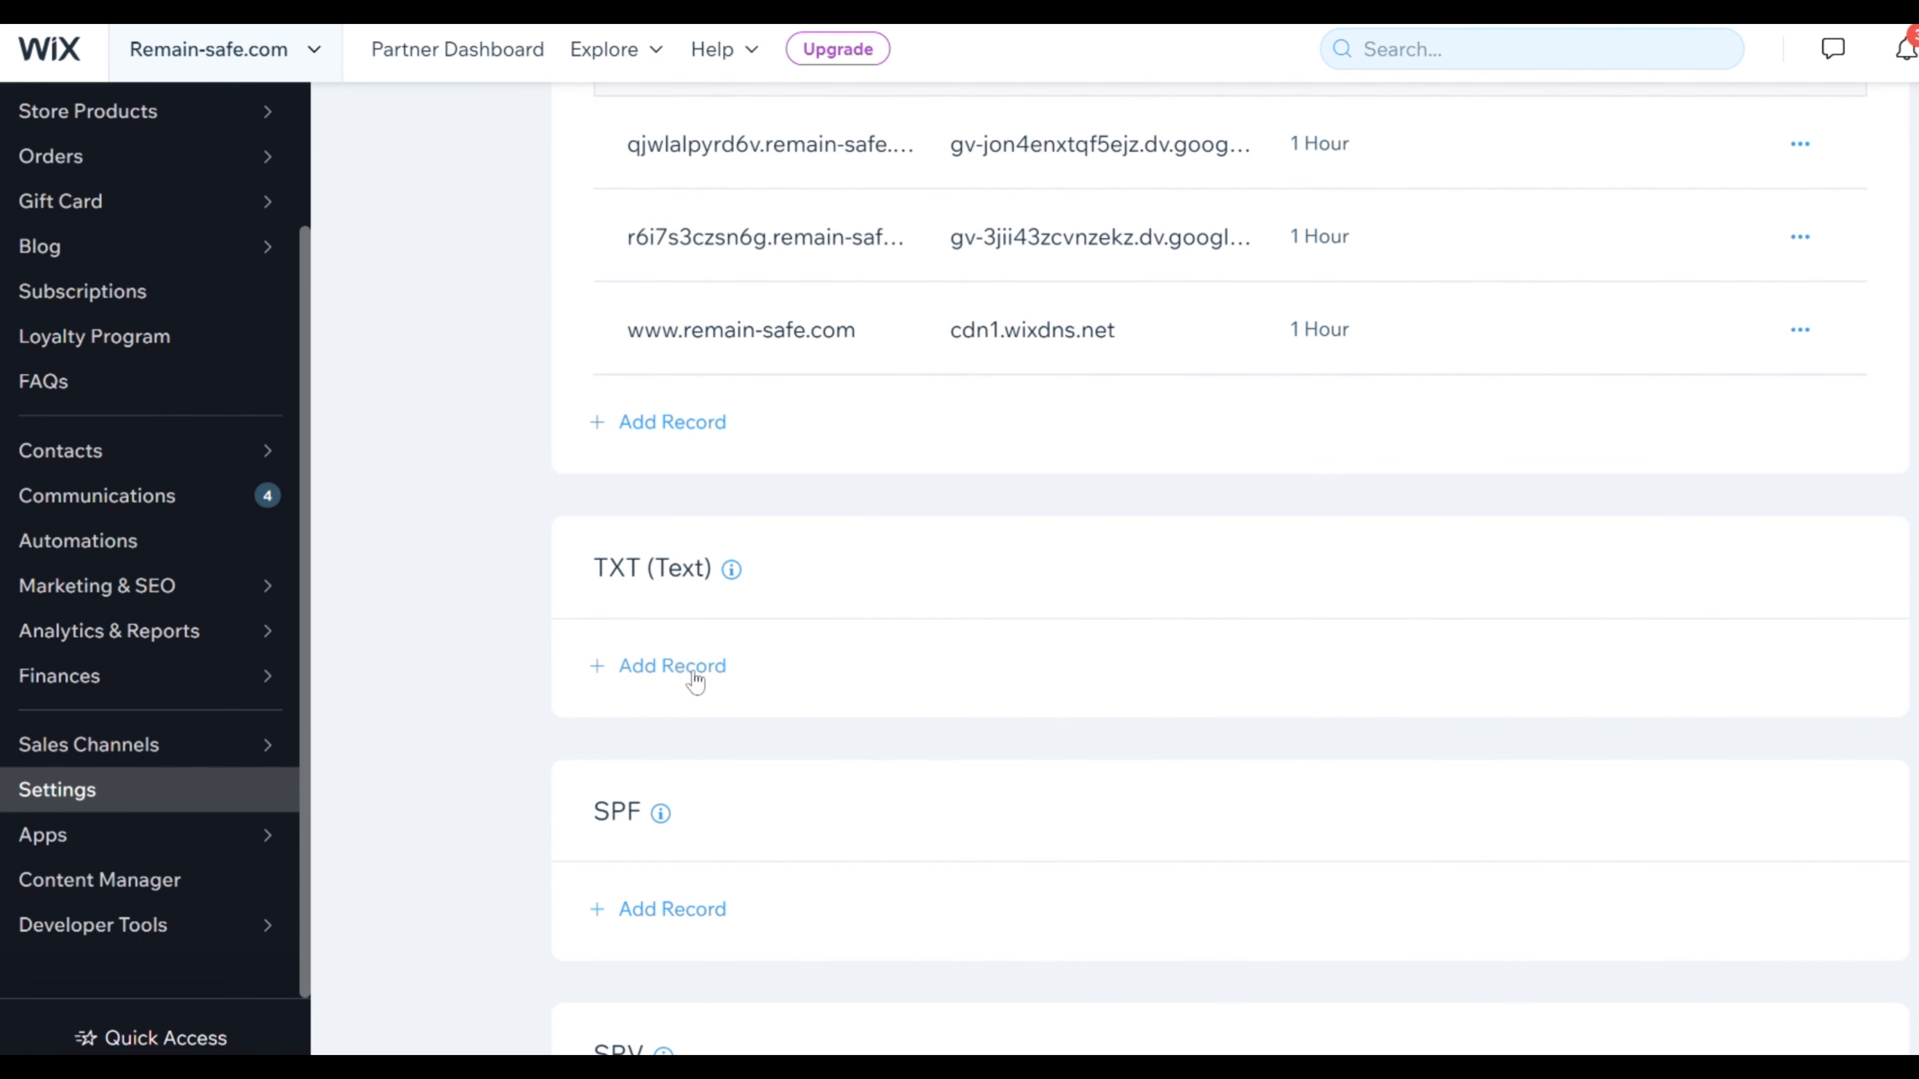
click(670, 665)
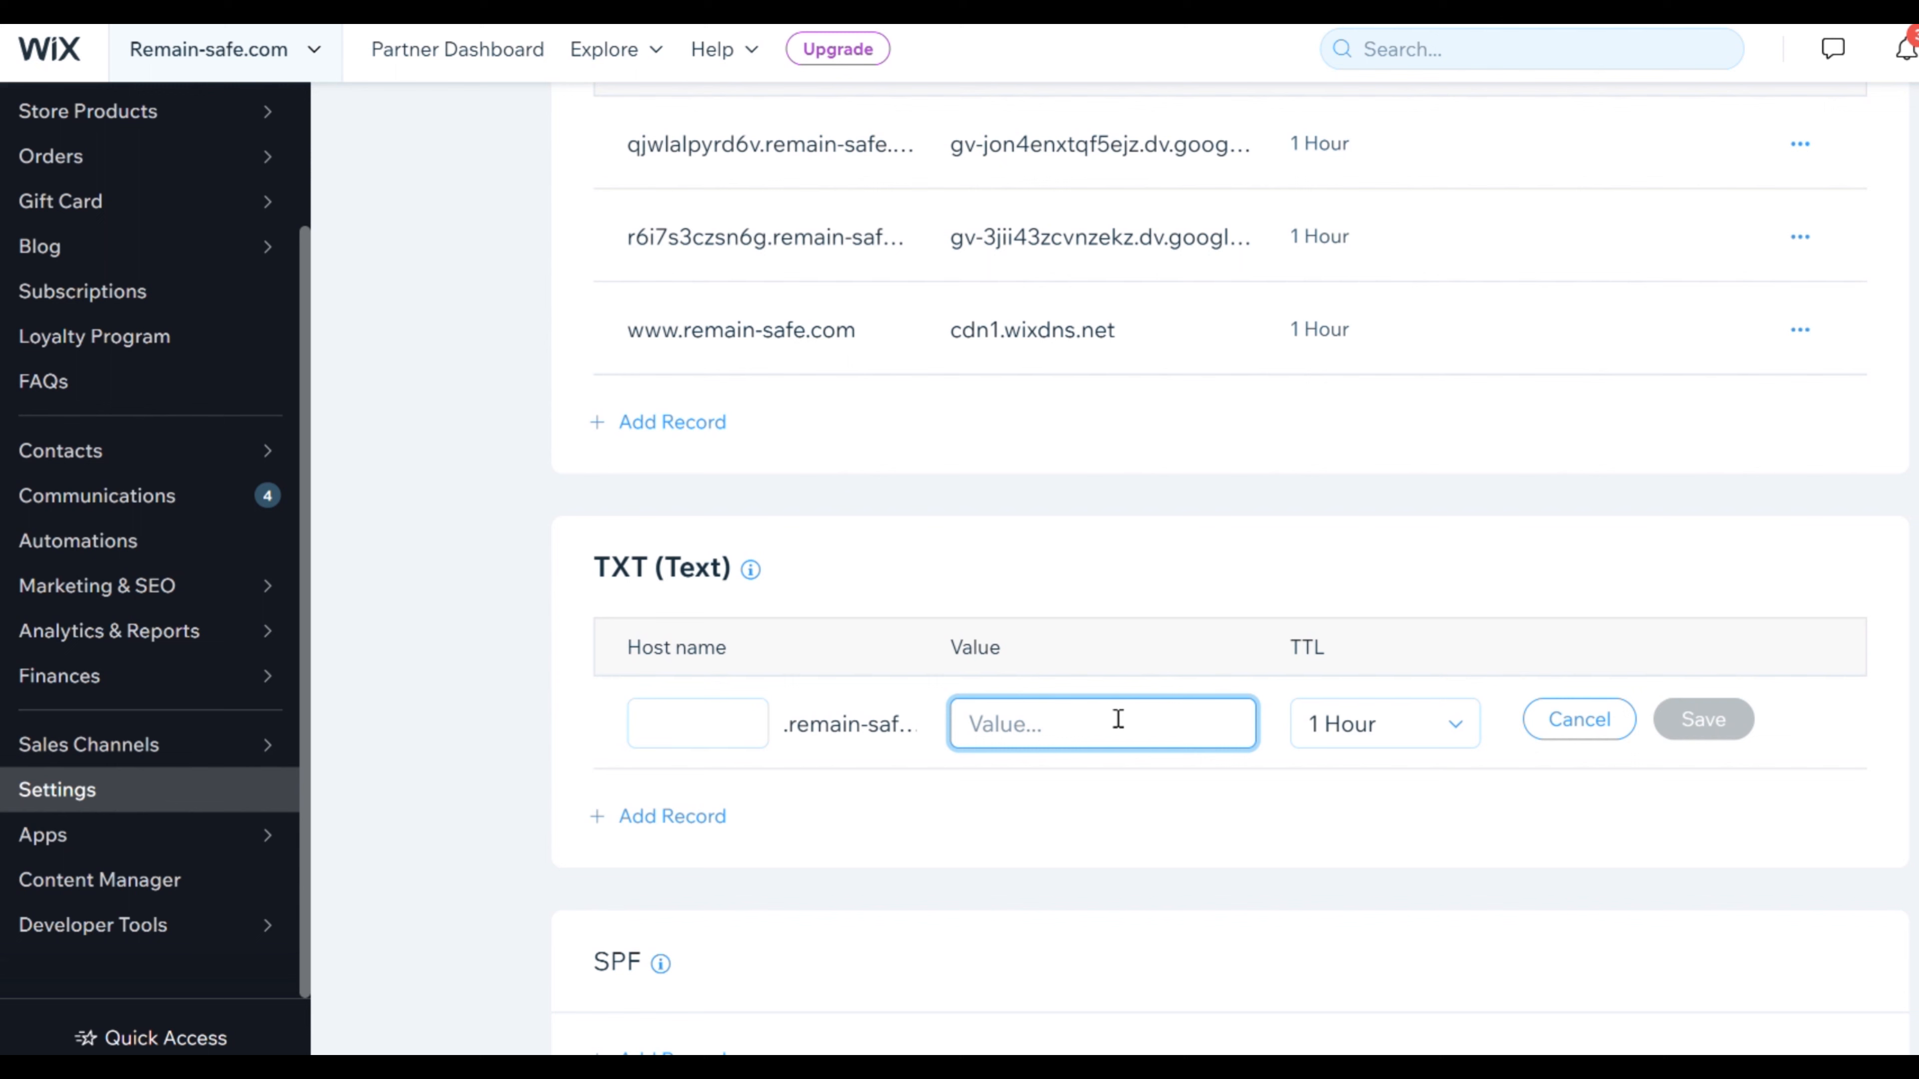
text(RcmpwnYjBEn1D2kJniNc)
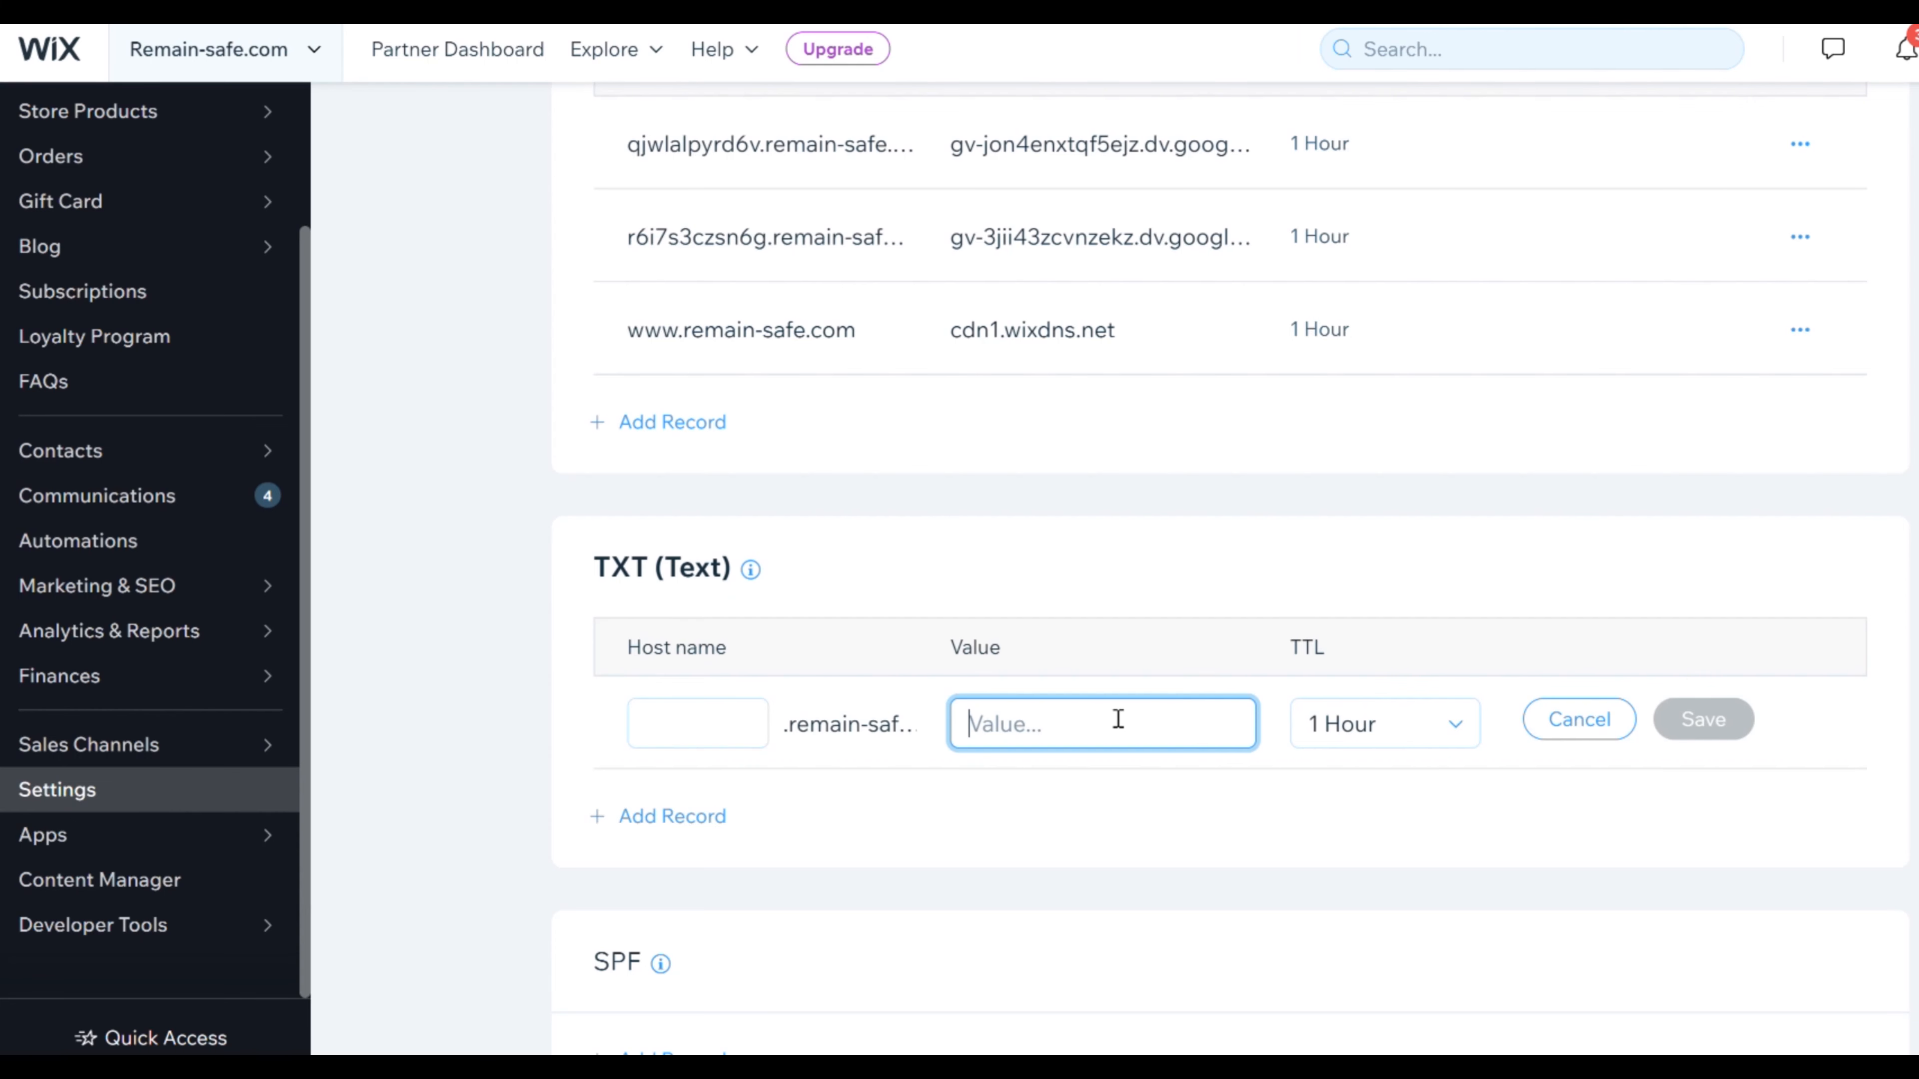
text(google-site-verification=8)
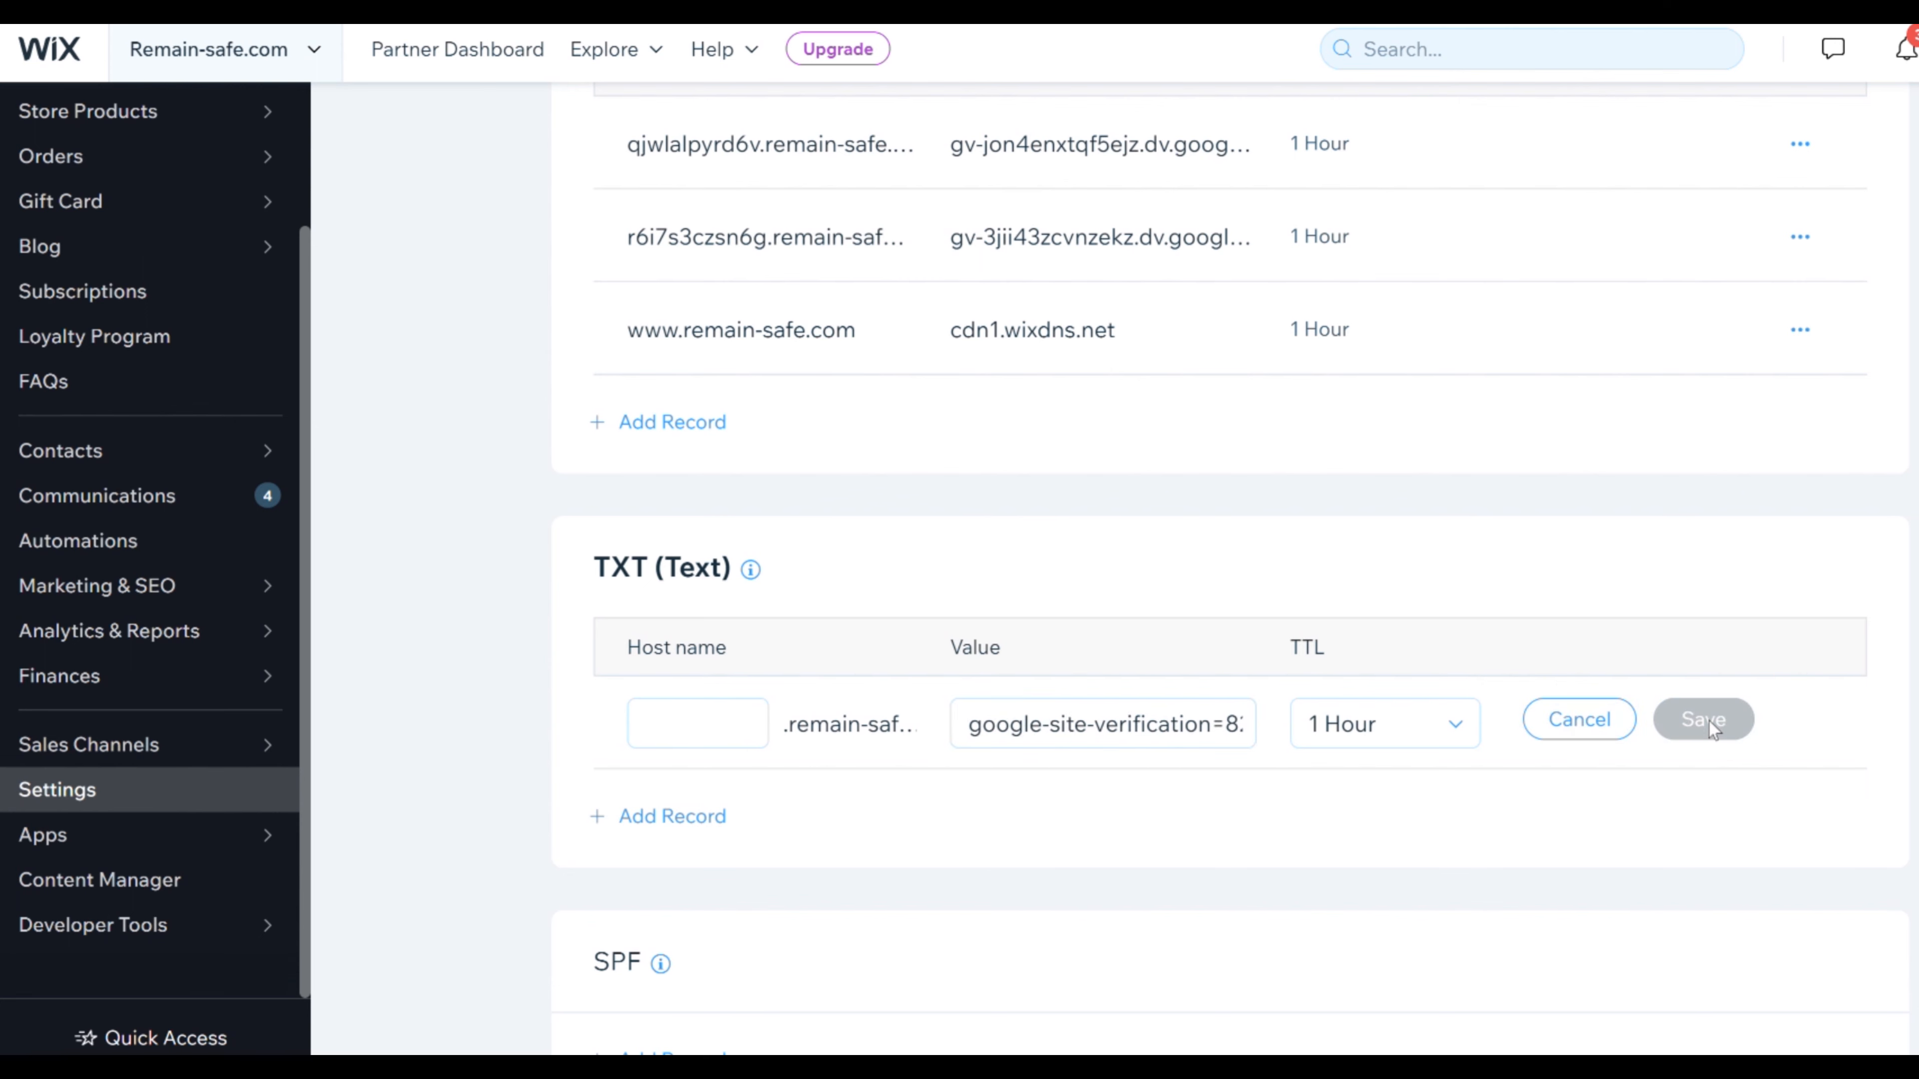
click(1702, 719)
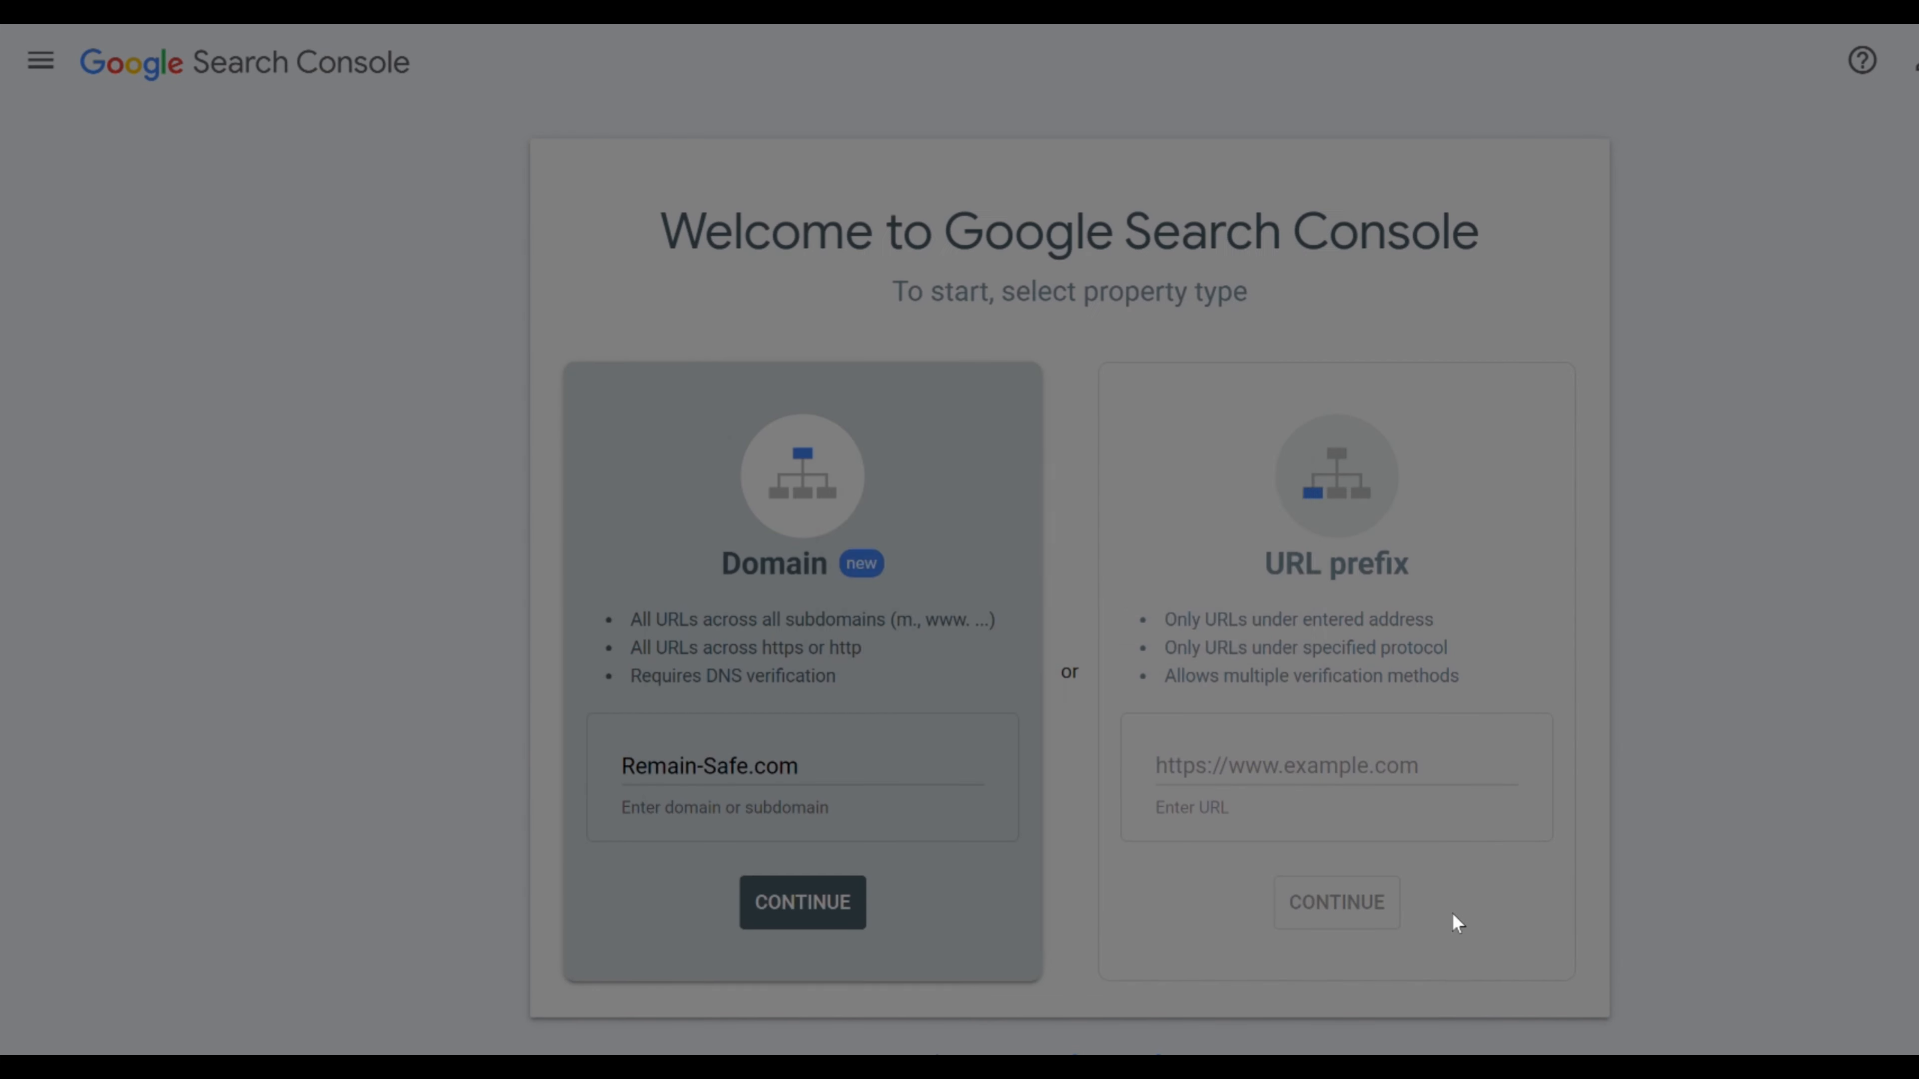
Switch the verification record type from TXT to CNAME for remain-safe.com
click(801, 902)
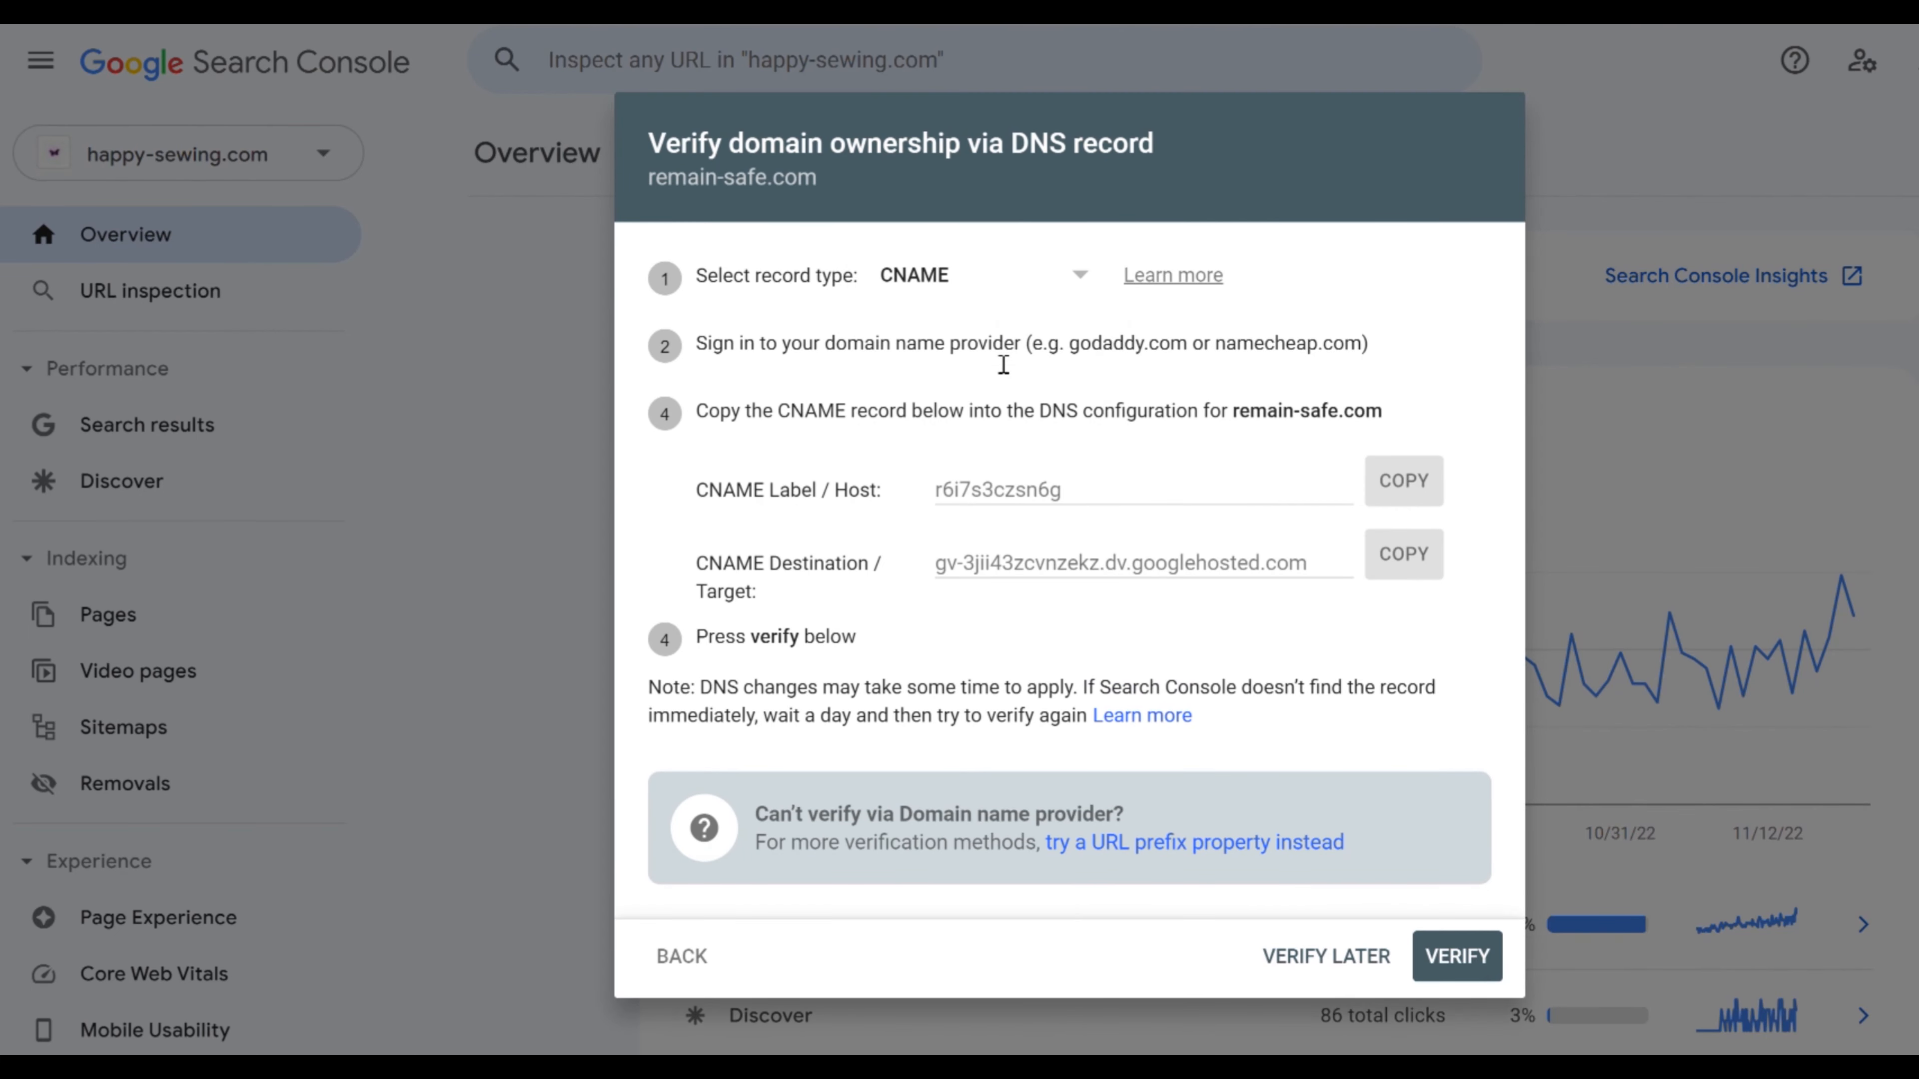
mouse_move(1403, 486)
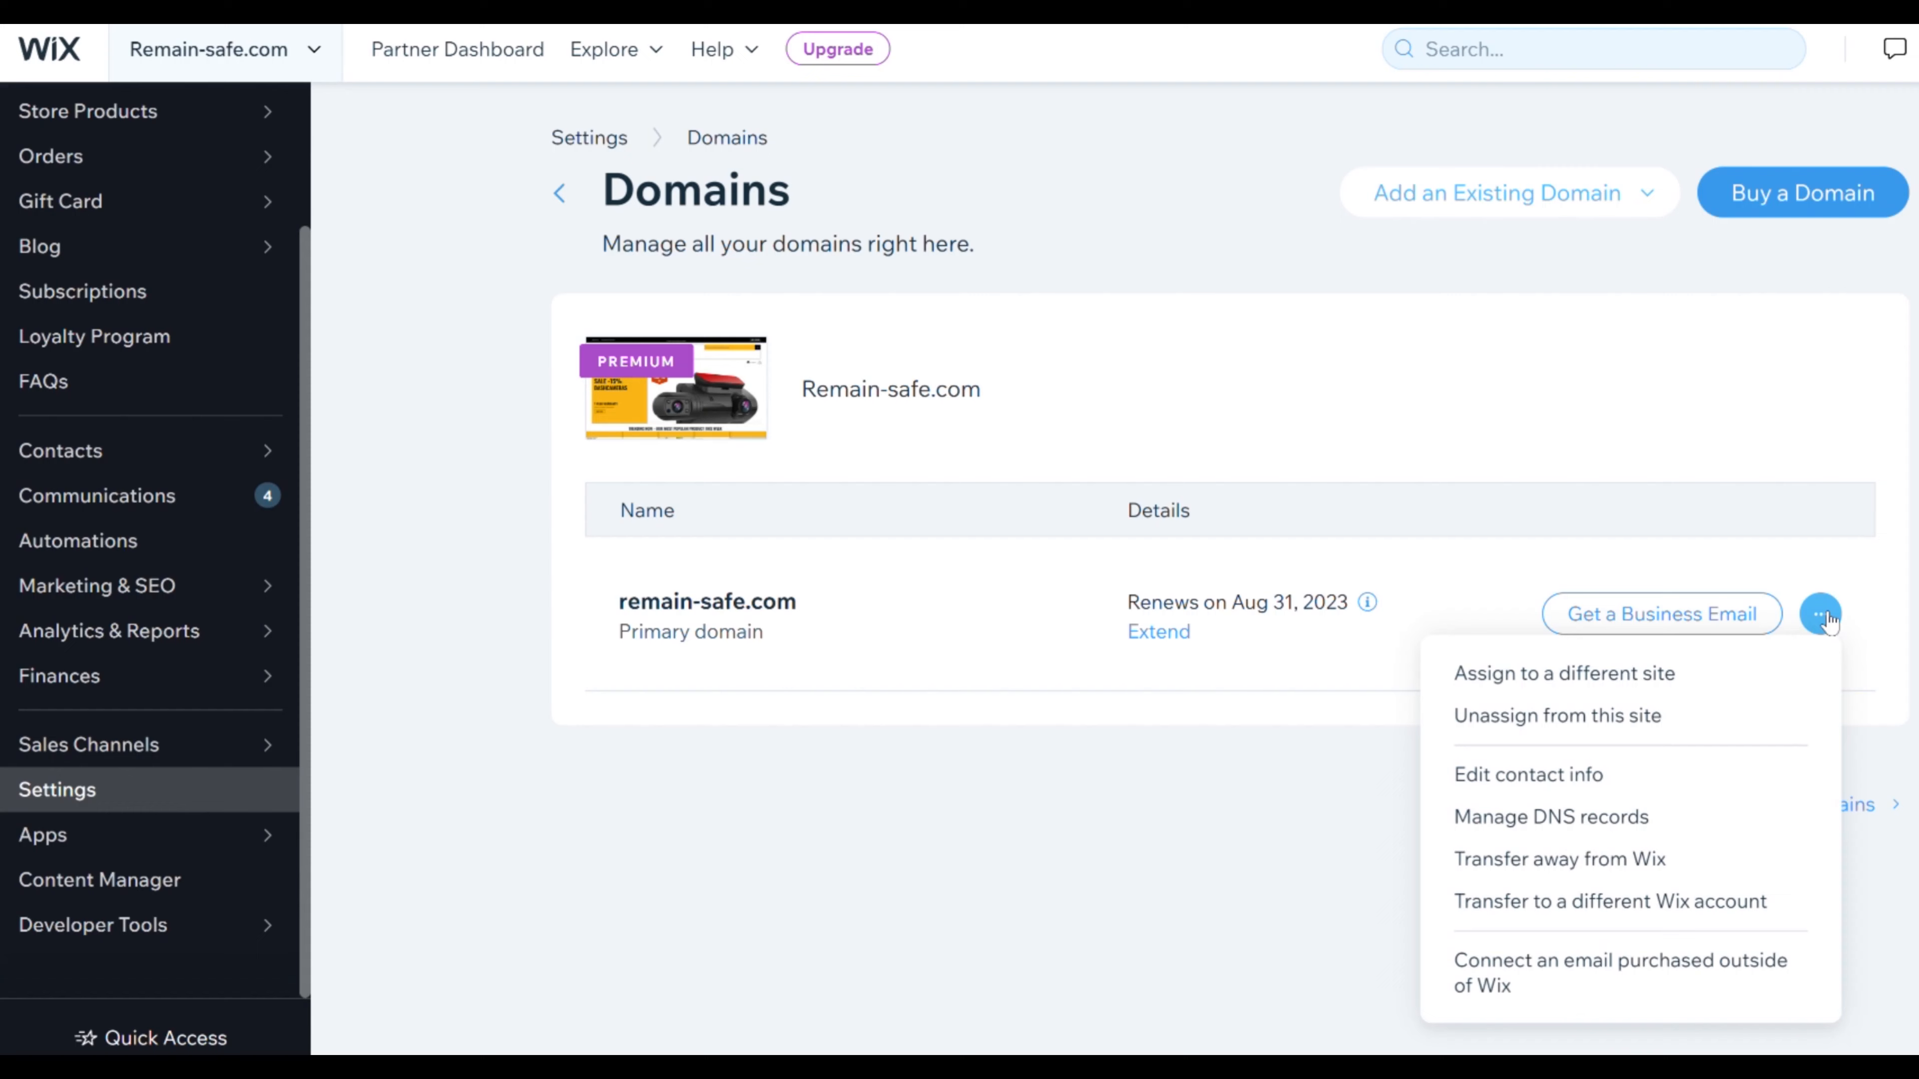
mouse_move(1549, 817)
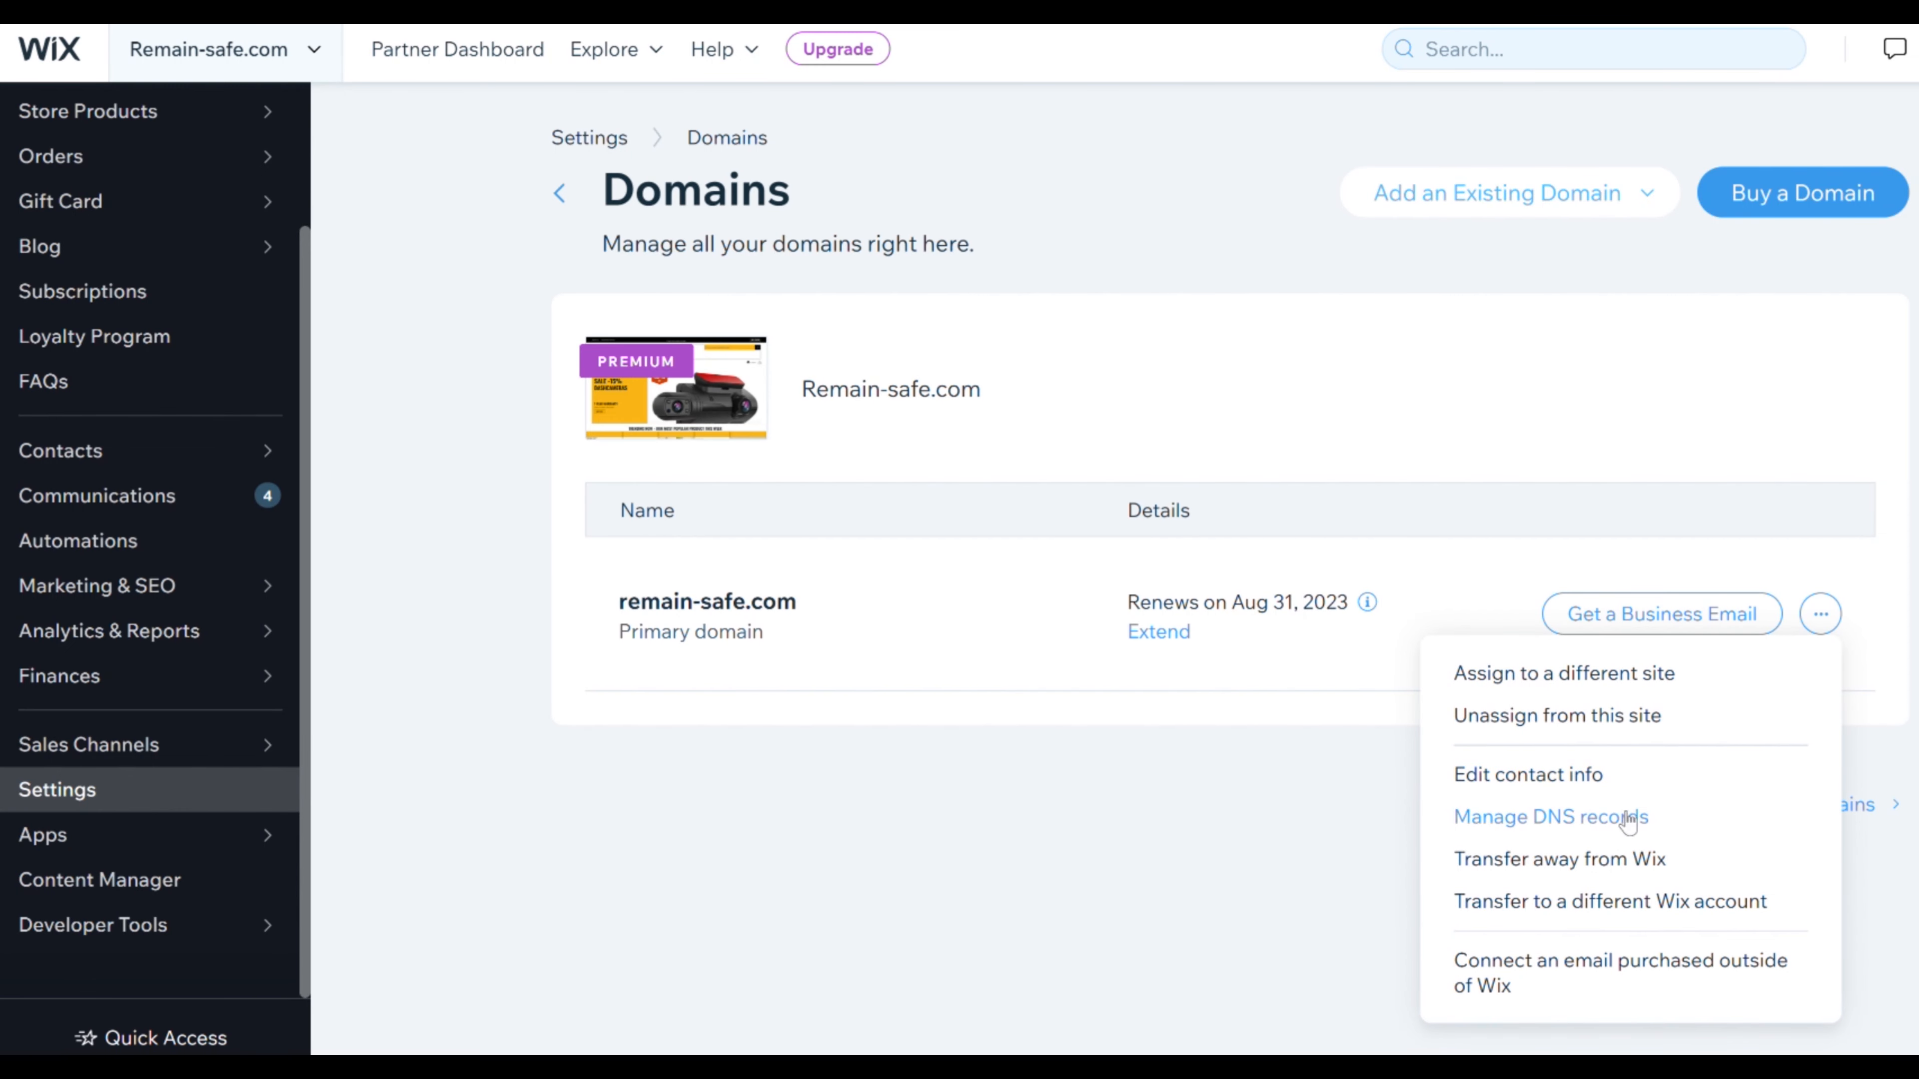
Add a CNAME record in Wix DNS for remain-safe.com with host name 7s3czsn6g
click(1549, 817)
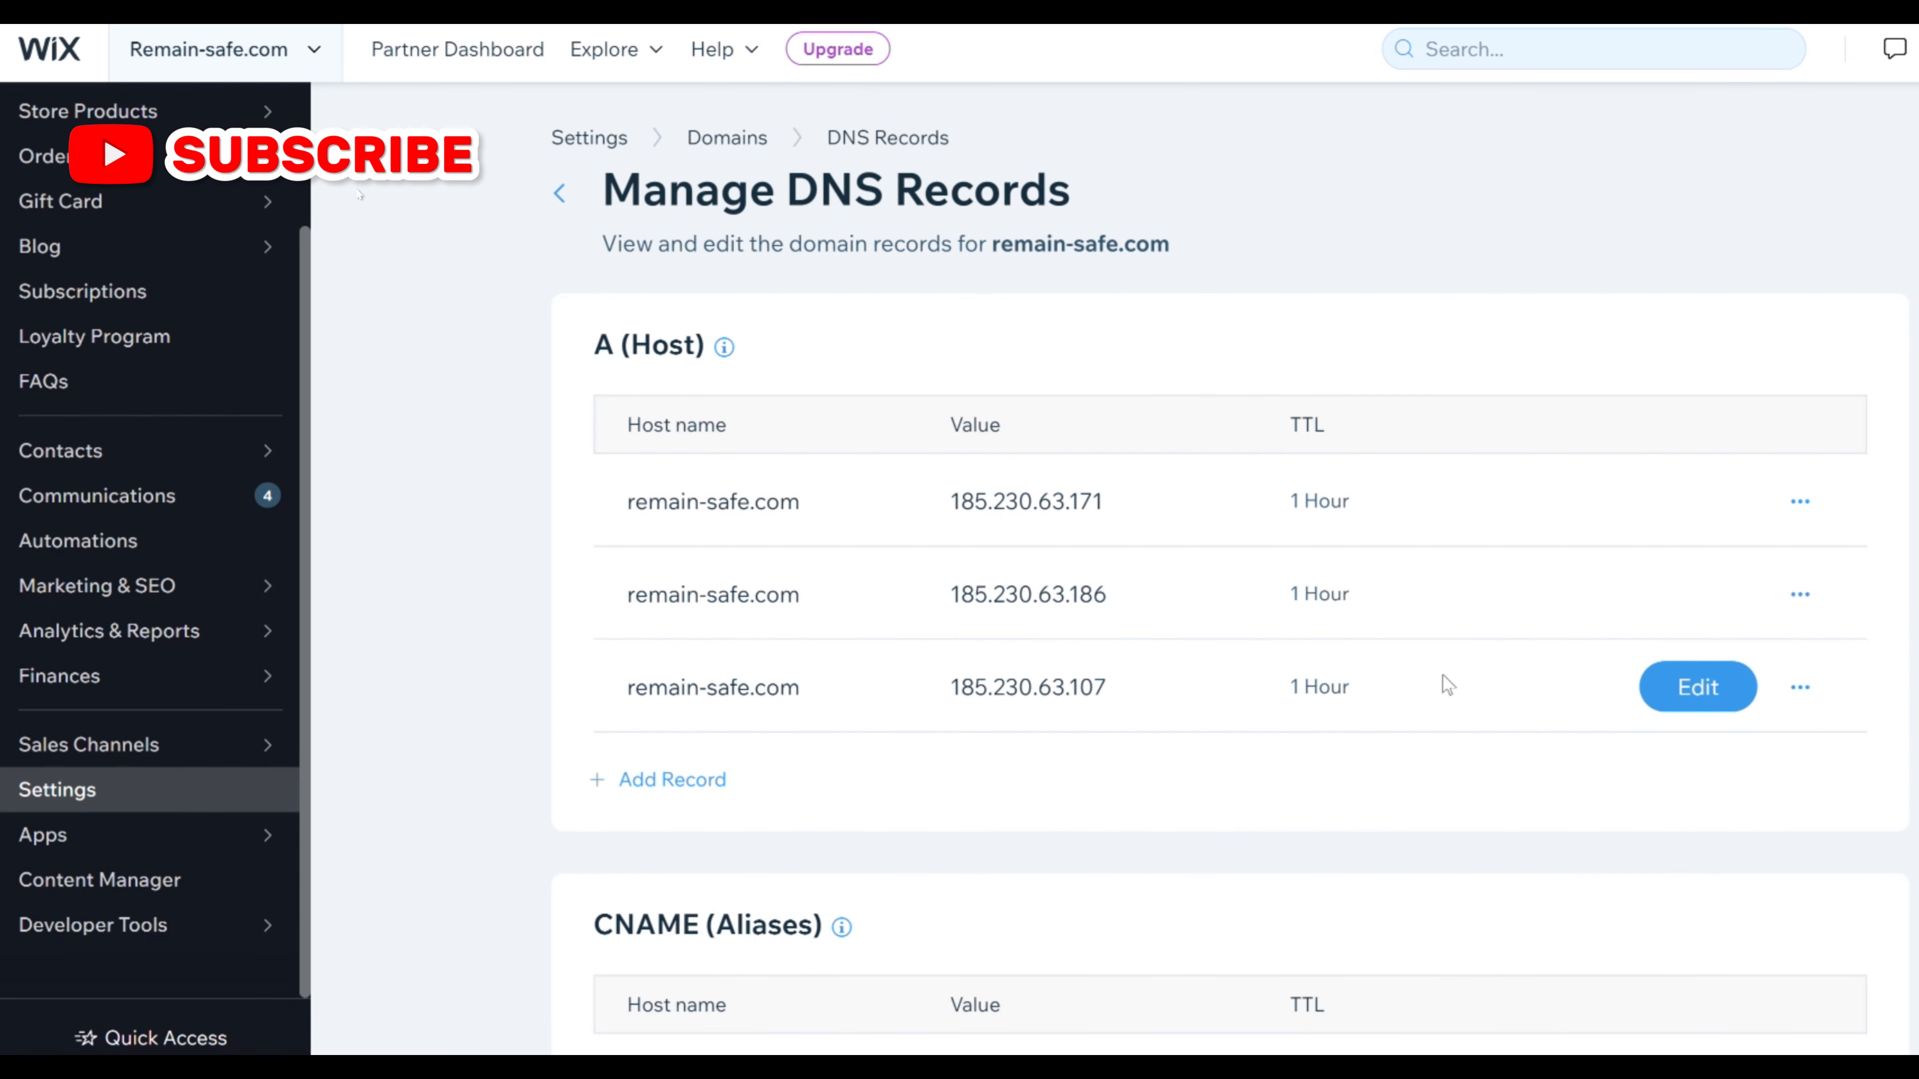
scroll(down, 3)
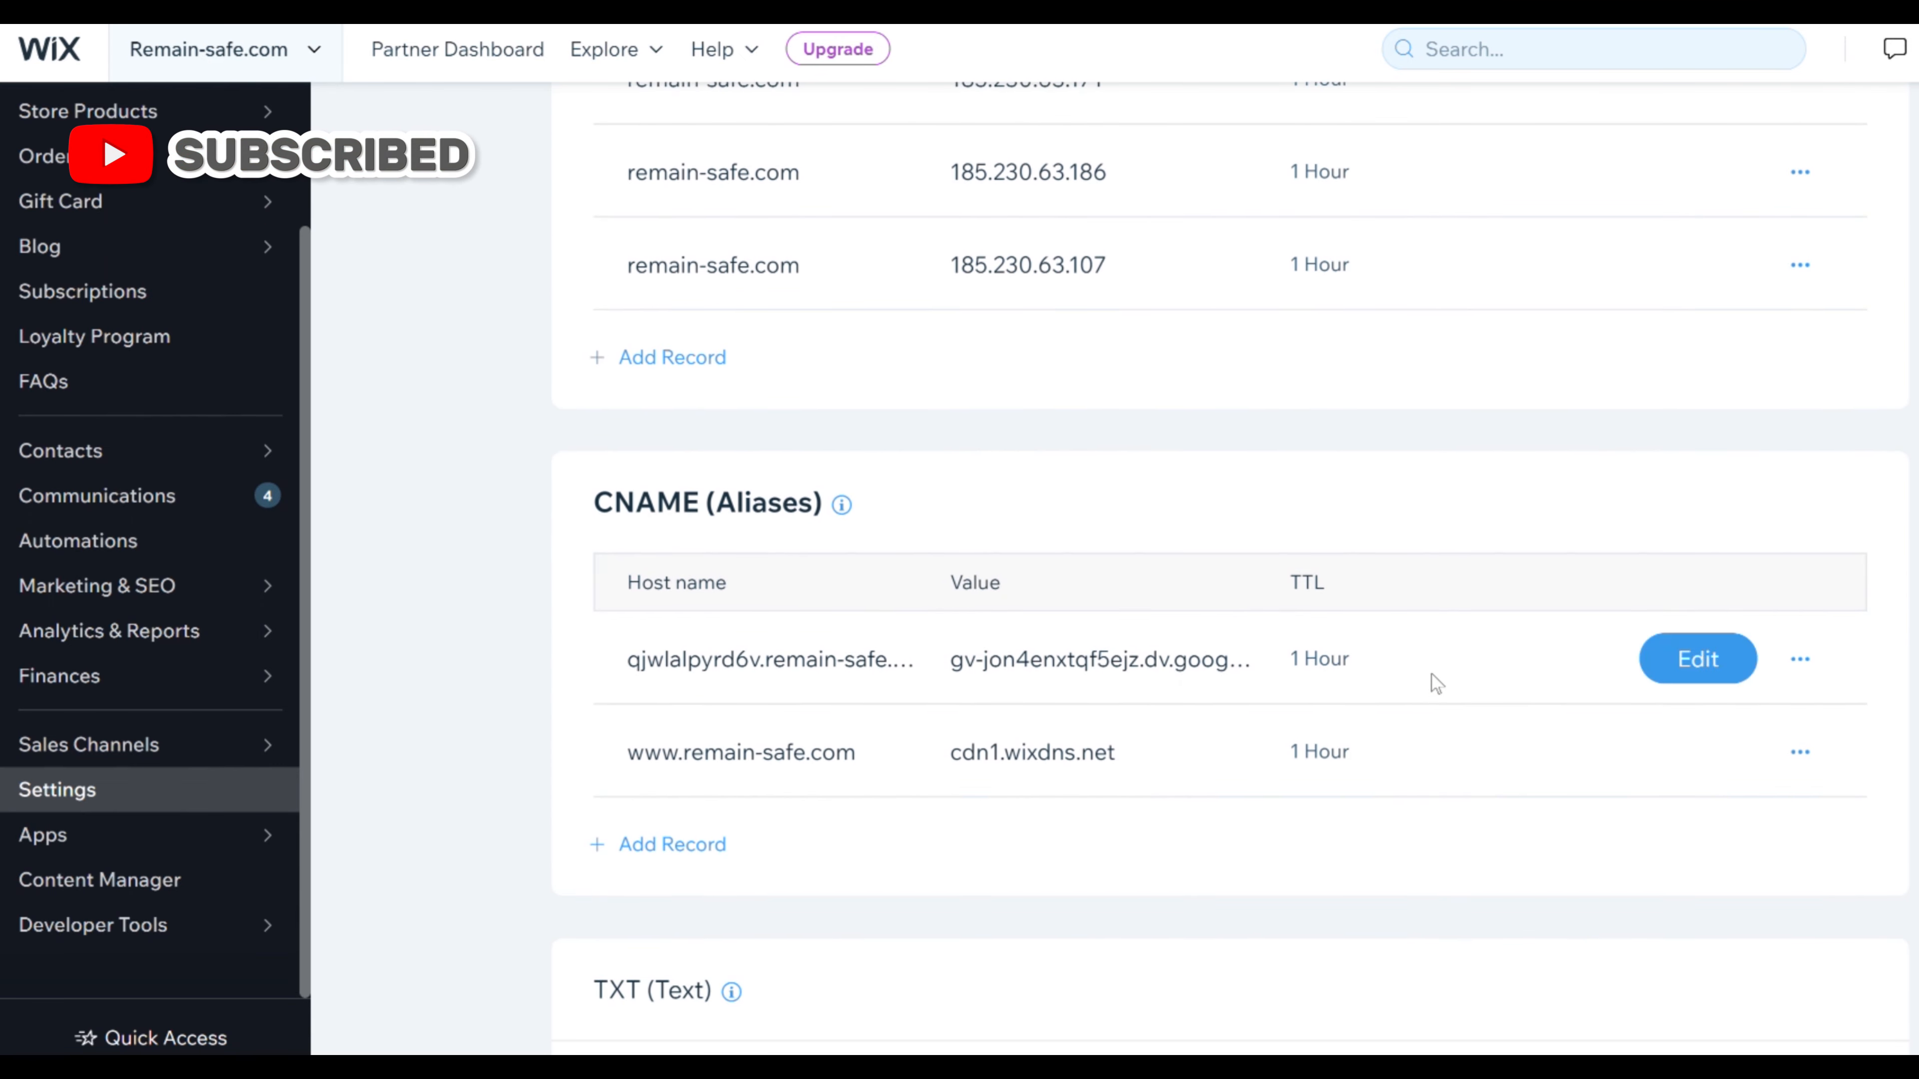
click(672, 358)
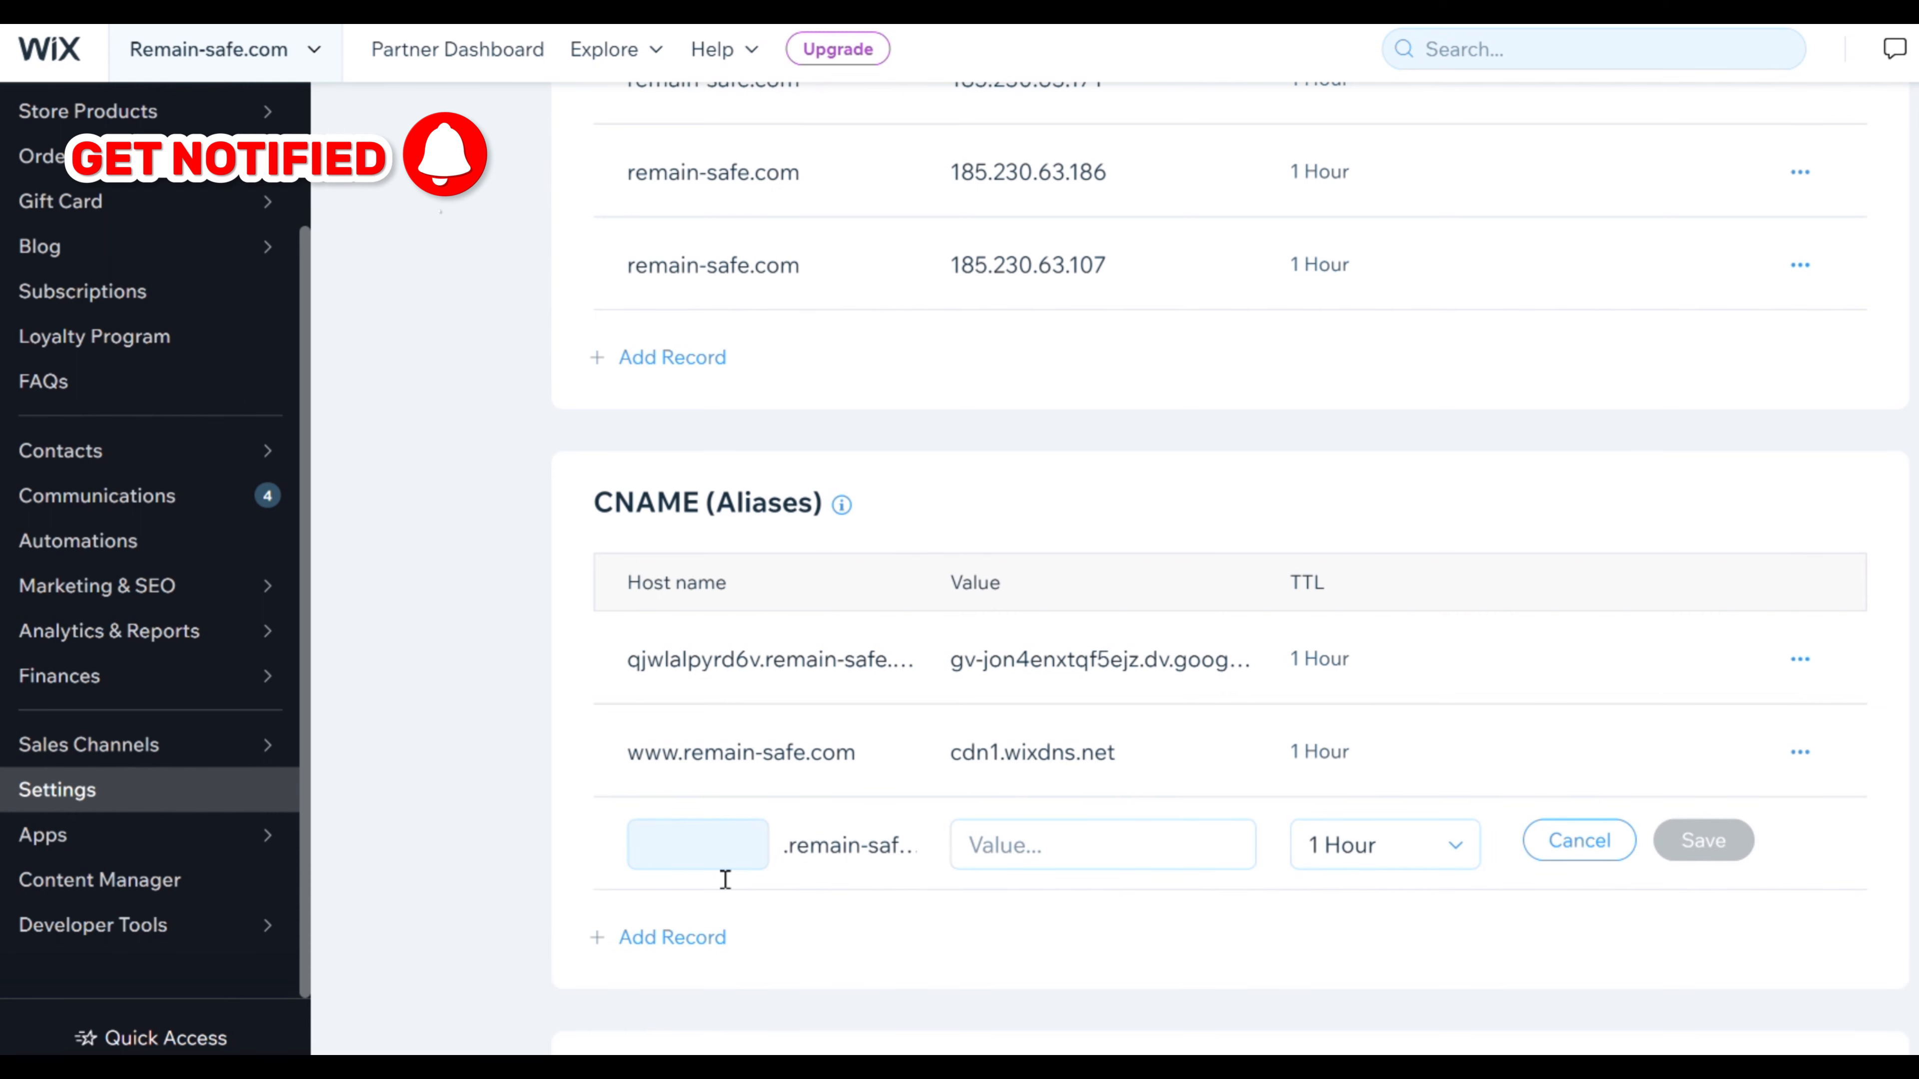
scroll(down, 3)
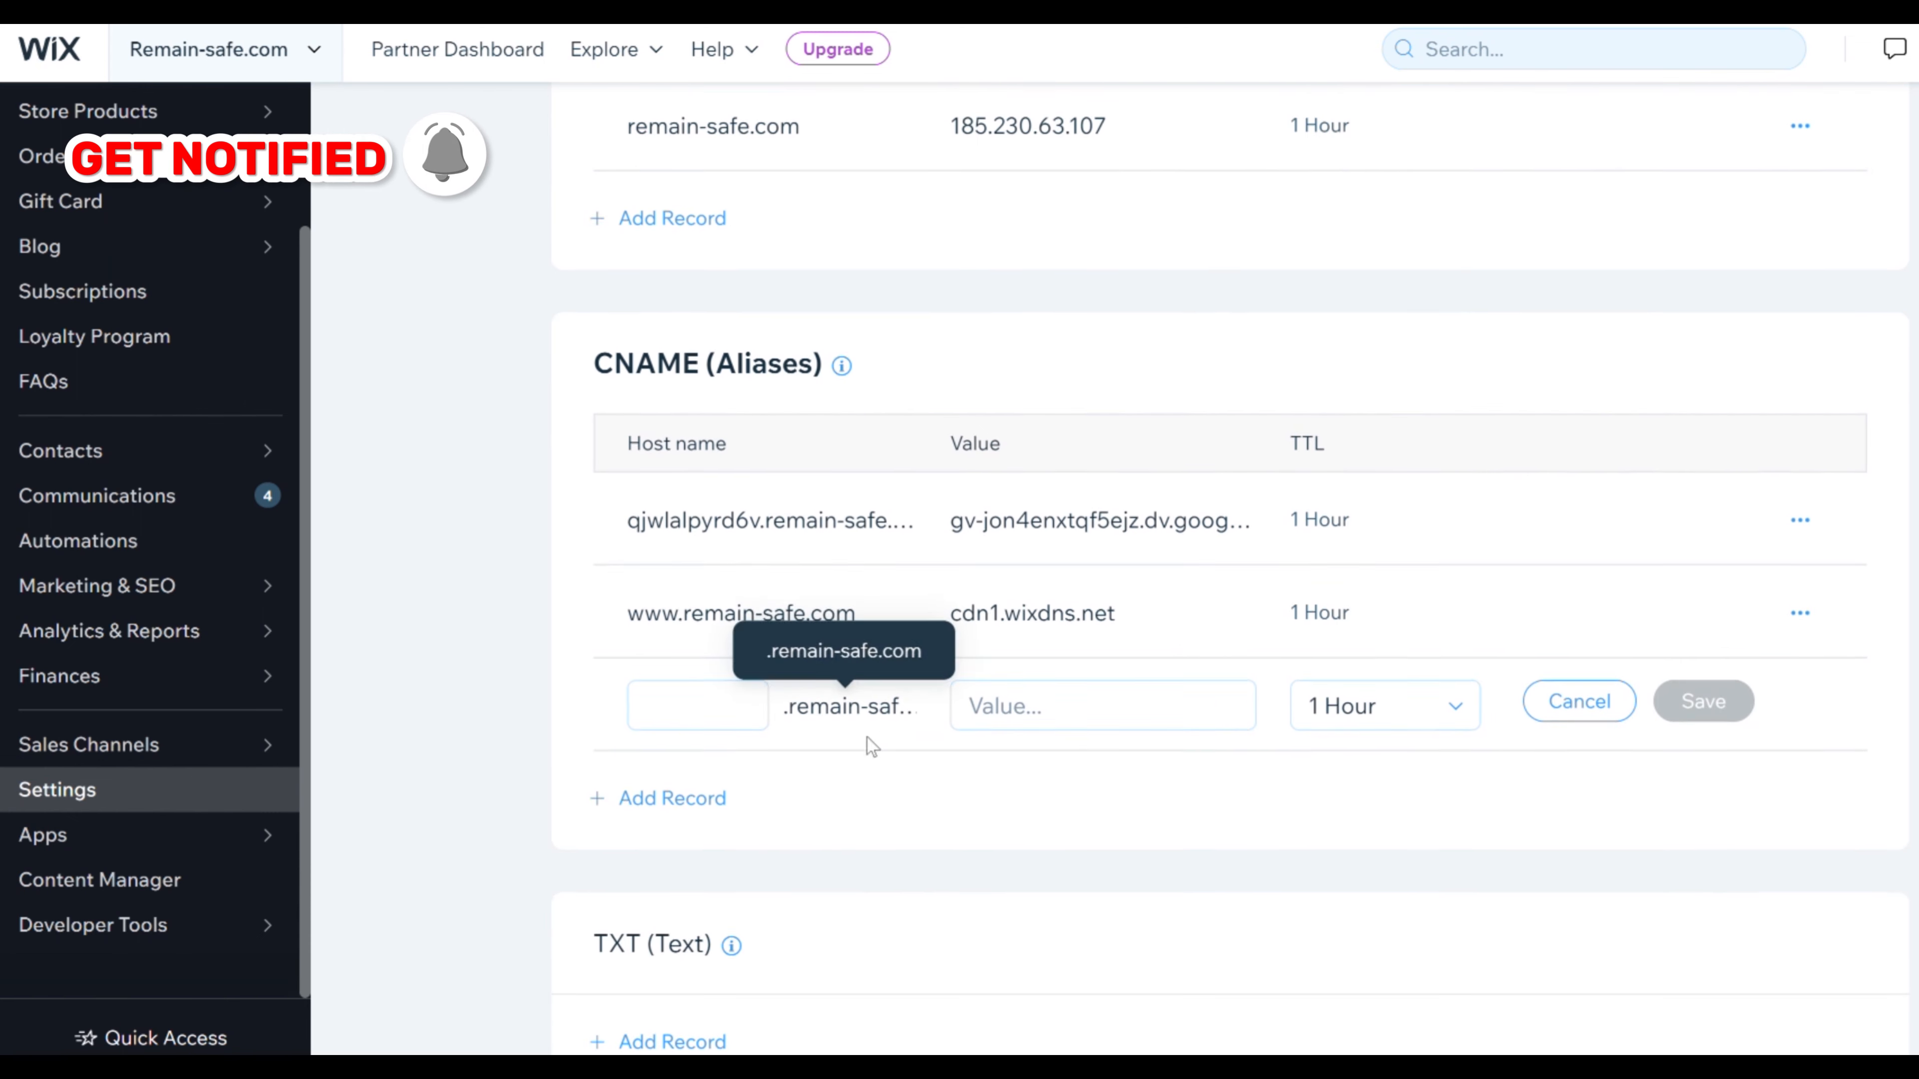
click(696, 704)
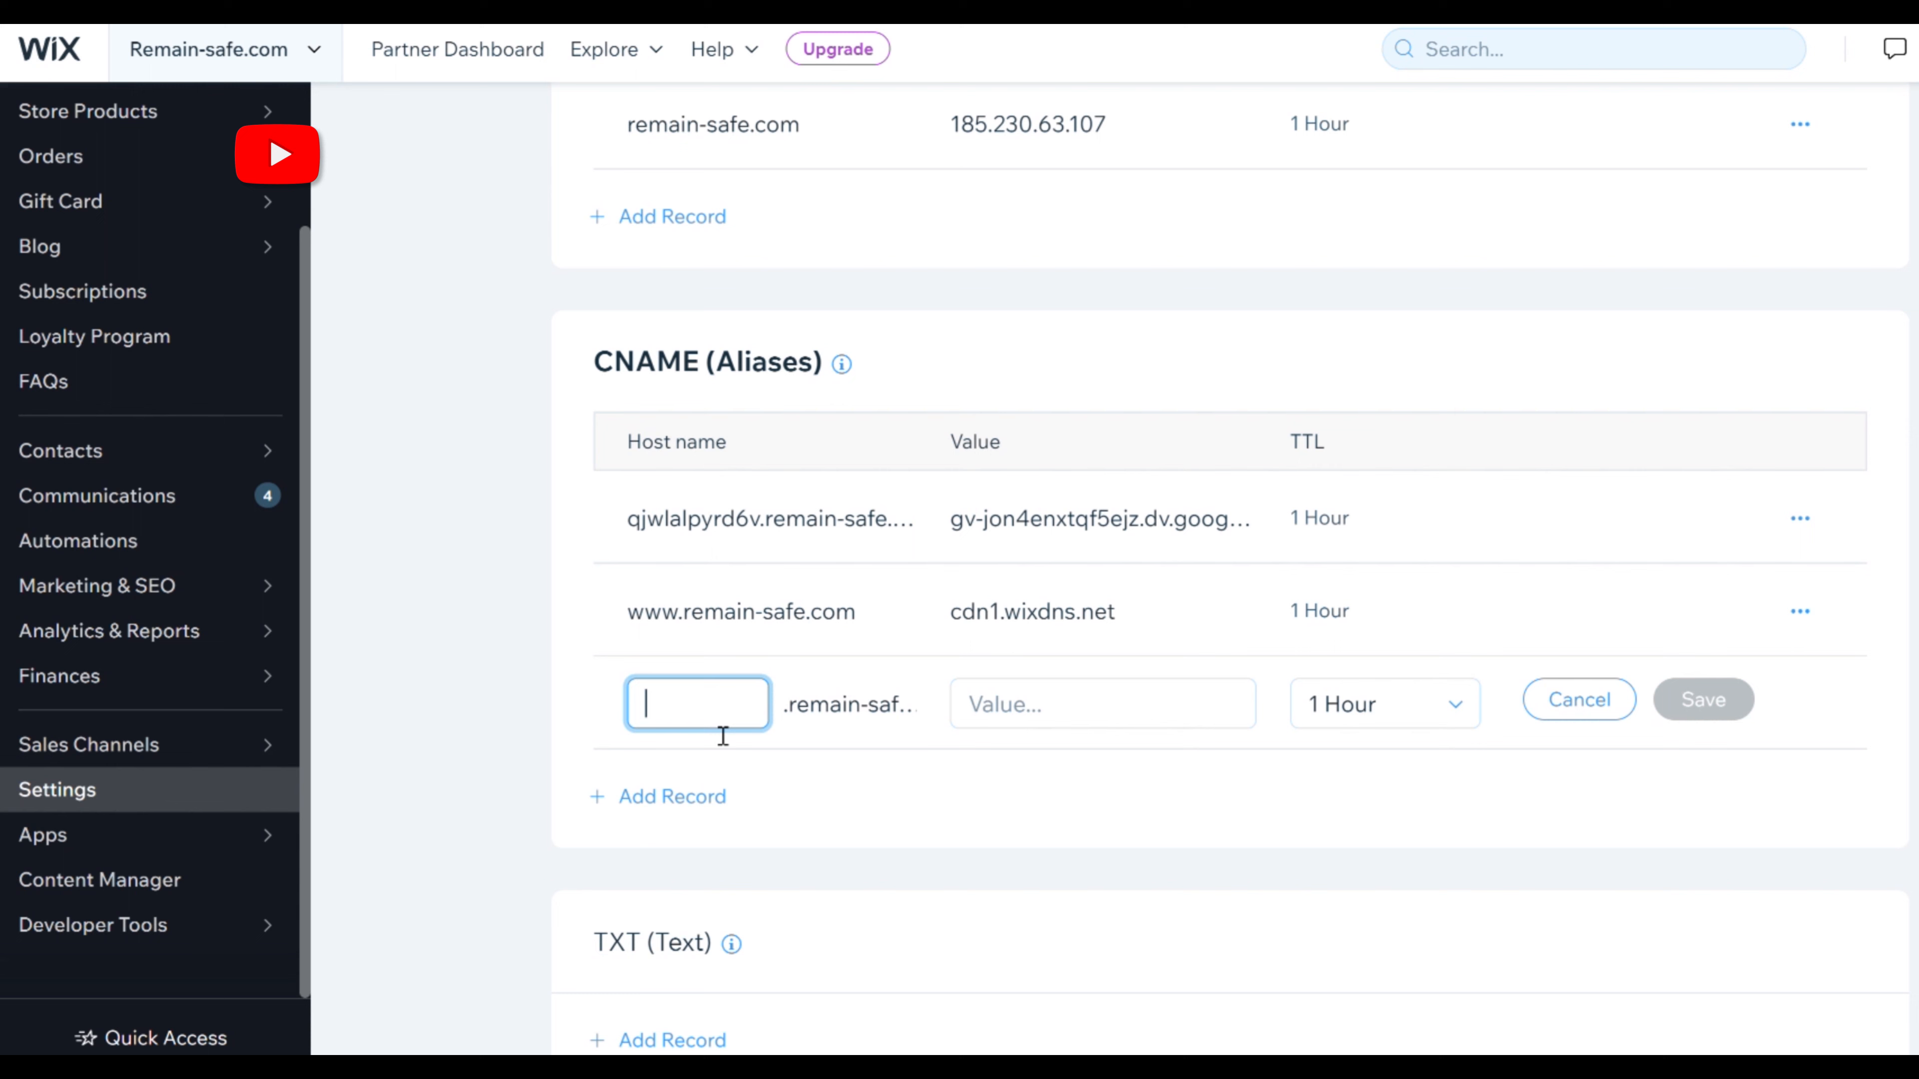
text(7s3czsn6g)
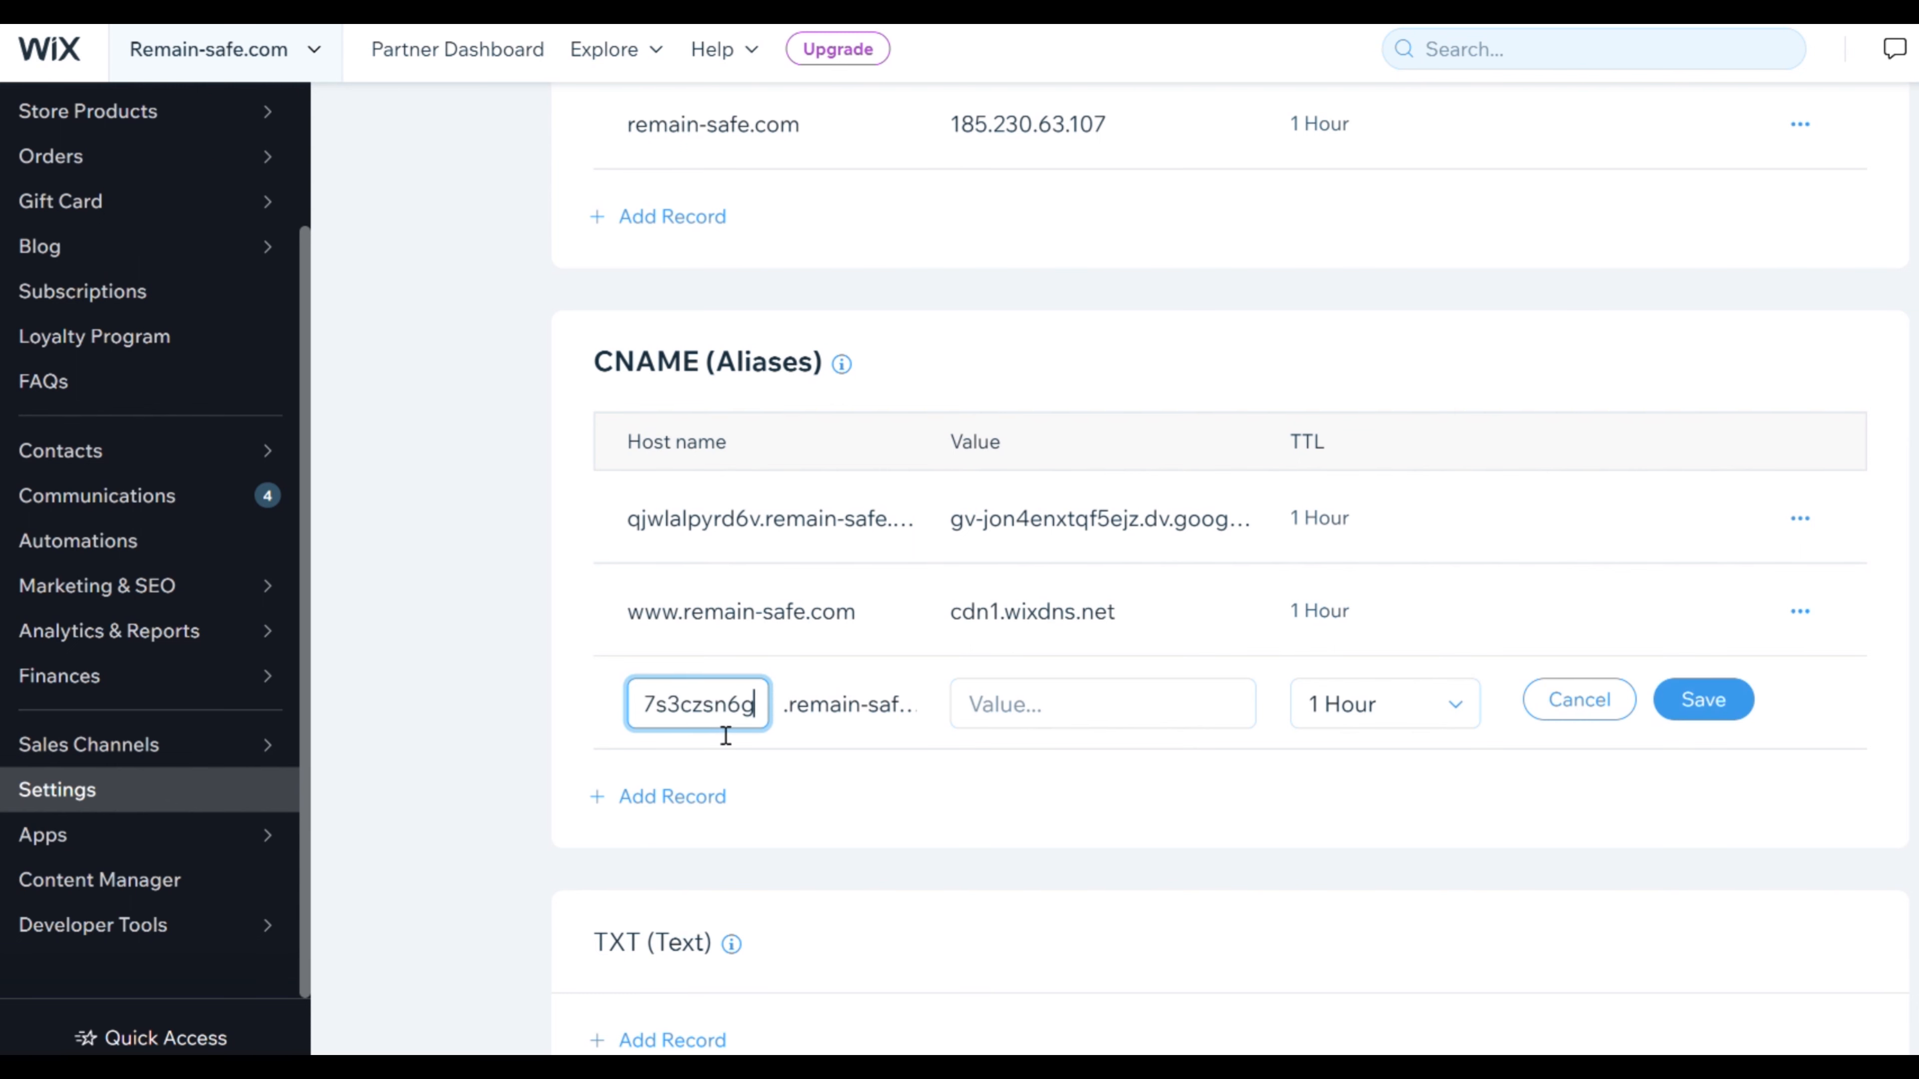
Point the CNAME at zekz.dv.googlehosted.com and save the DNS changes
click(1402, 553)
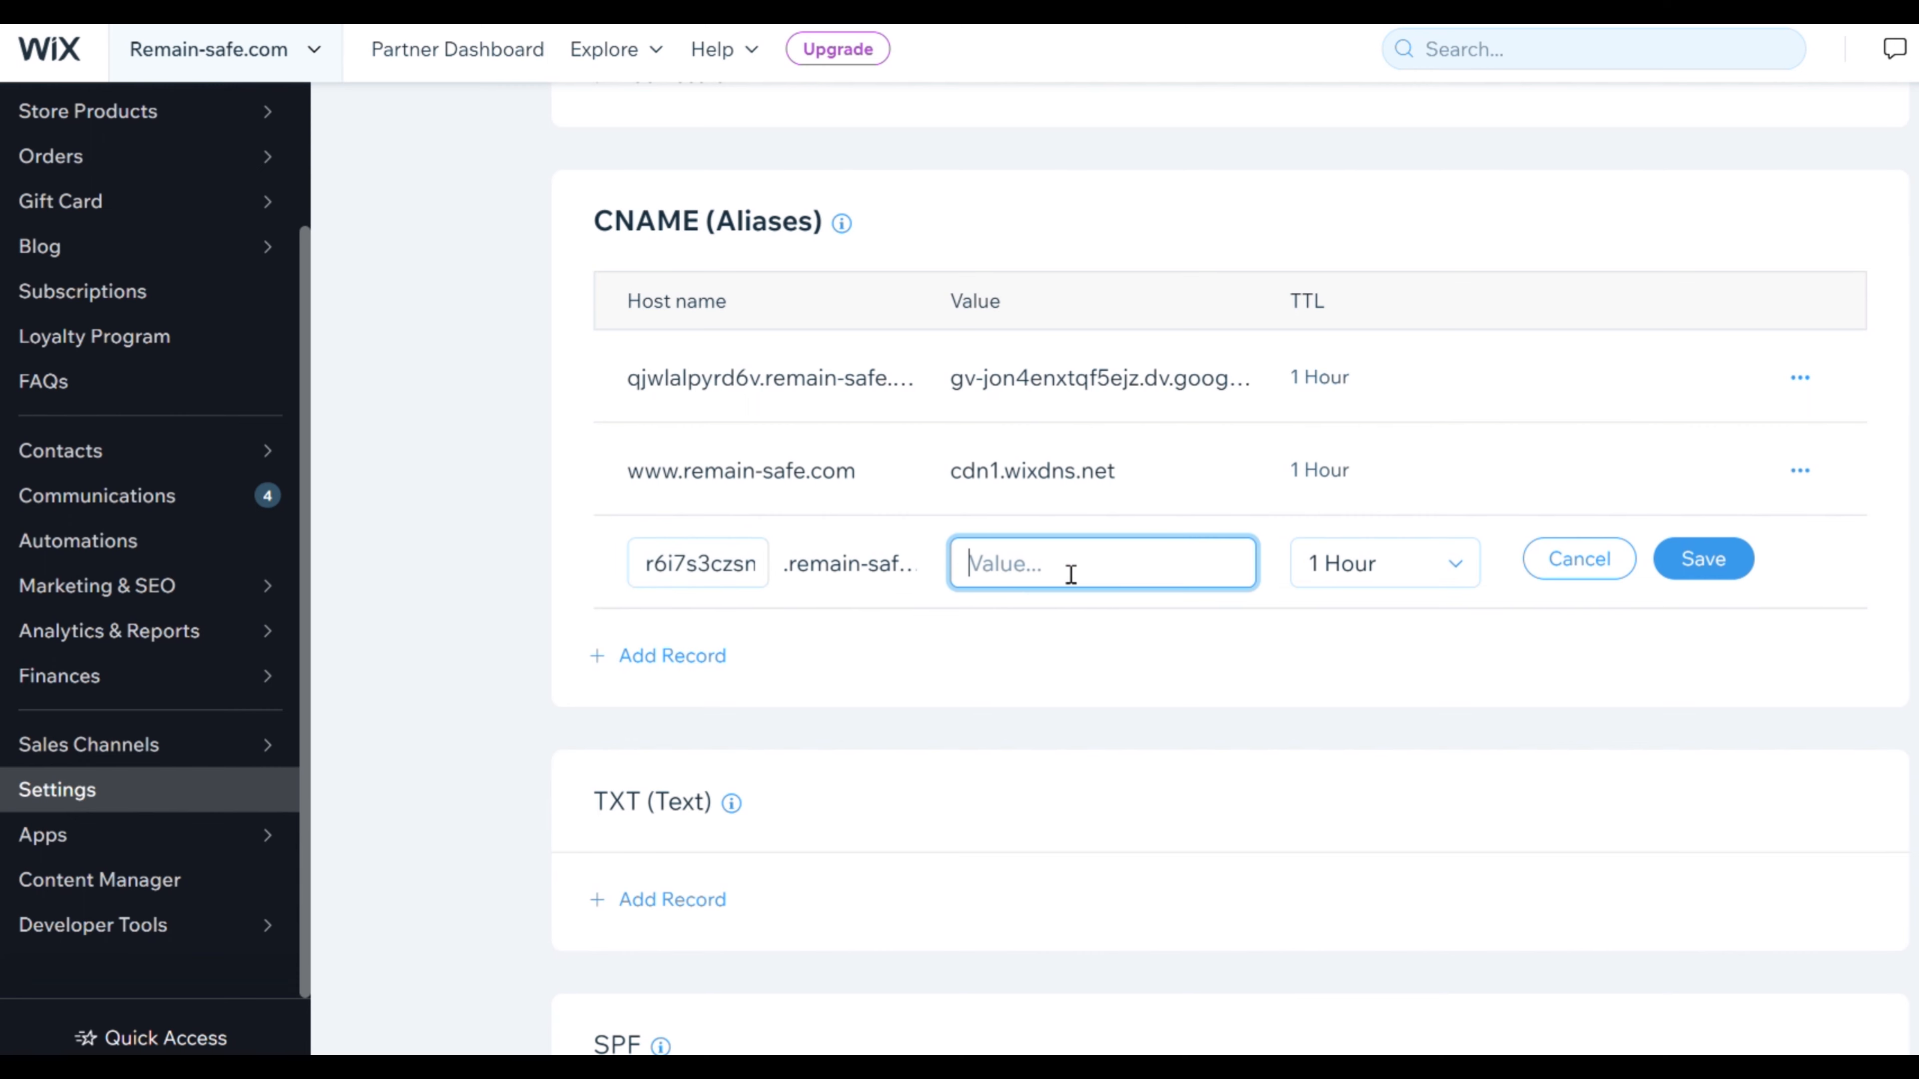
text(zekz.dv.googlehosted.com)
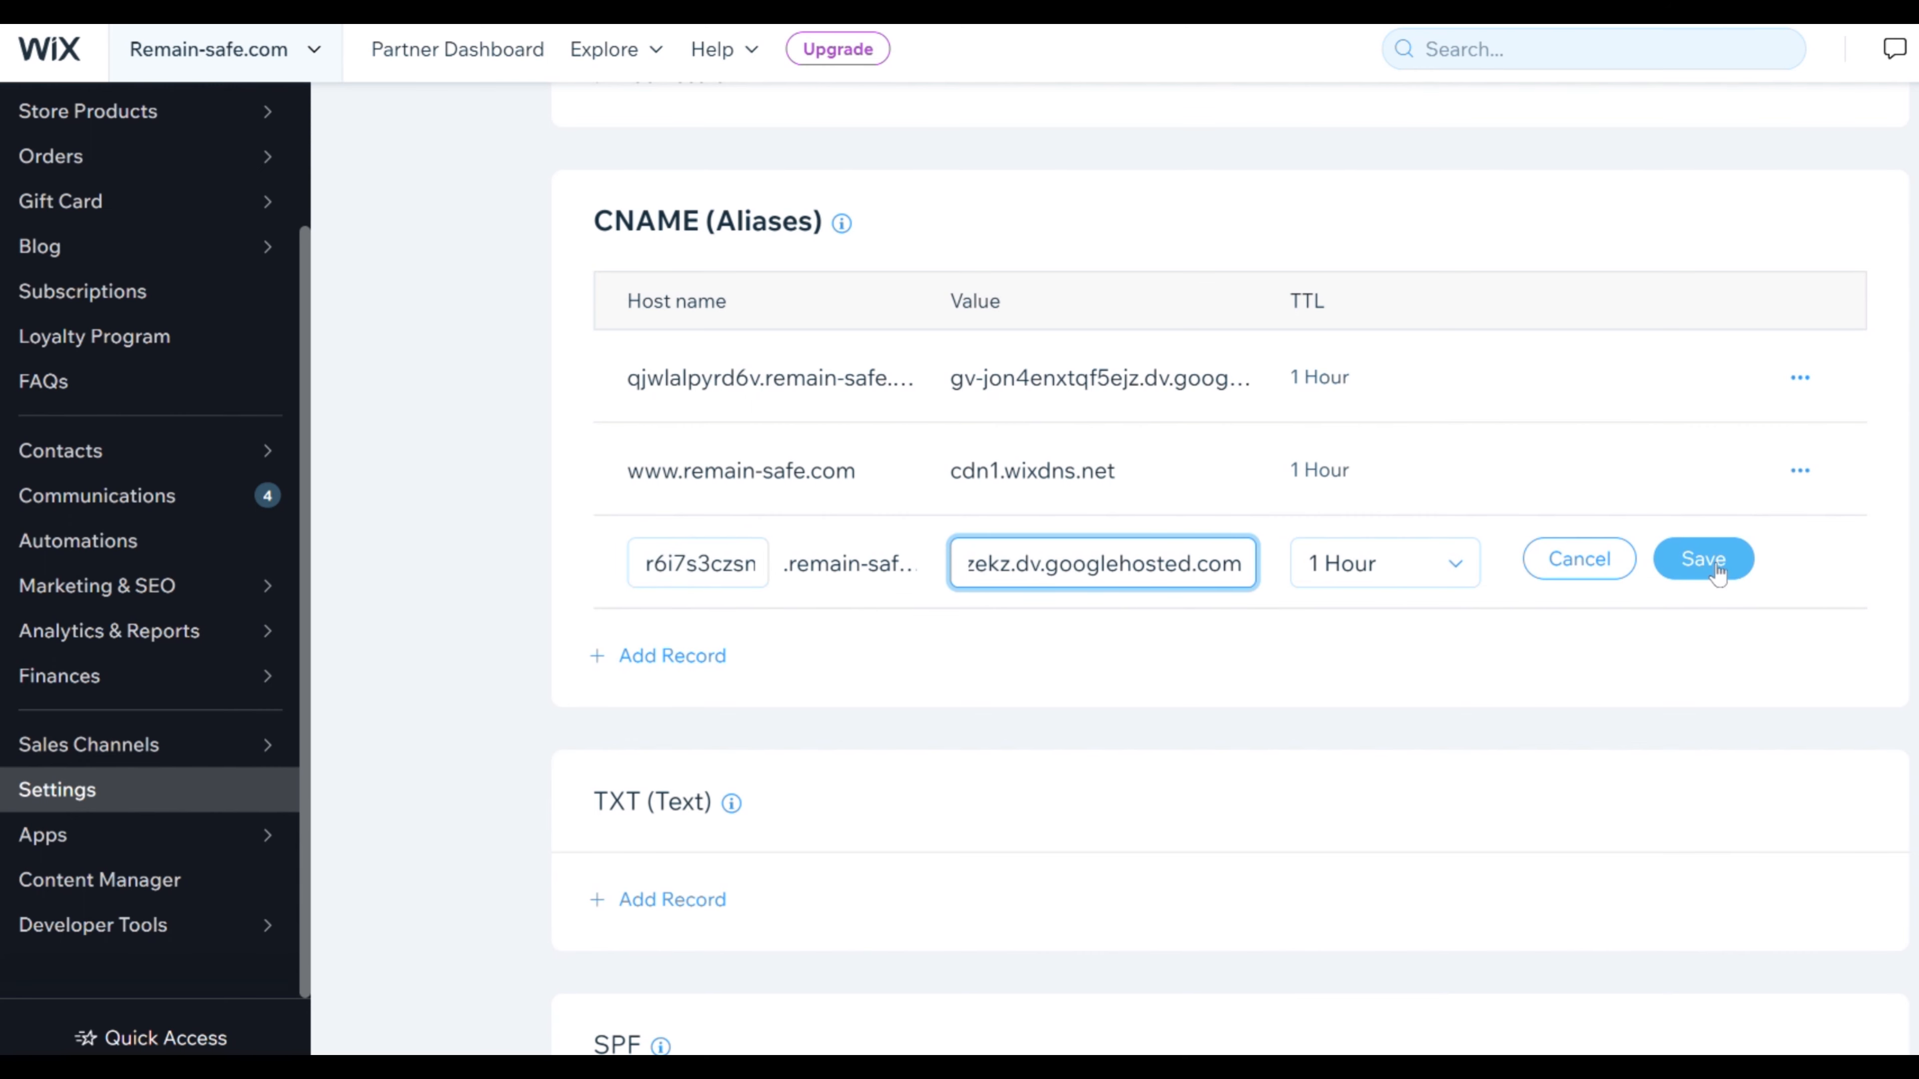
click(1701, 558)
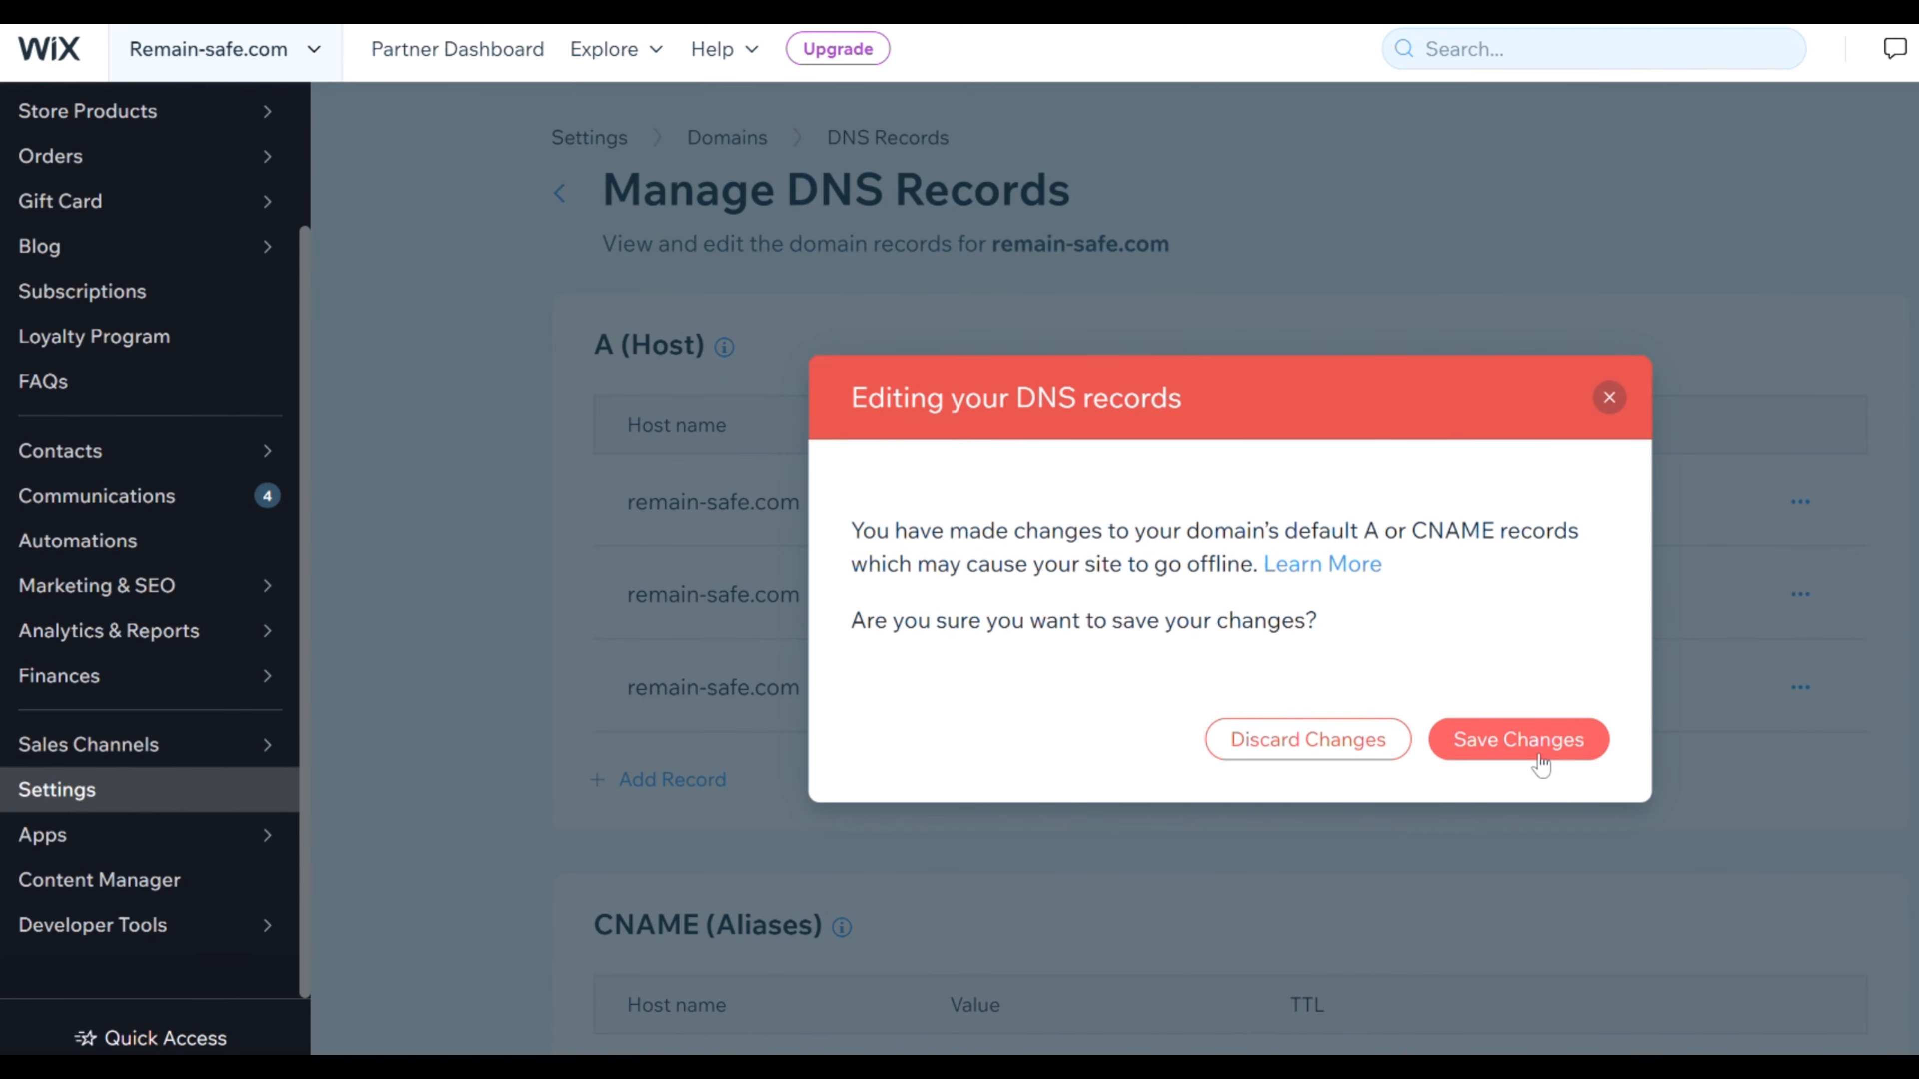
click(1517, 739)
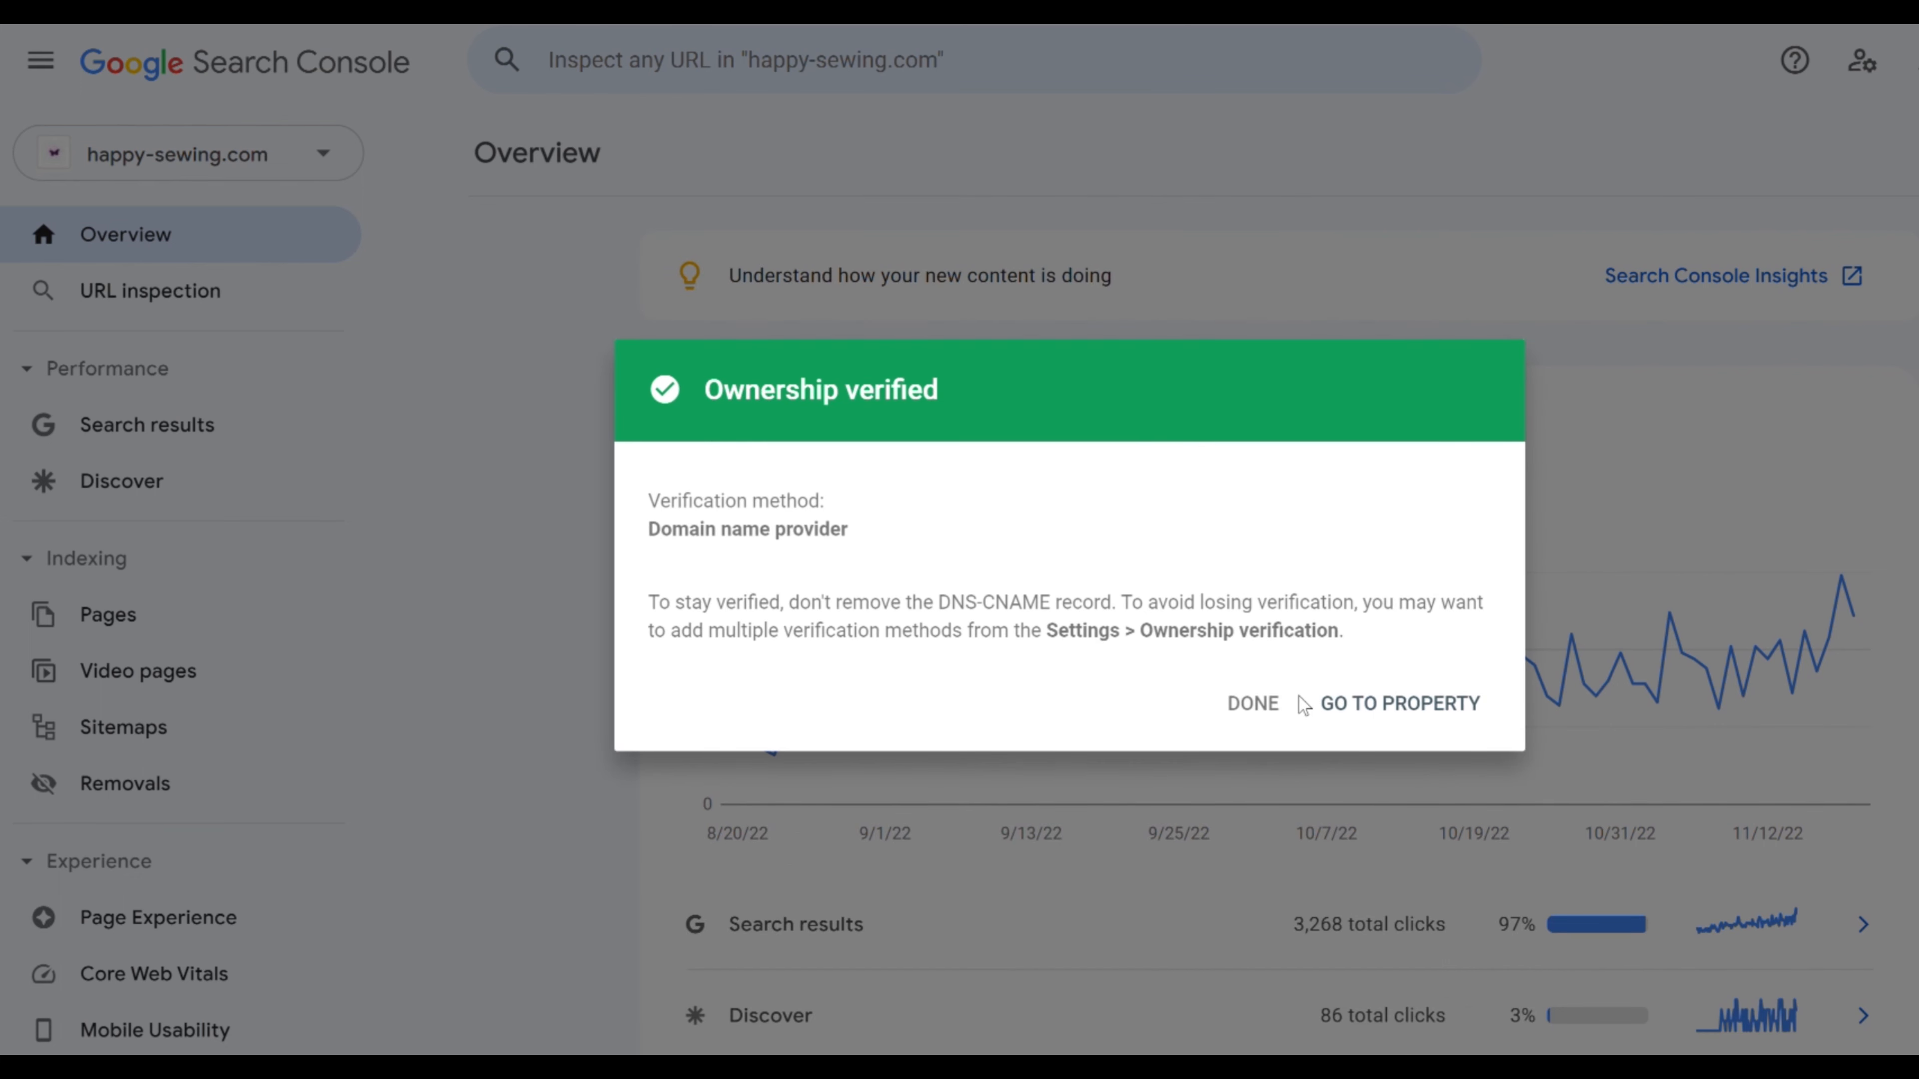
Dismiss the Ownership verified confirmation for remain-safe.com
click(1399, 703)
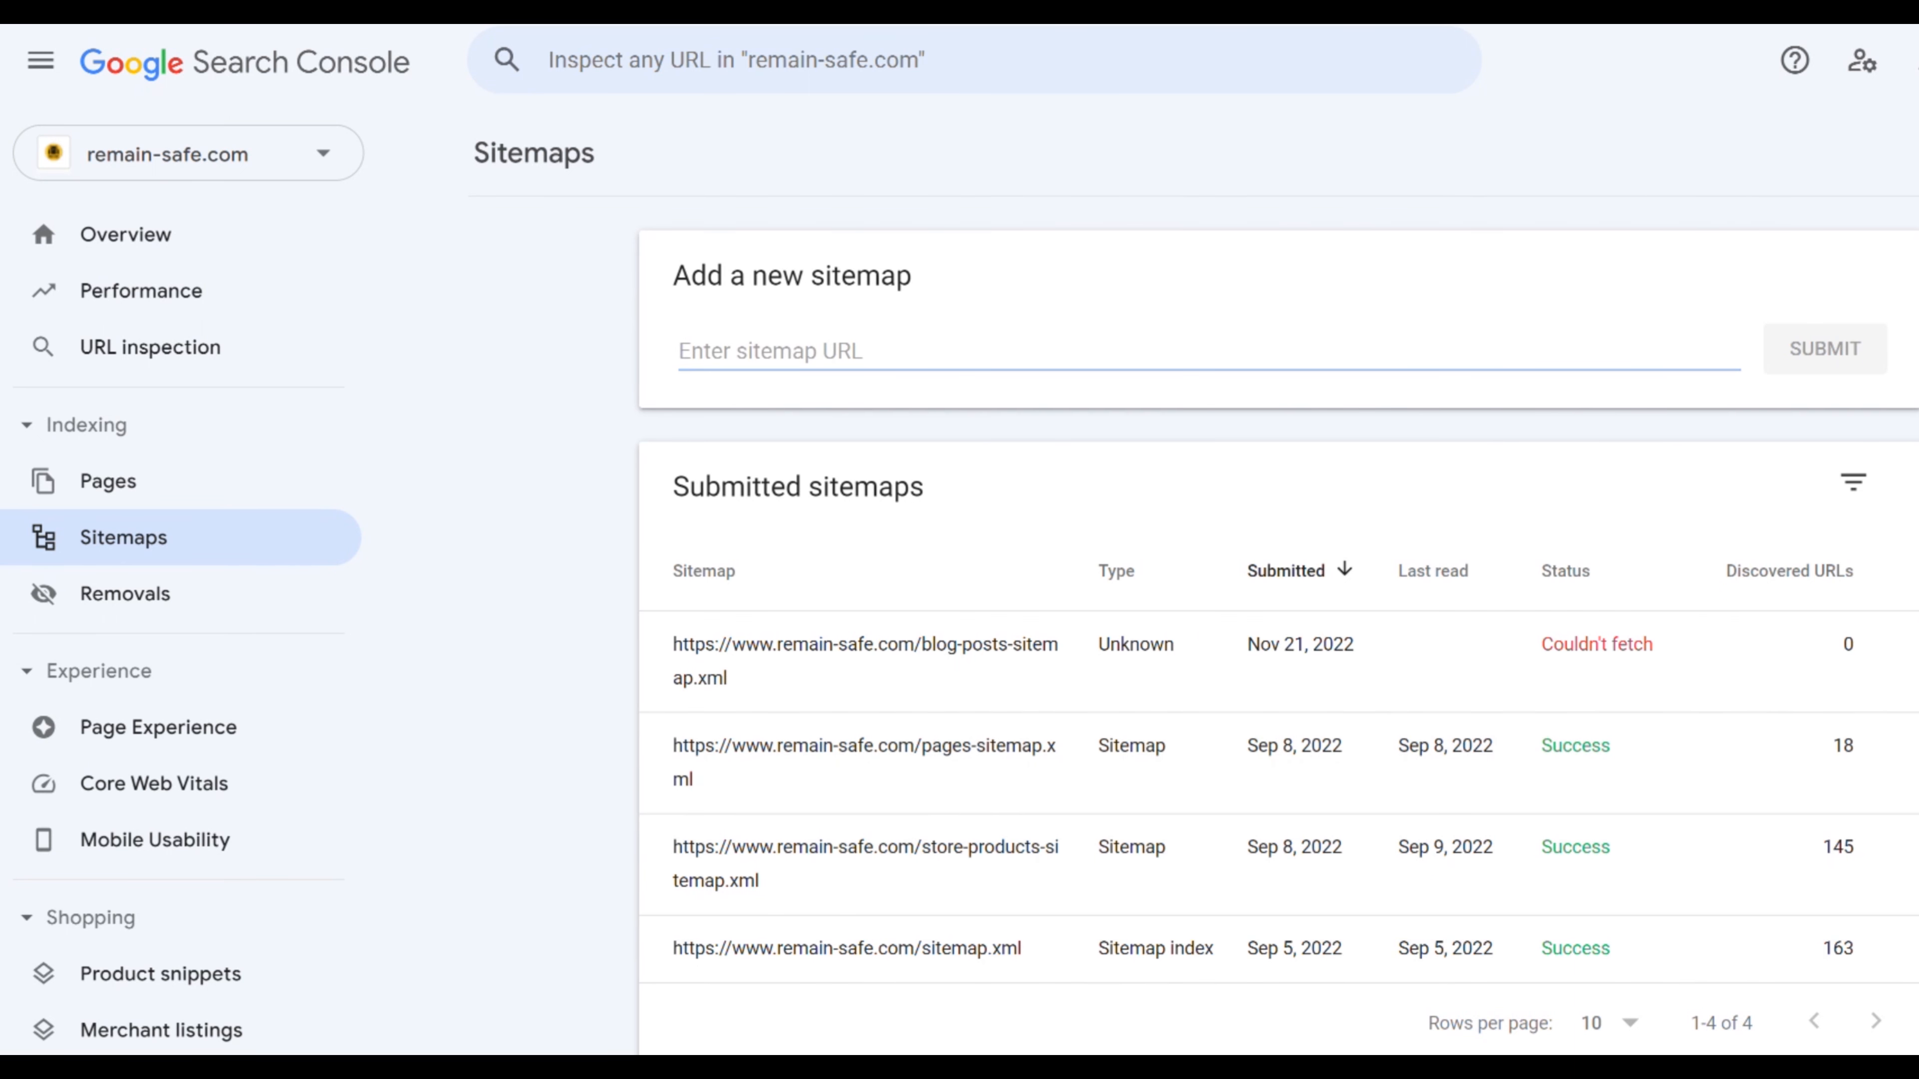
mouse_move(147, 795)
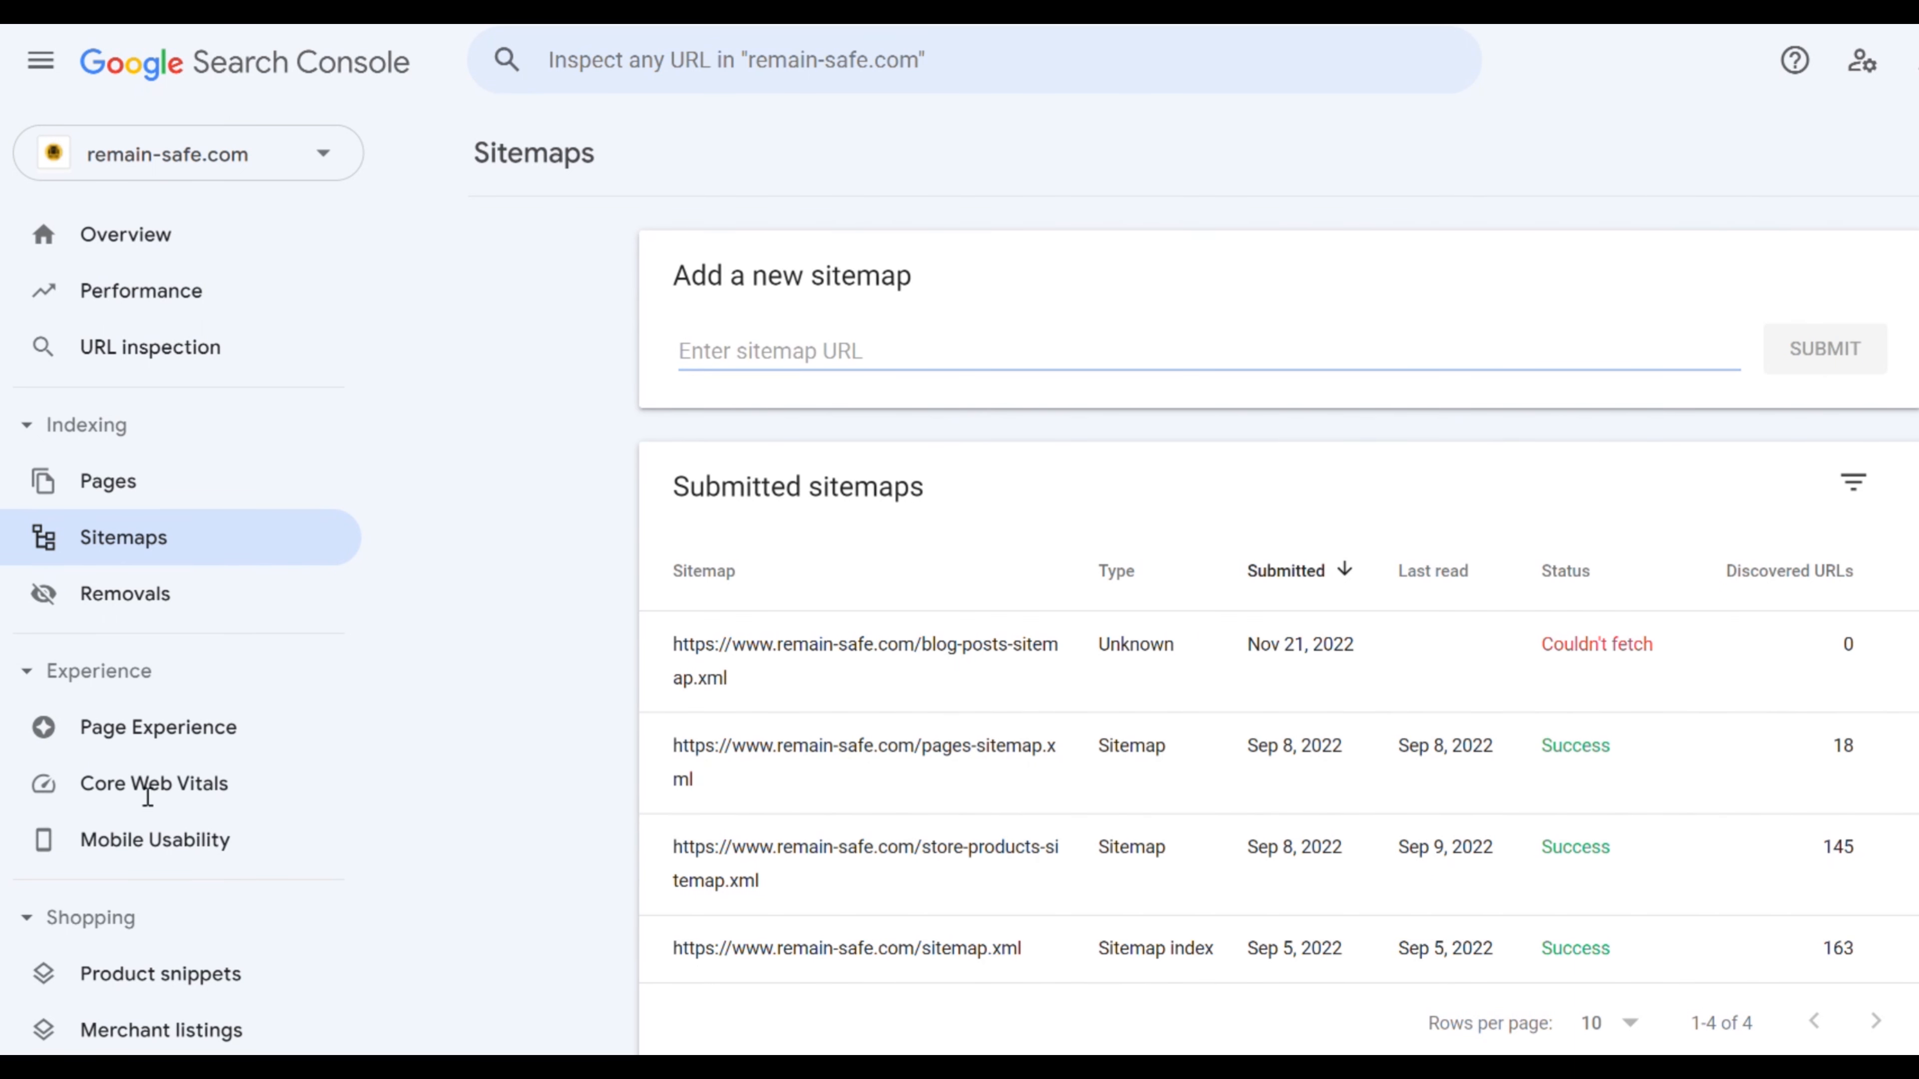
click(1206, 351)
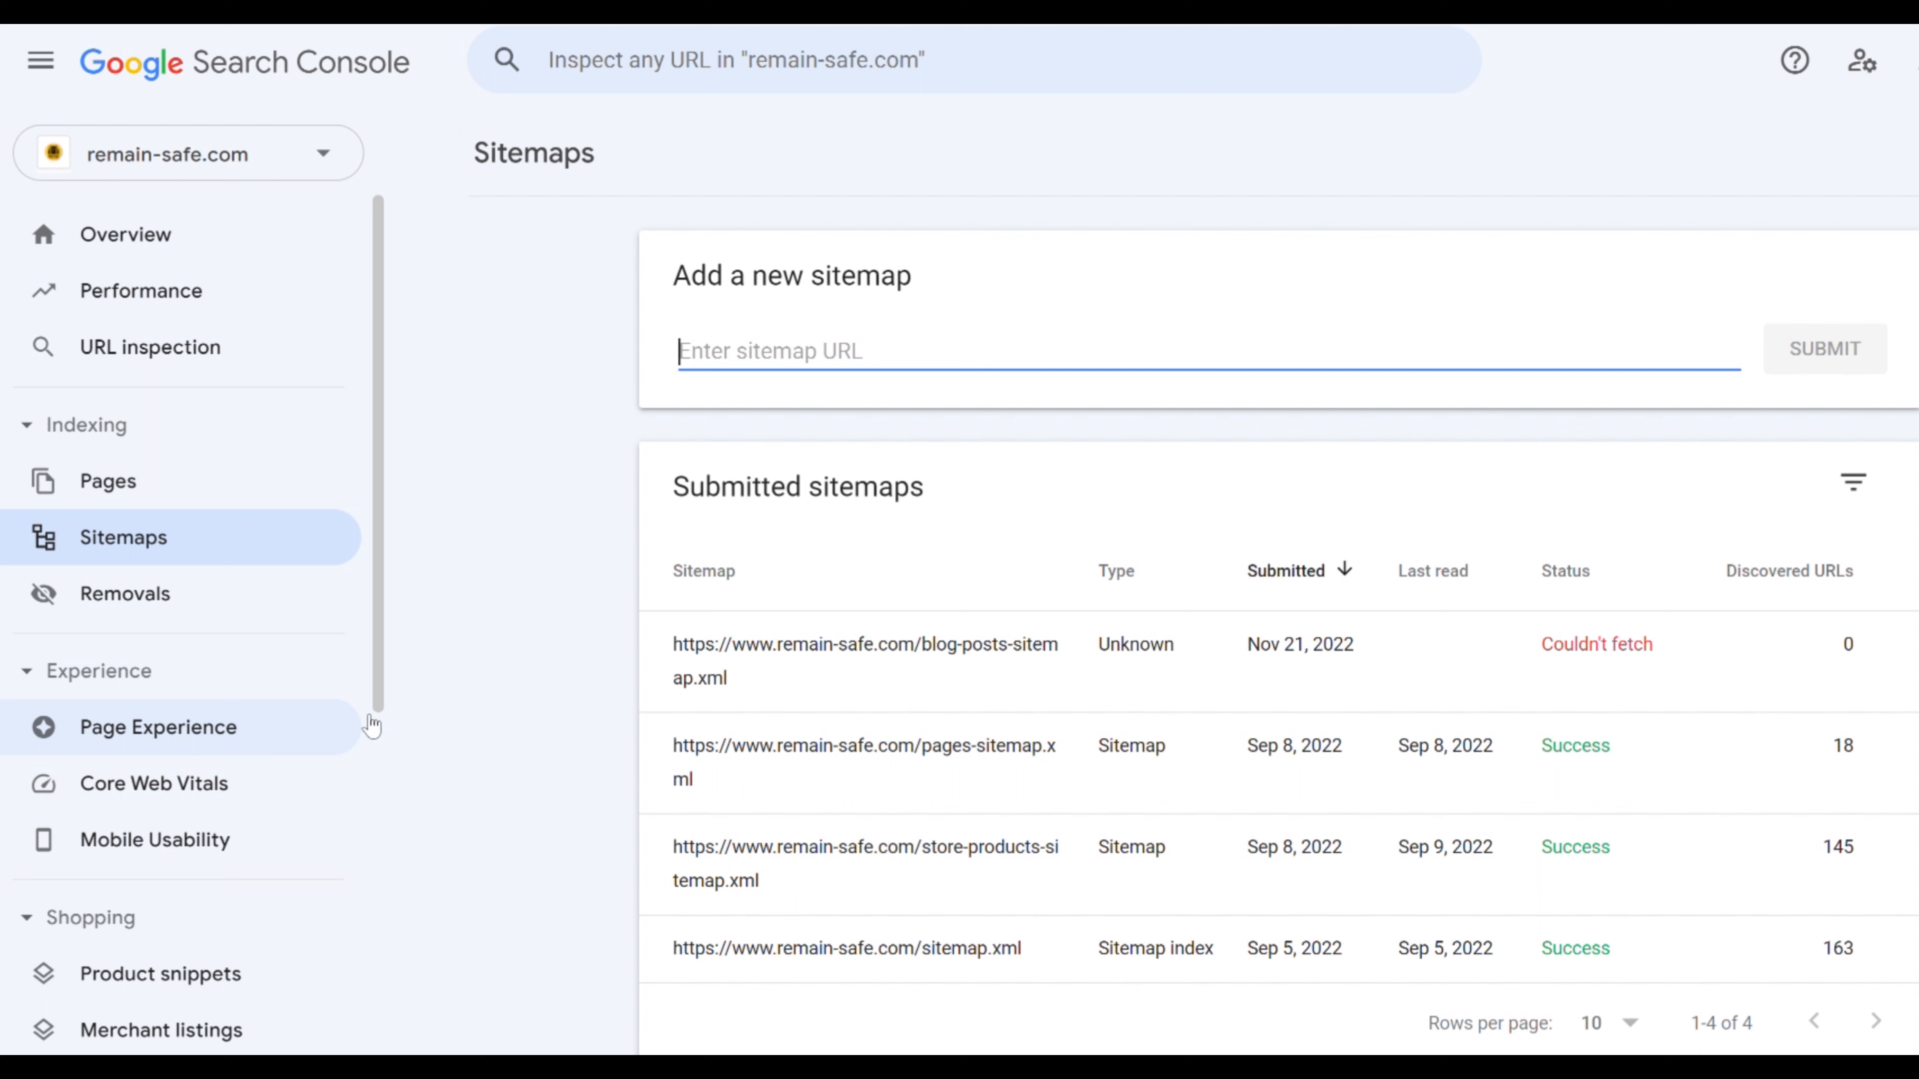
text(https://www.remain-safe.com/)
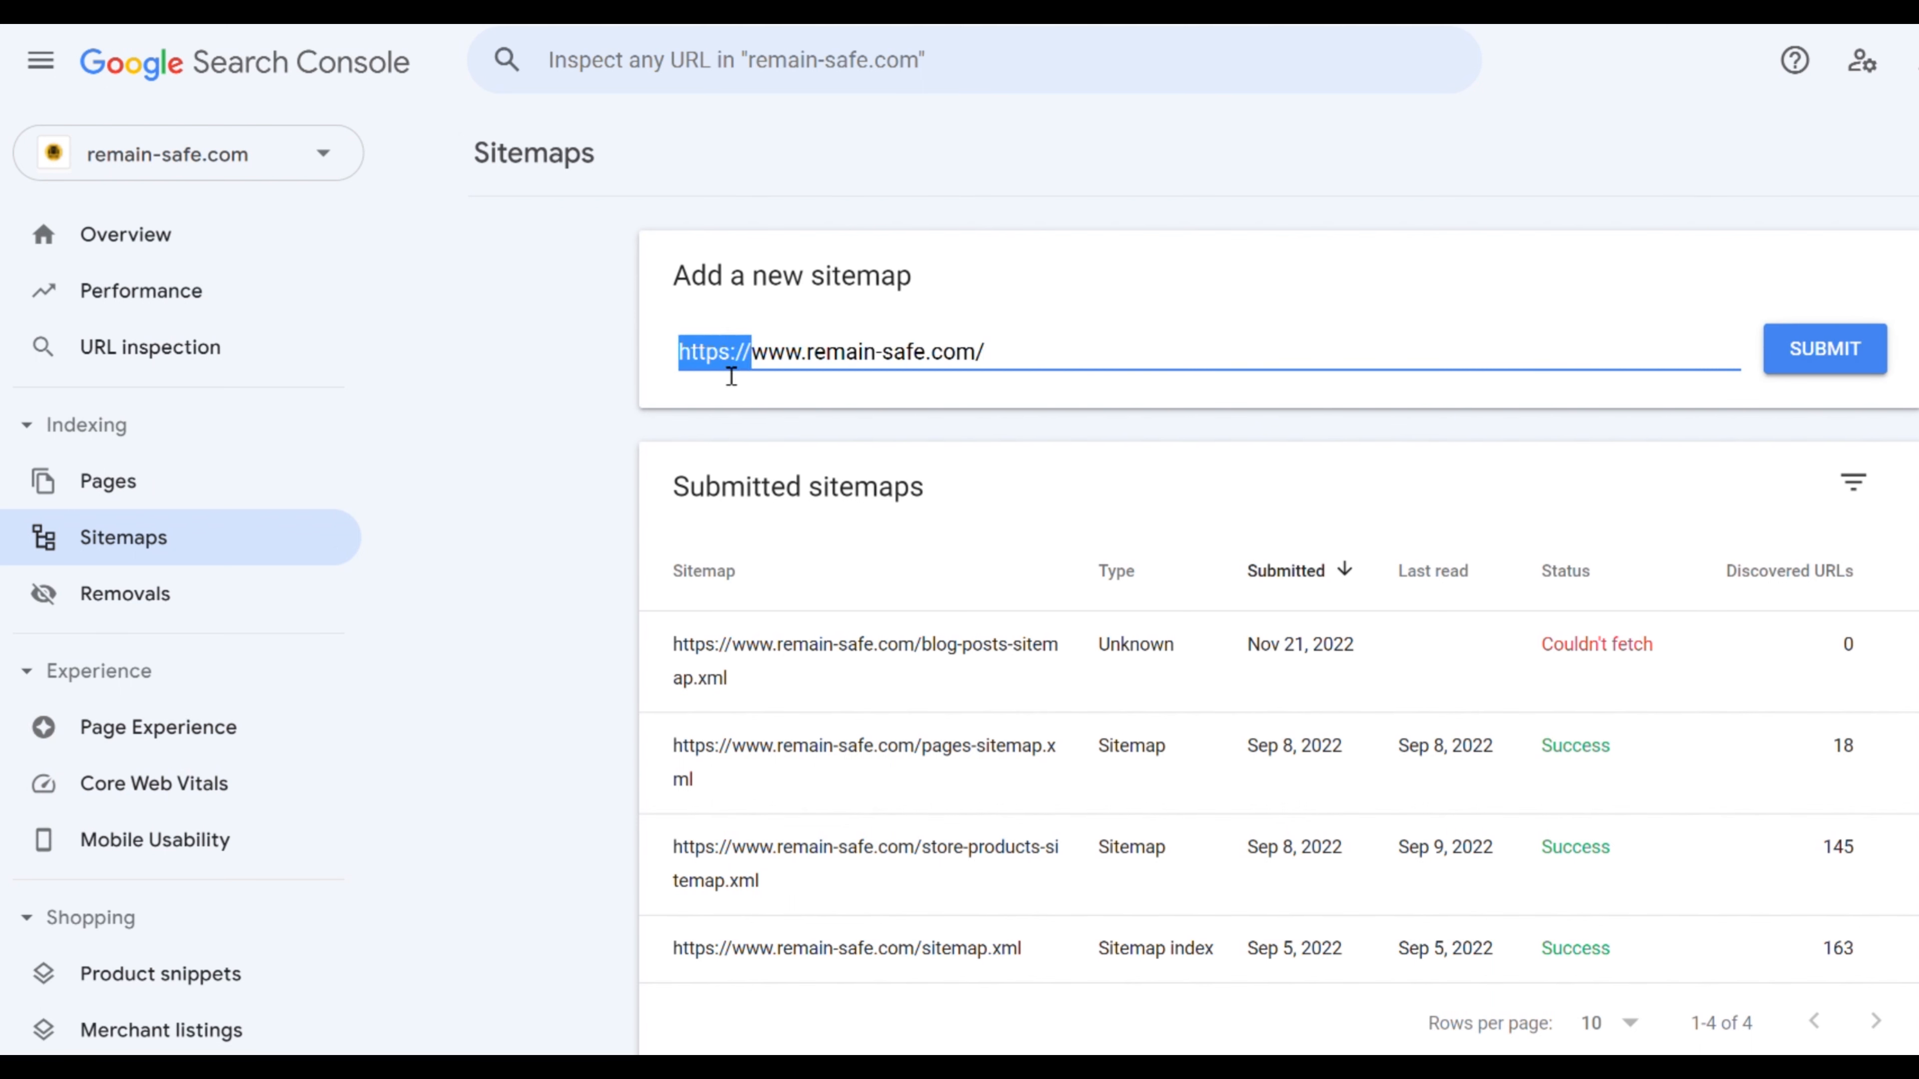
mouse_move(812, 367)
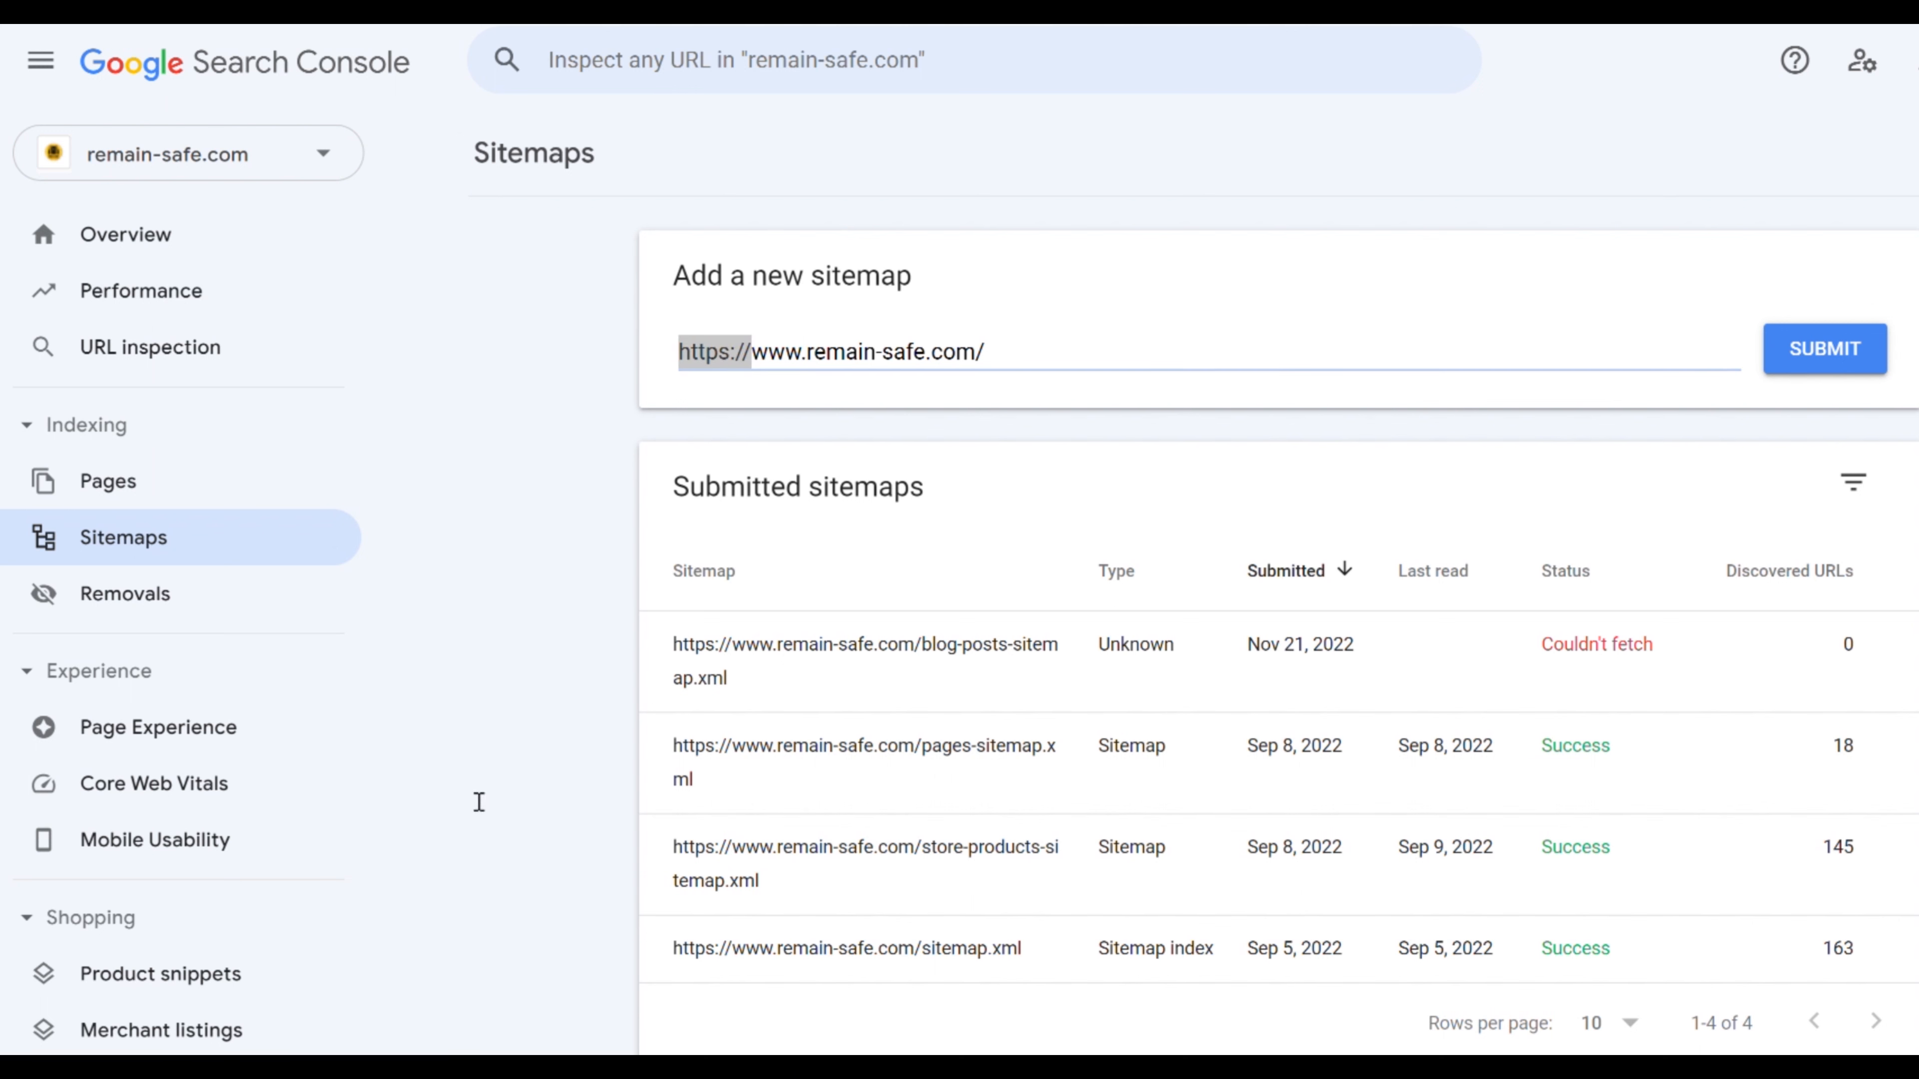
mouse_move(324, 801)
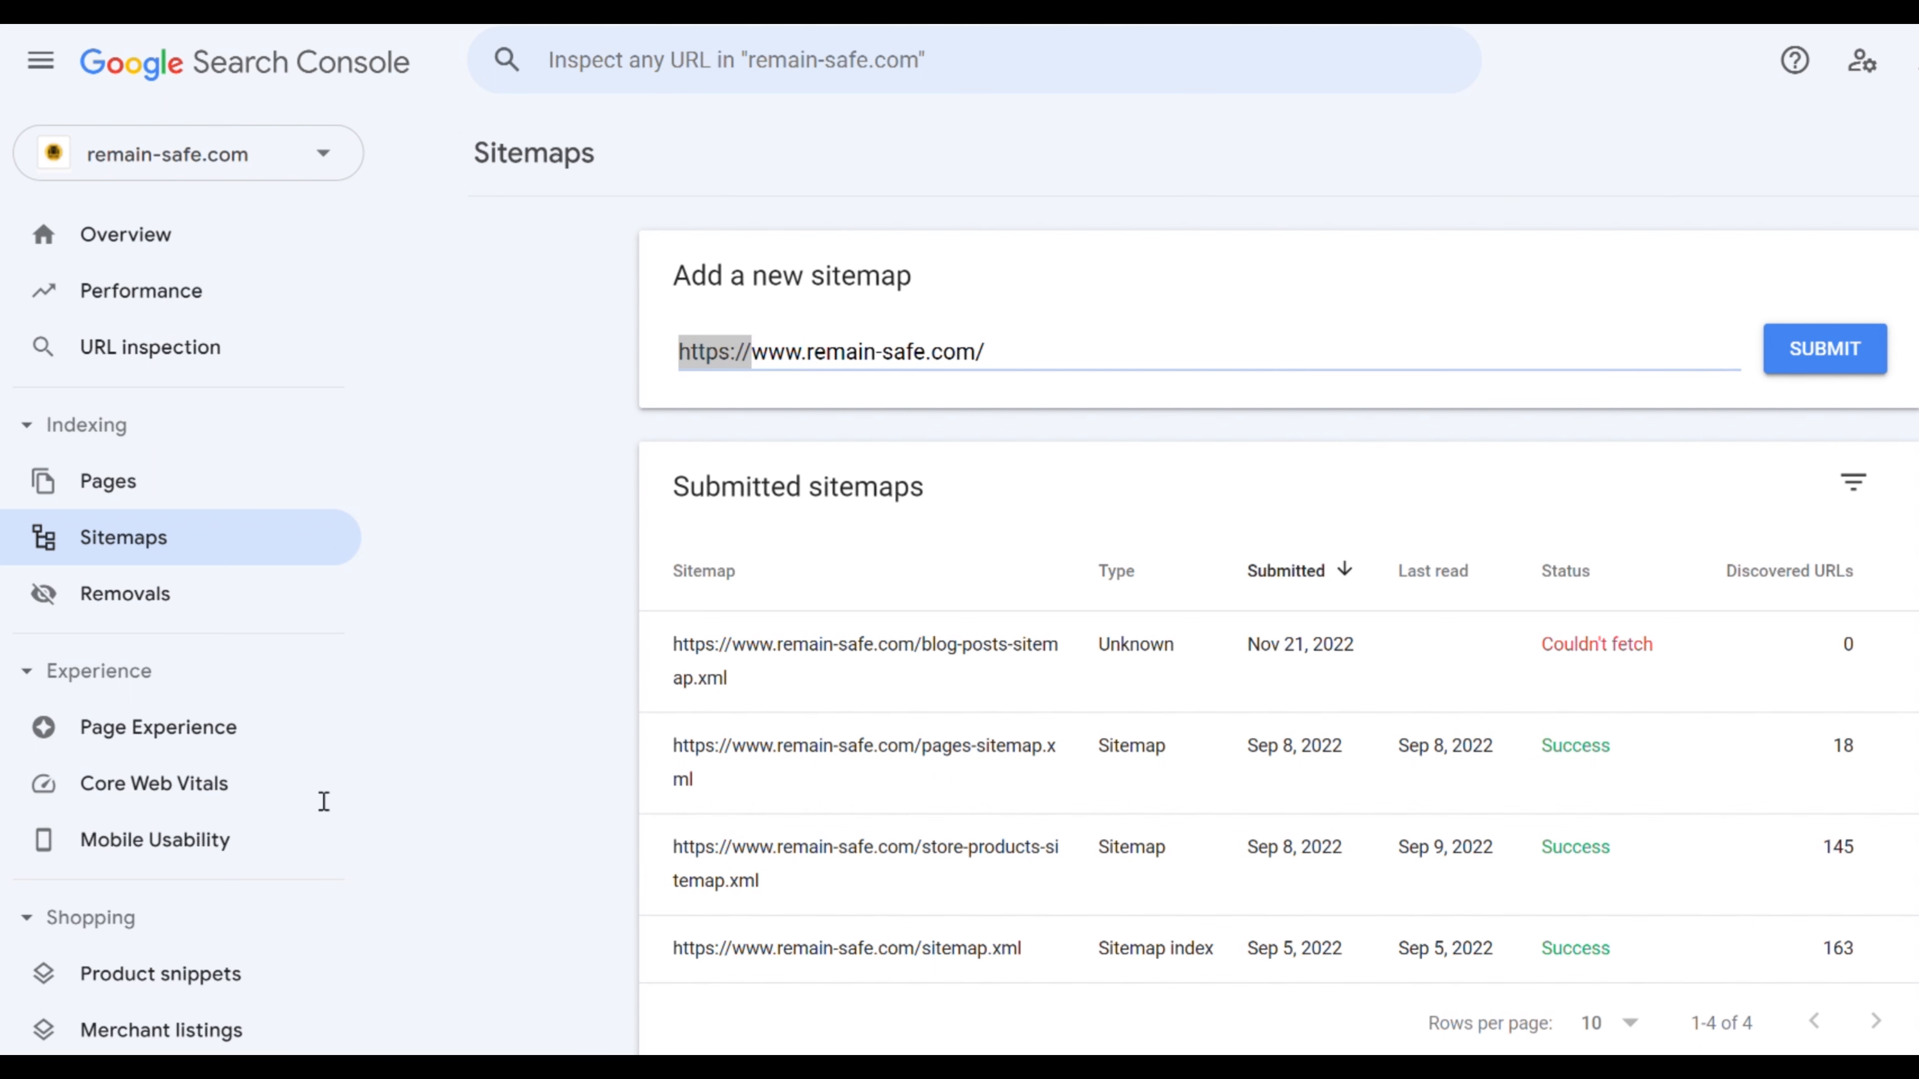
text(other-pages-sitemap.xml)
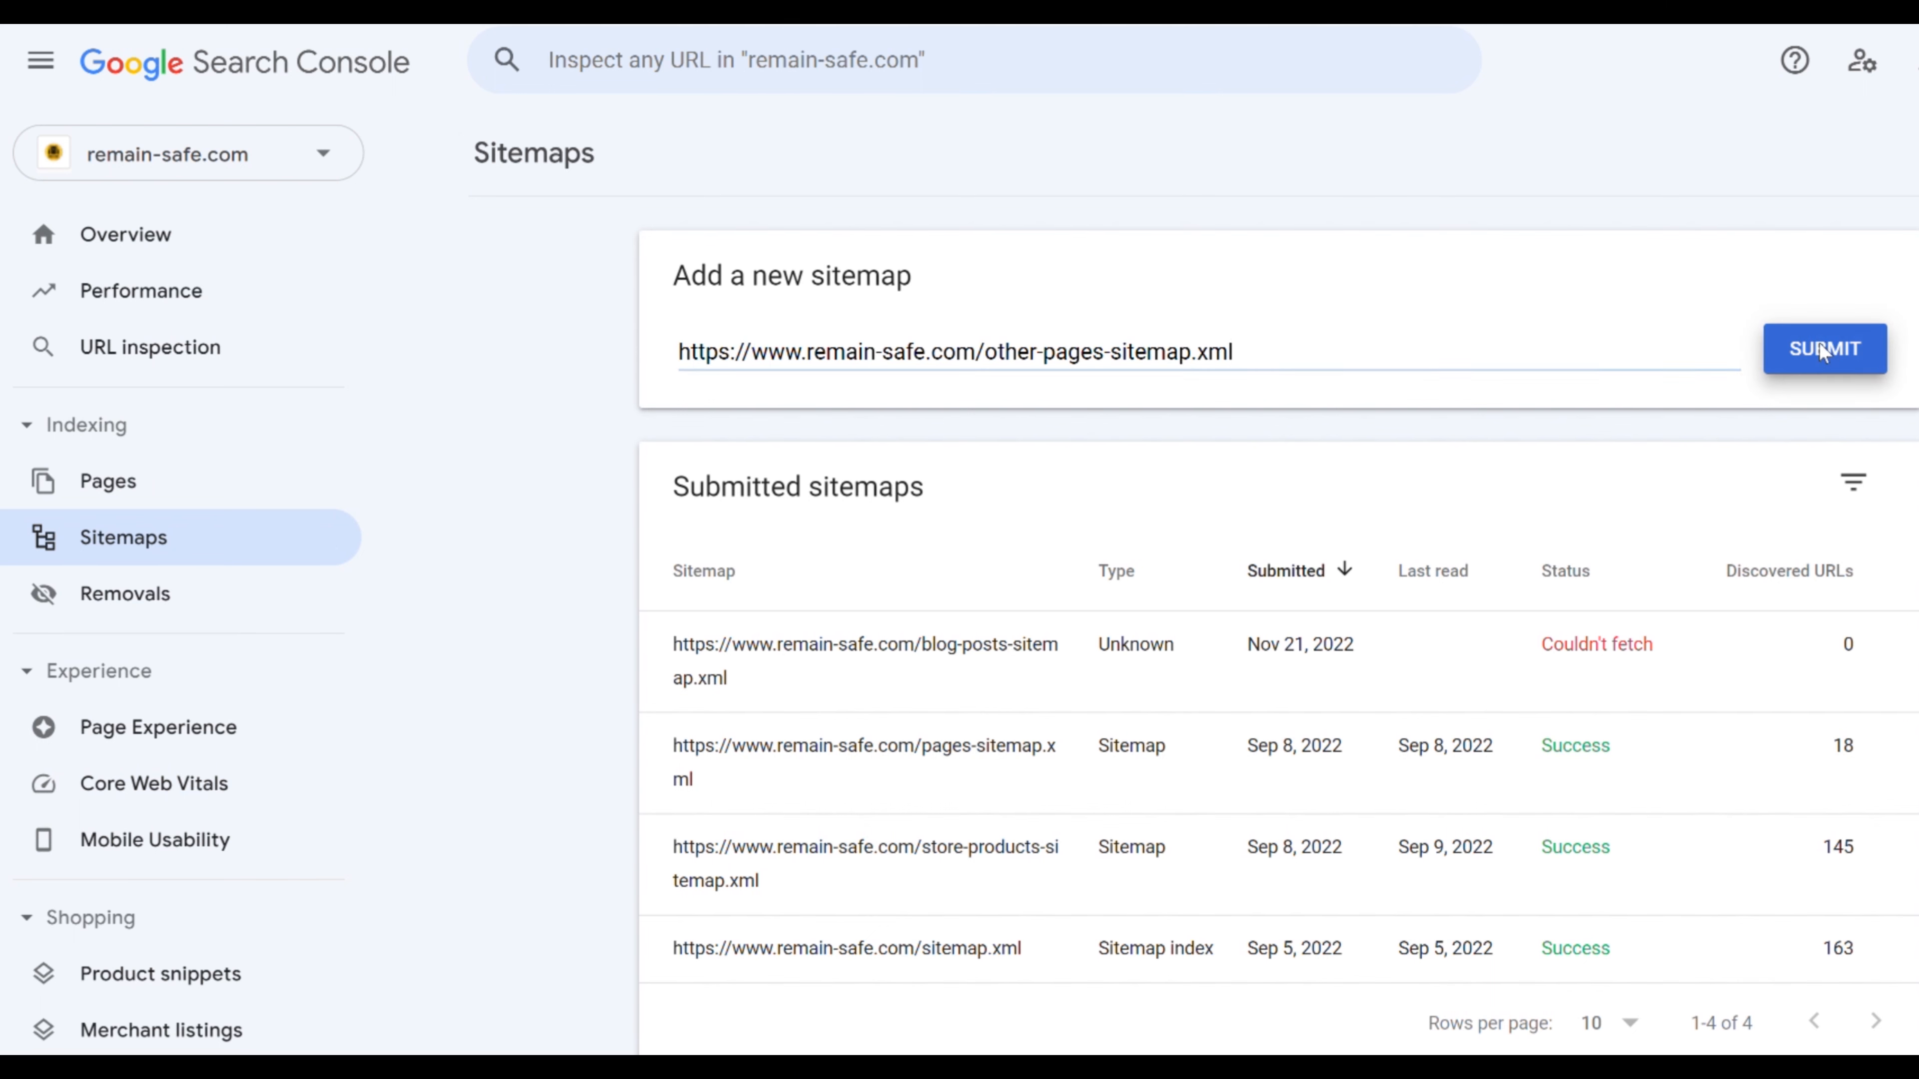
click(1823, 349)
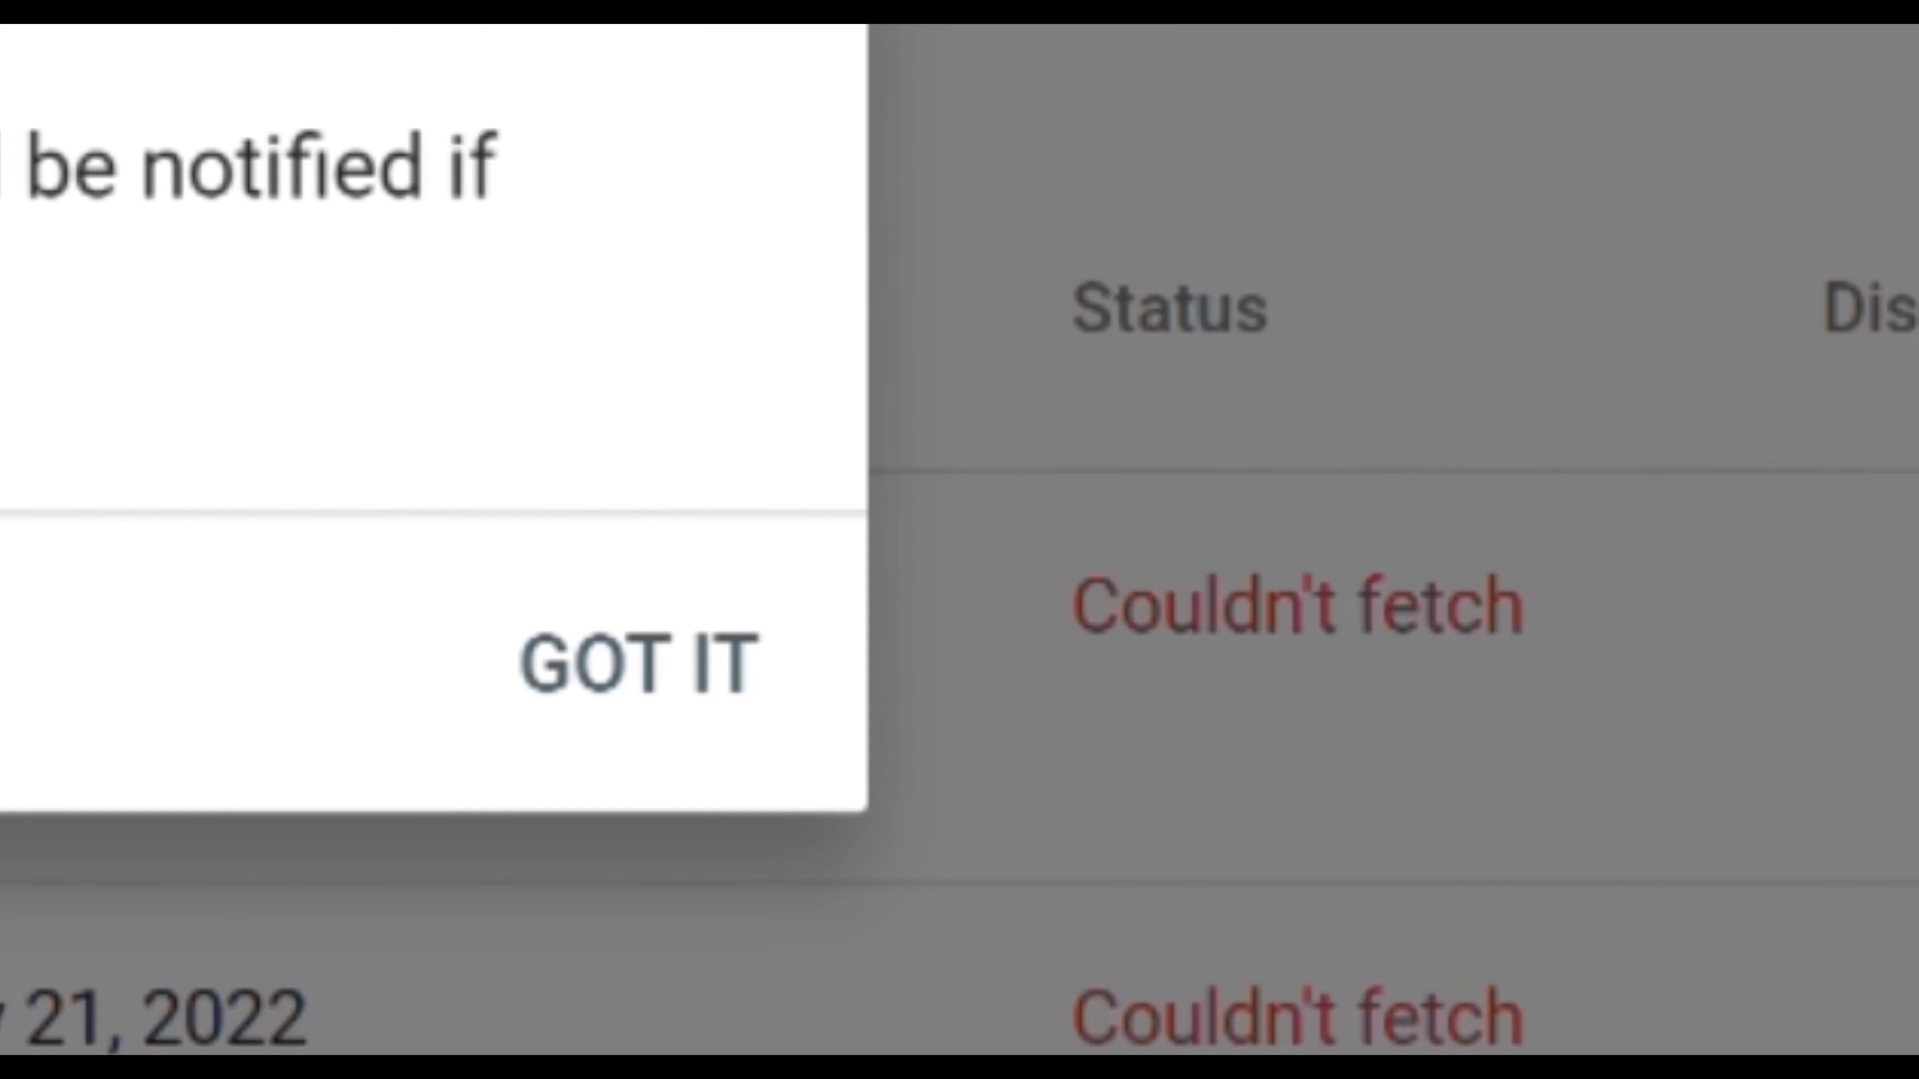
click(637, 660)
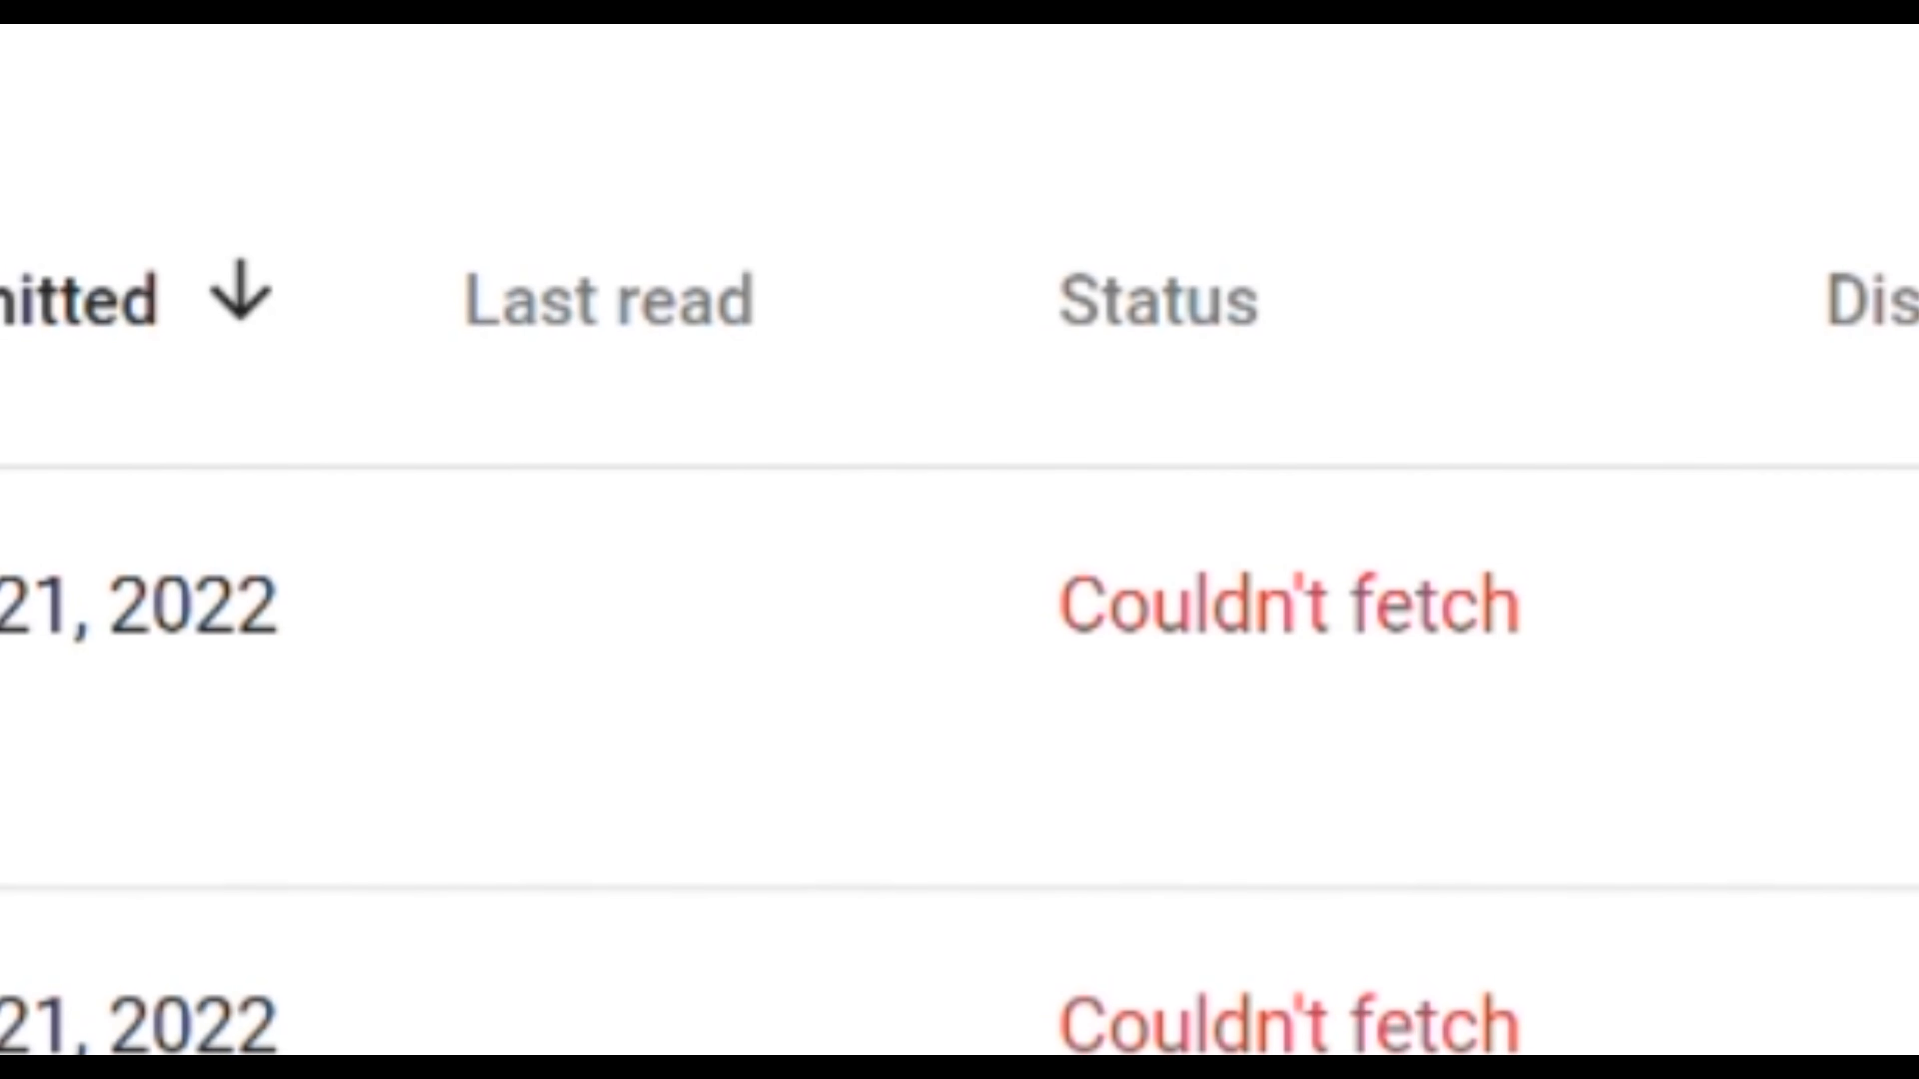